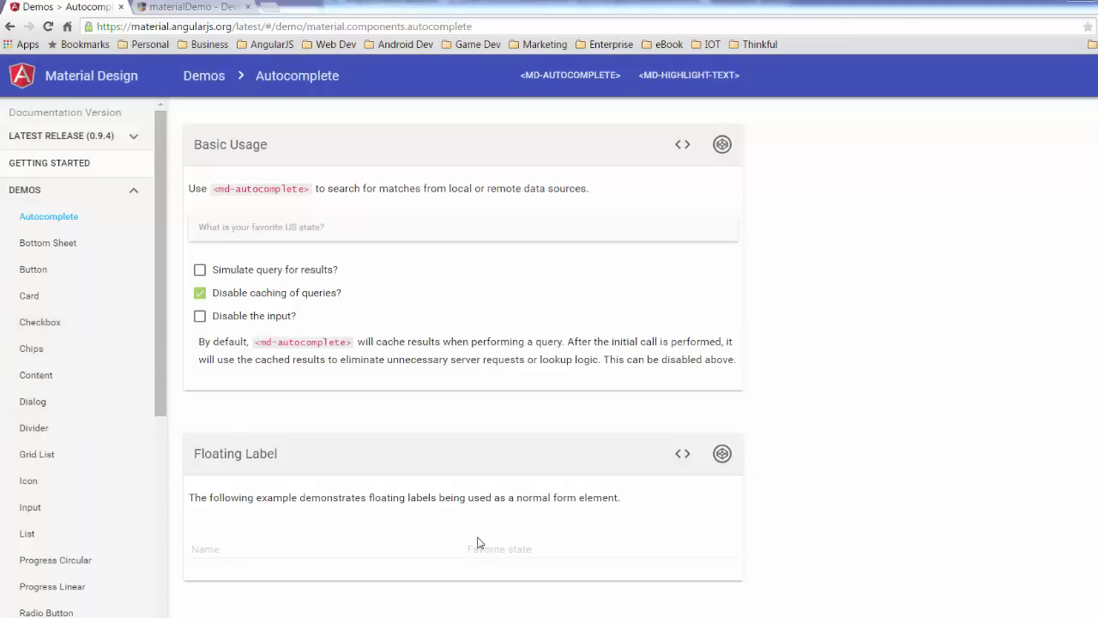
mouse_move(456, 529)
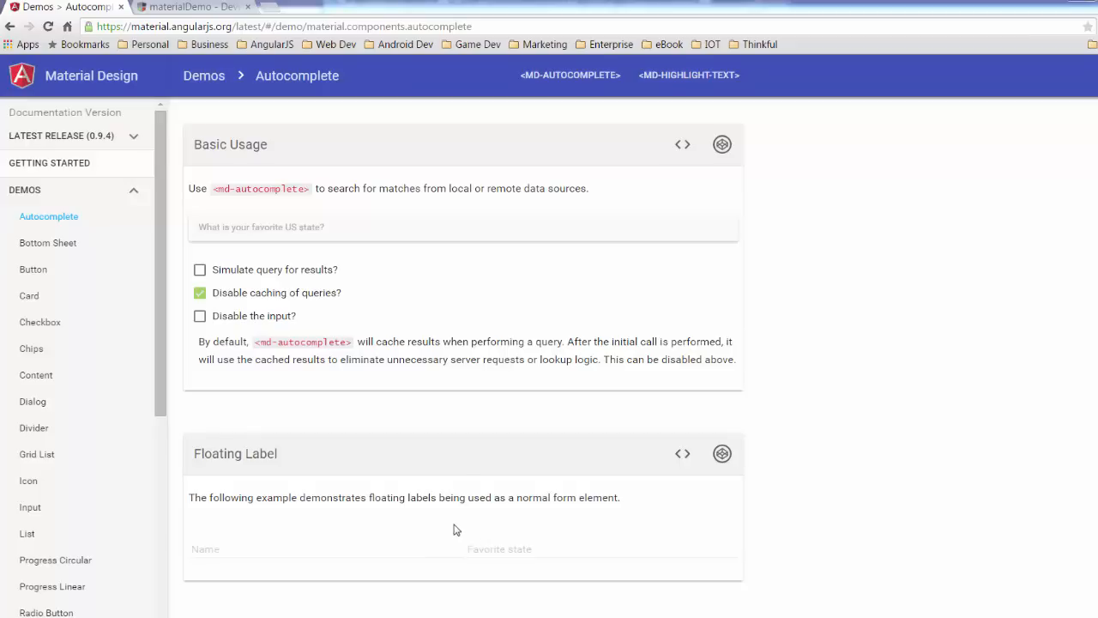
mouse_move(298, 268)
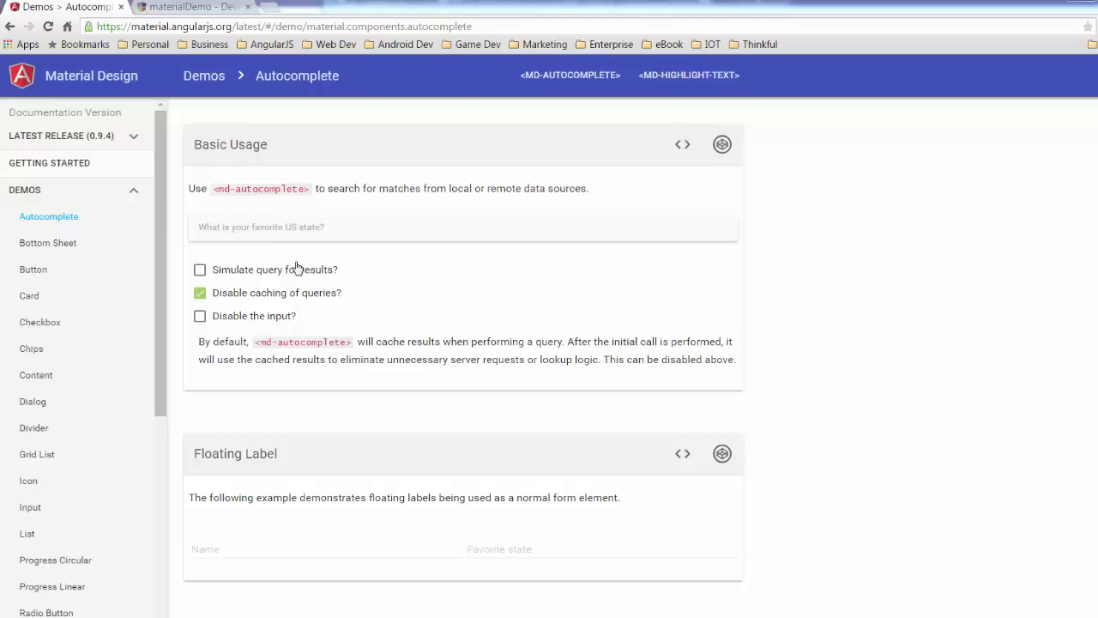
mouse_move(275, 192)
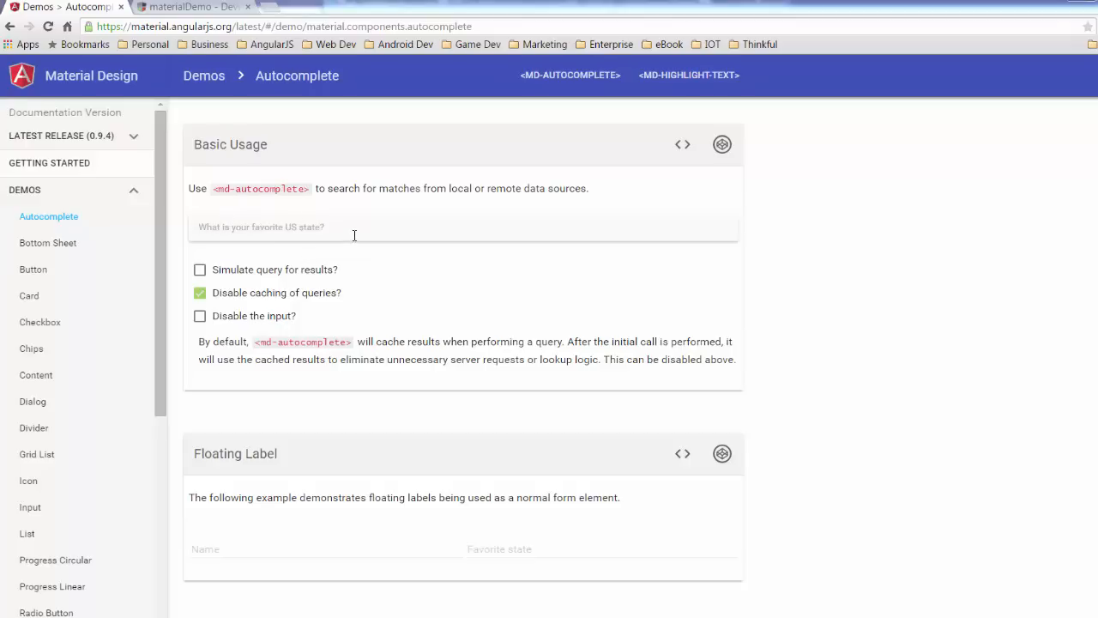
Type 'al' into the US state demo field to narrow suggestions to Alabama and Alaska
click(351, 226)
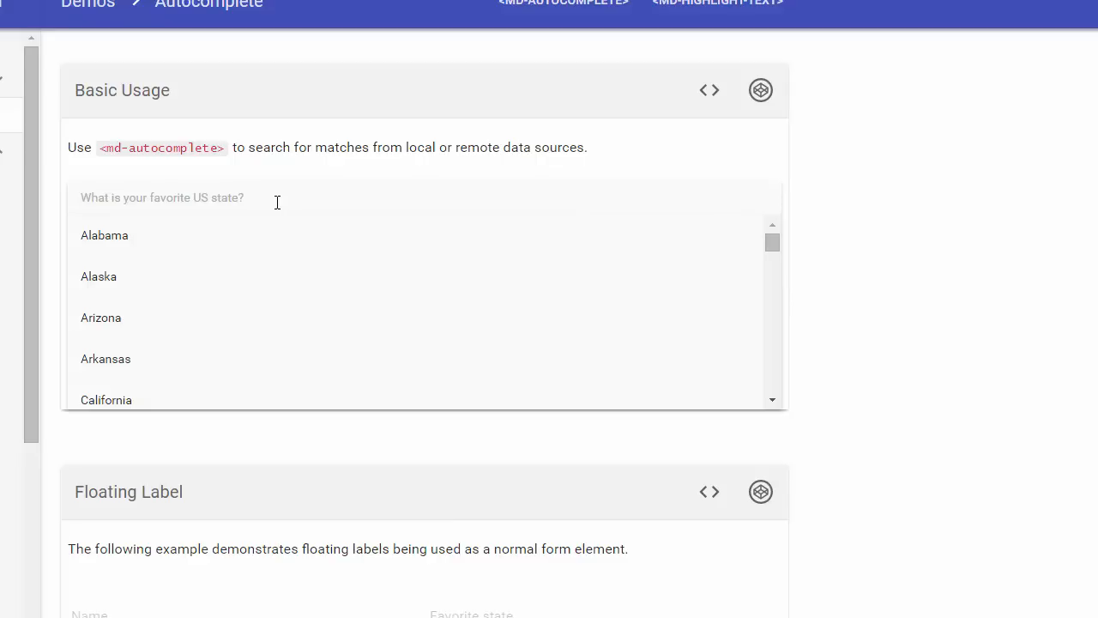
text(al)
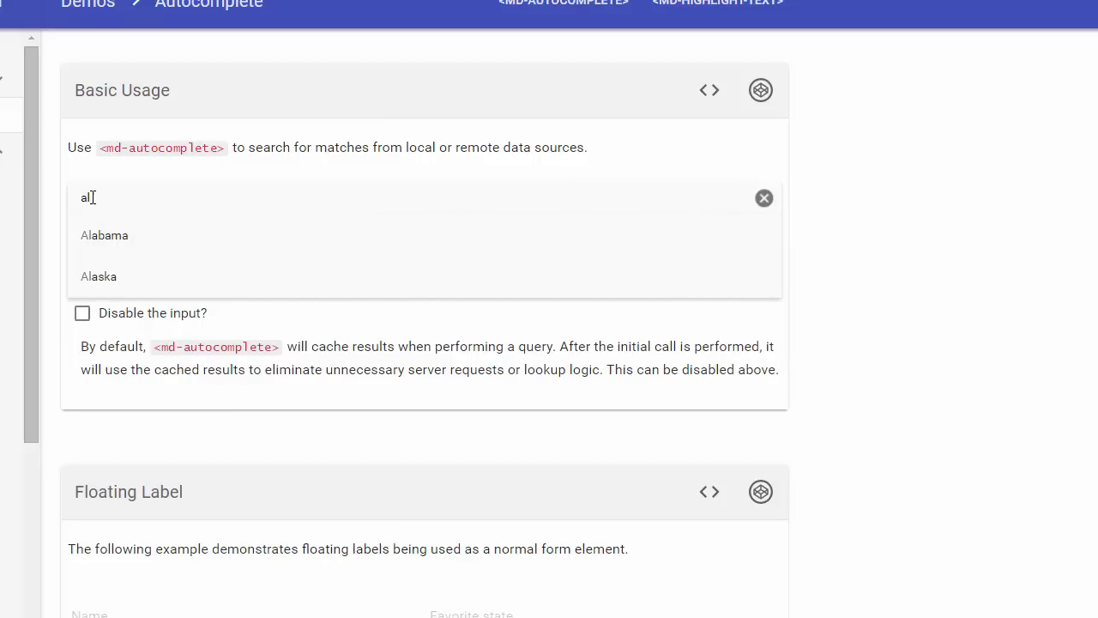
mouse_move(141, 276)
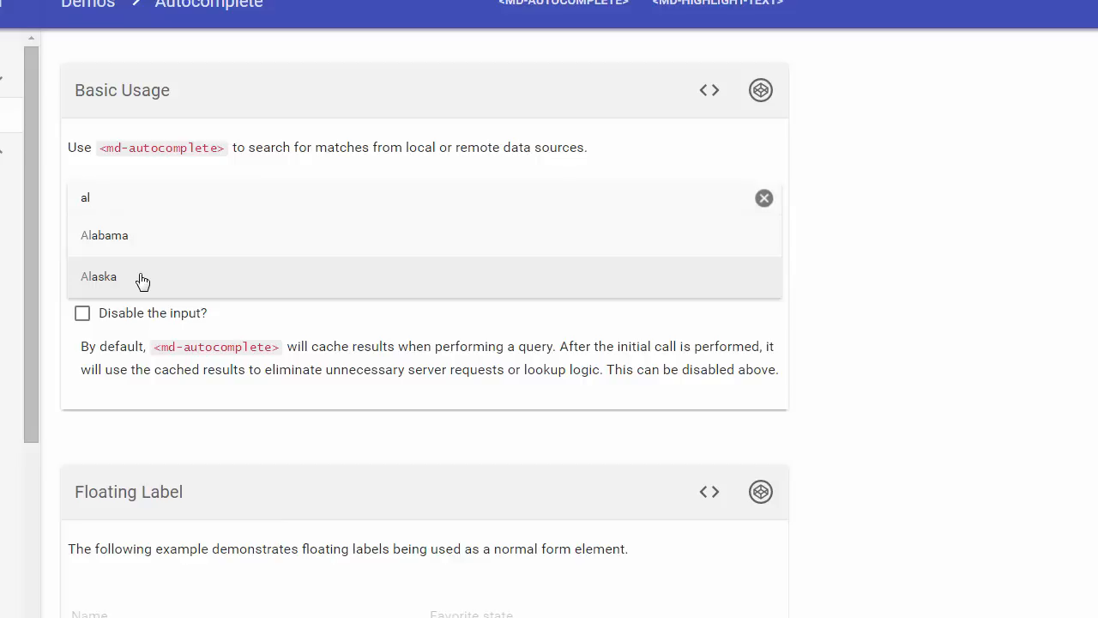
mouse_move(178, 262)
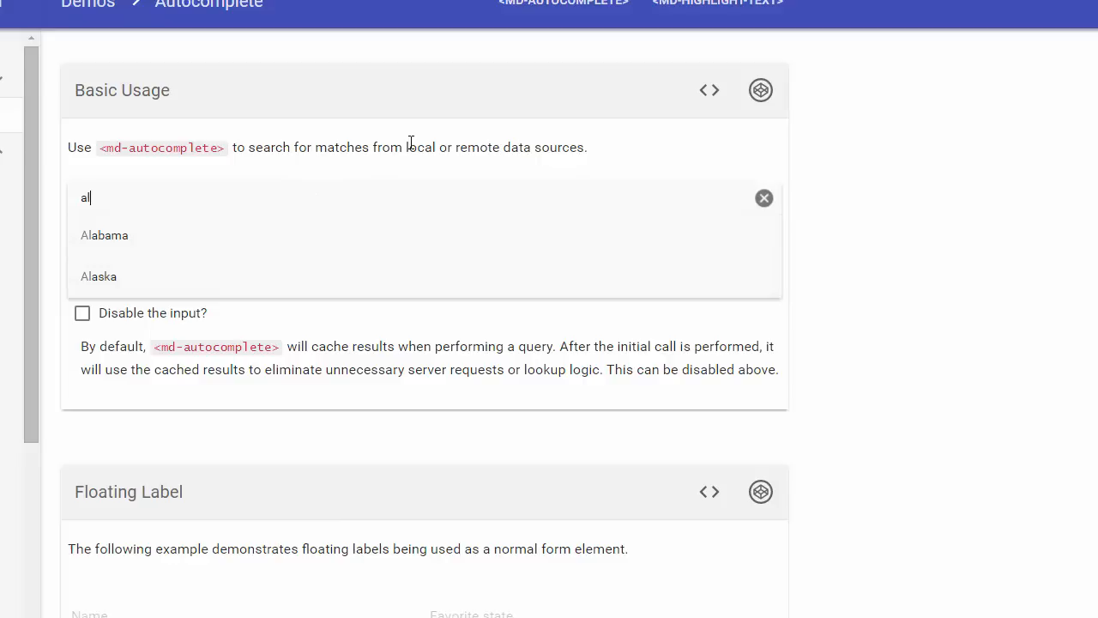
mouse_move(480, 147)
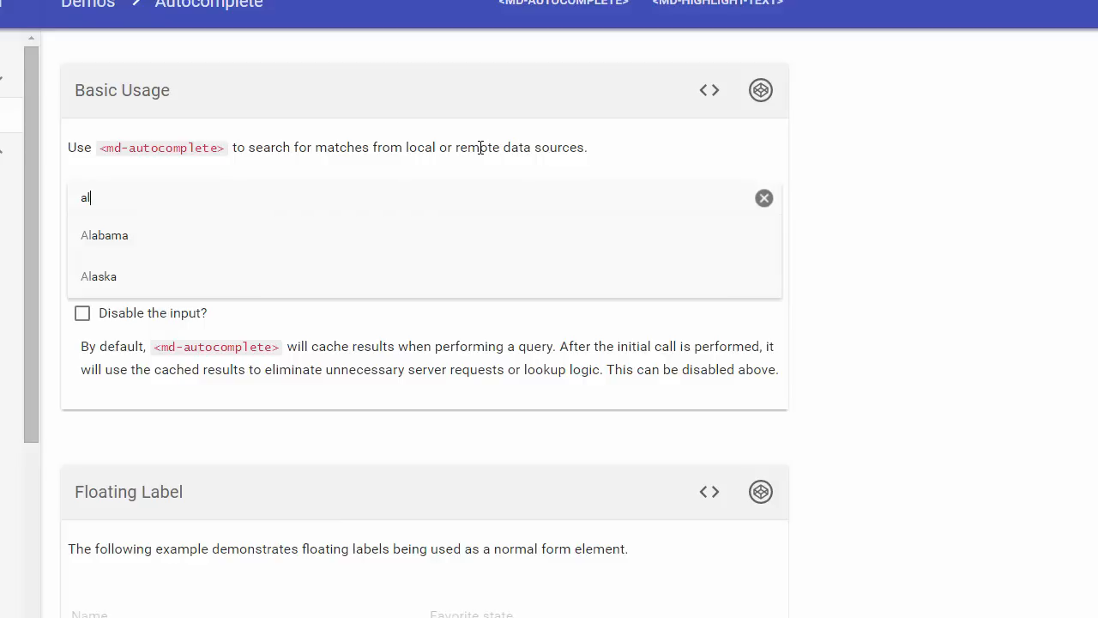
mouse_move(256, 289)
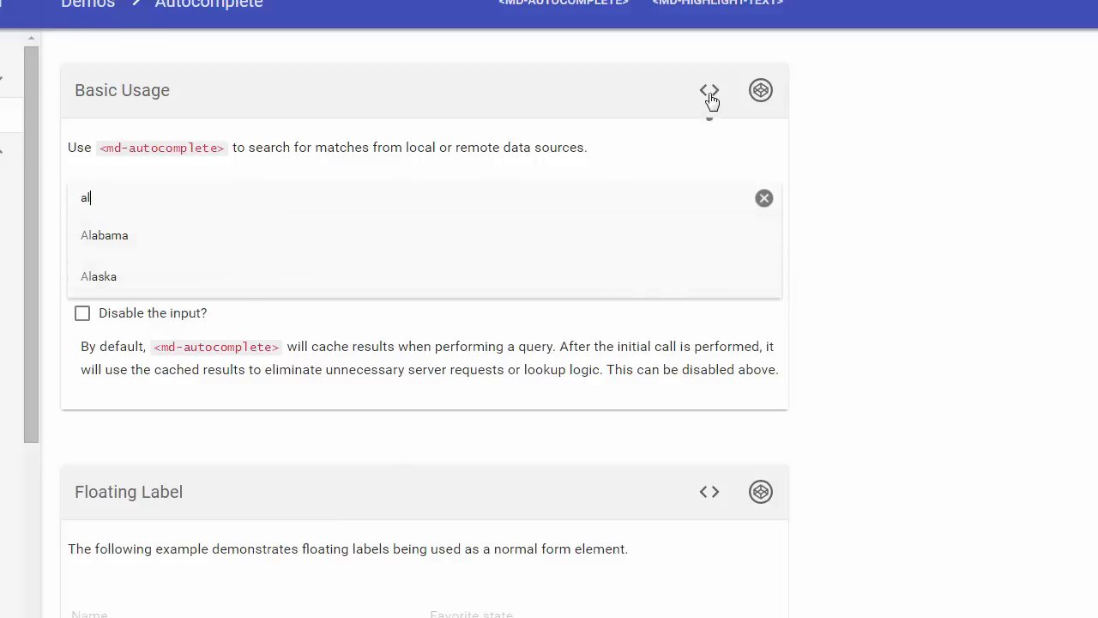
Show the Basic Usage demo's source and scroll through its JS code
click(704, 90)
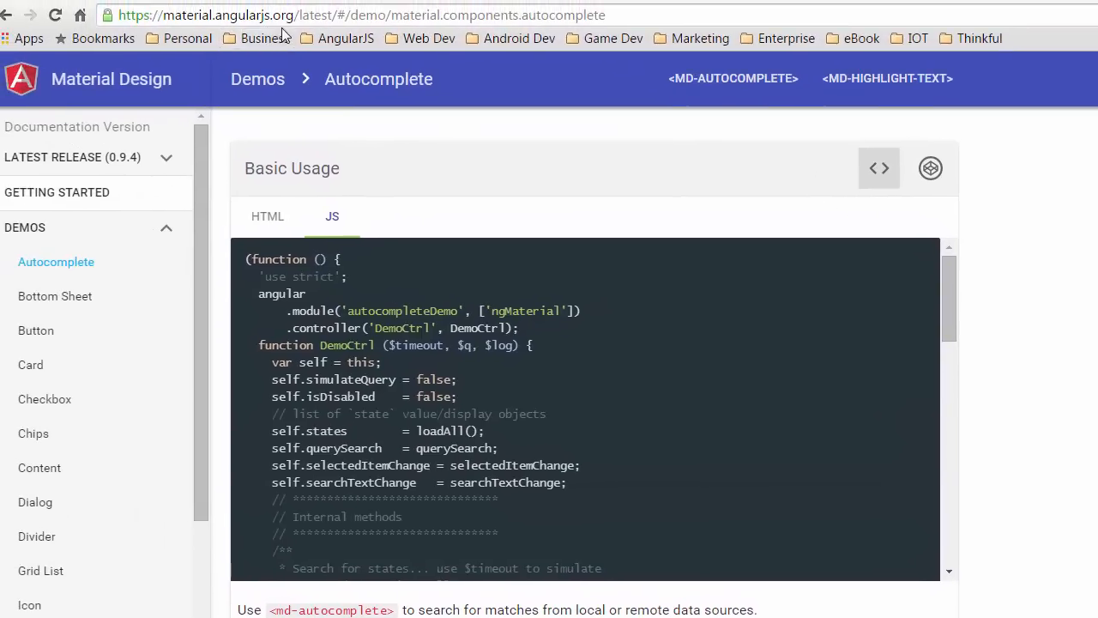
mouse_move(721, 356)
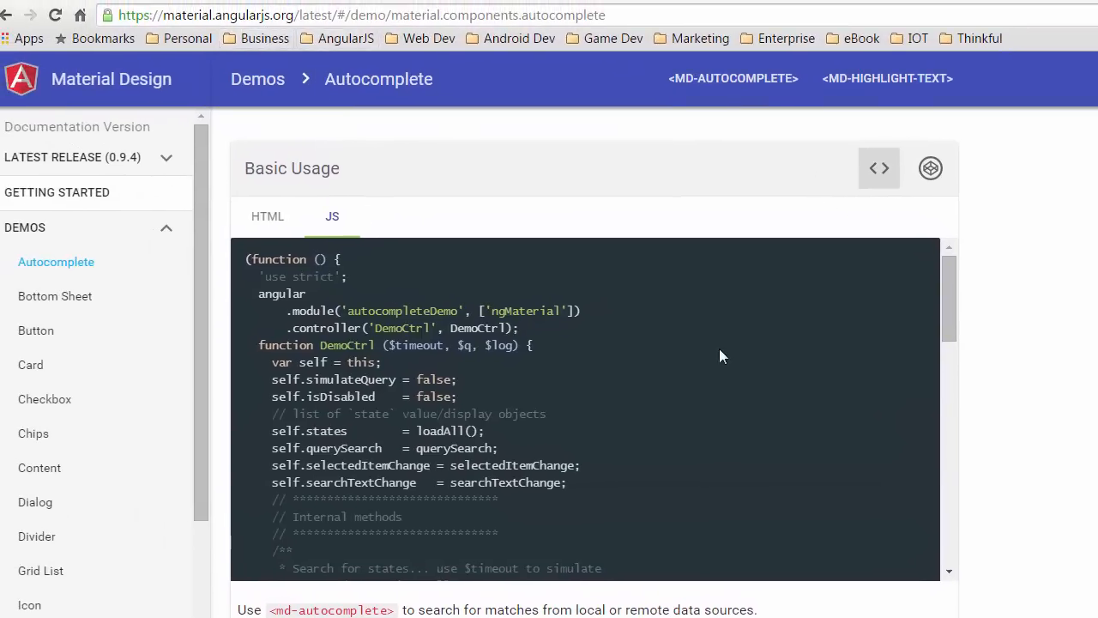
scroll(down, 3)
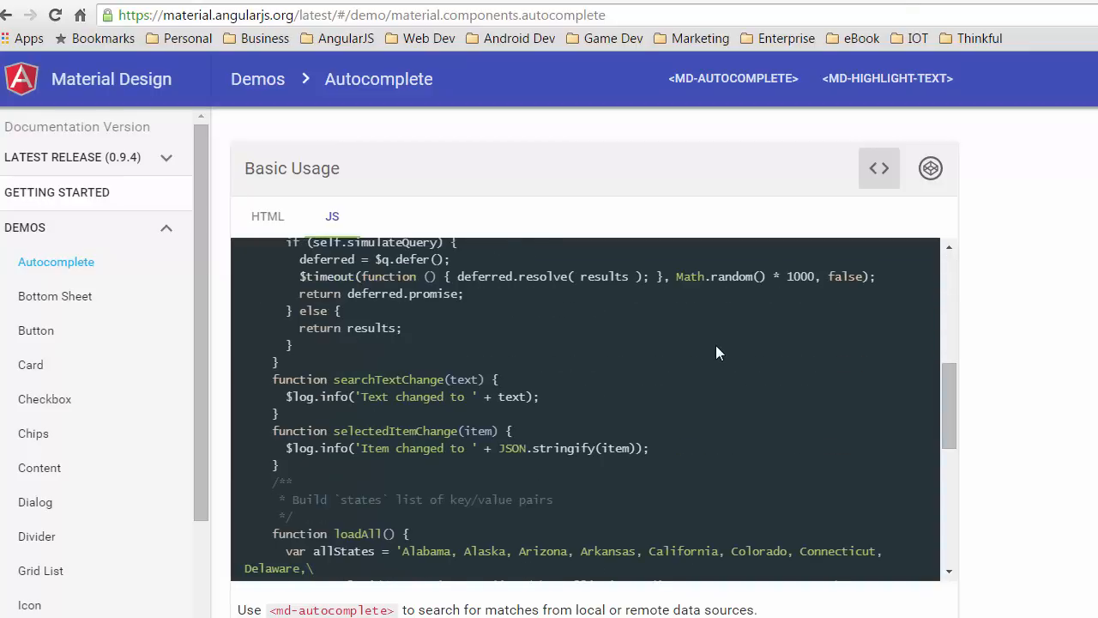
scroll(down, 3)
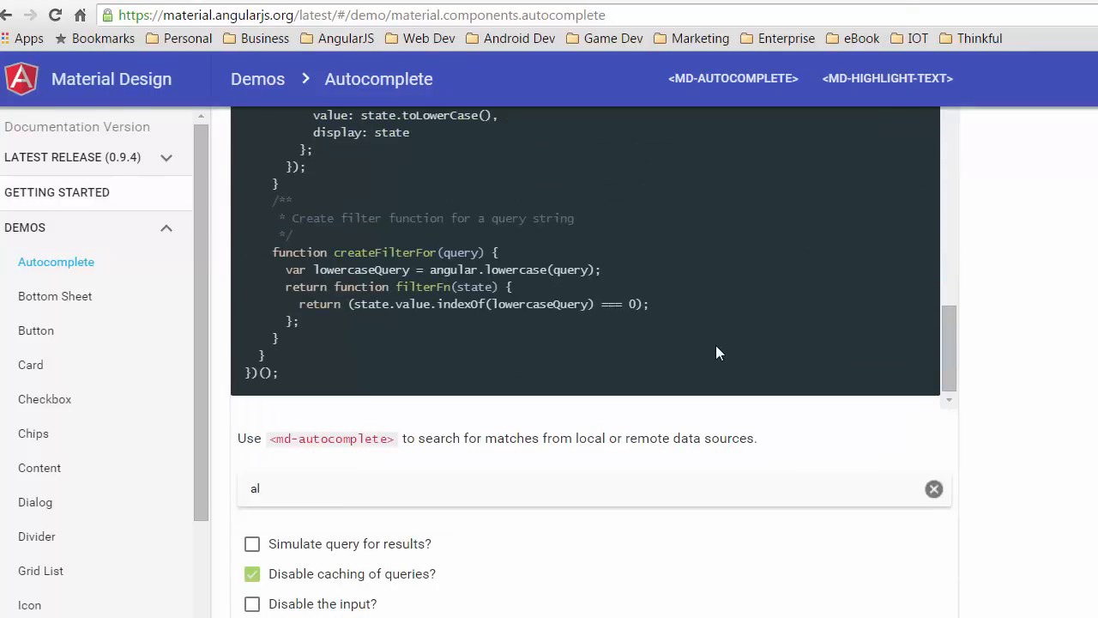
scroll(up, 3)
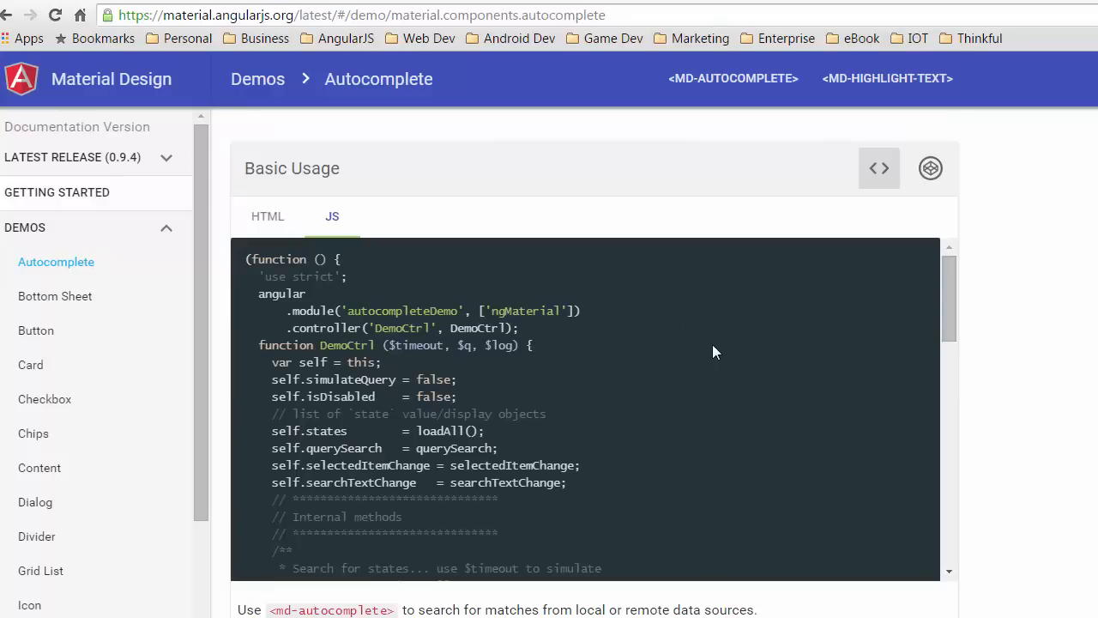
mouse_move(671, 333)
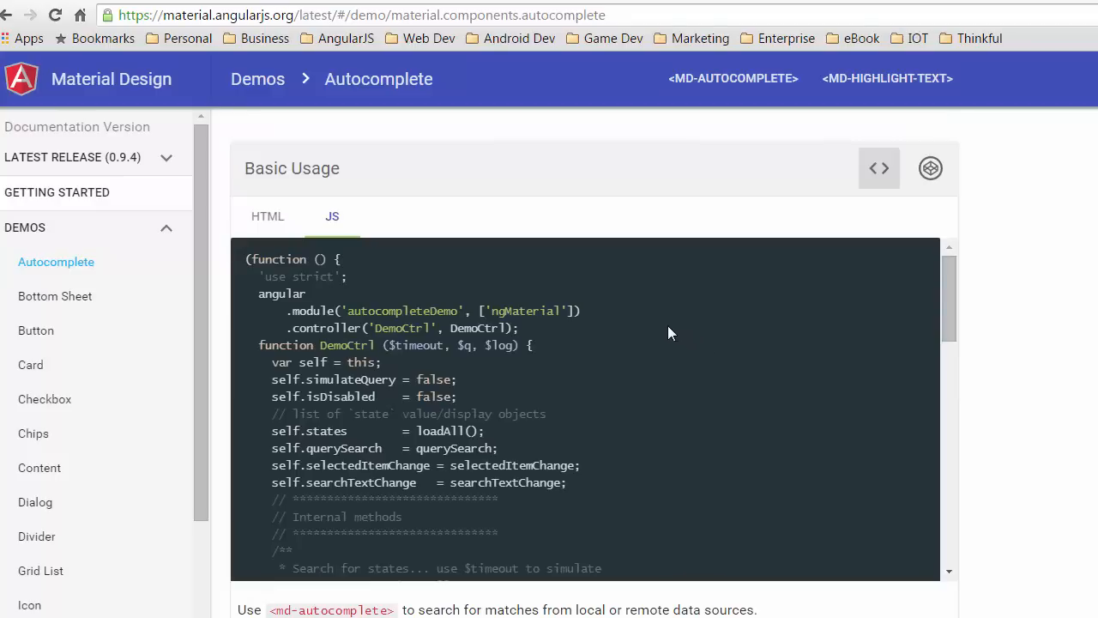
mouse_move(660, 330)
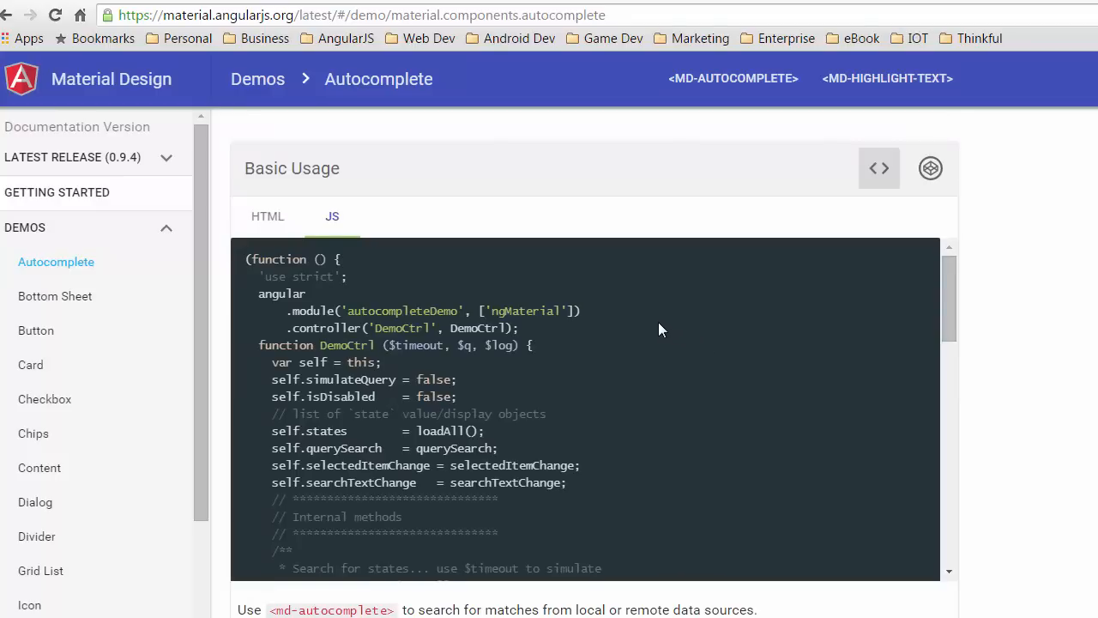
scroll(down, 3)
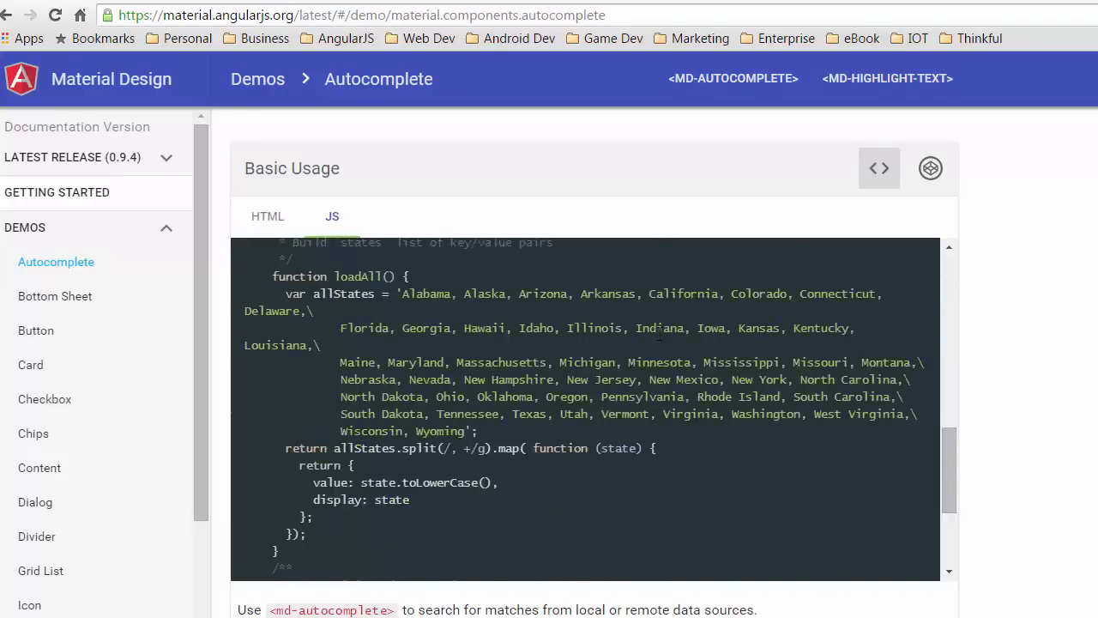
scroll(up, 3)
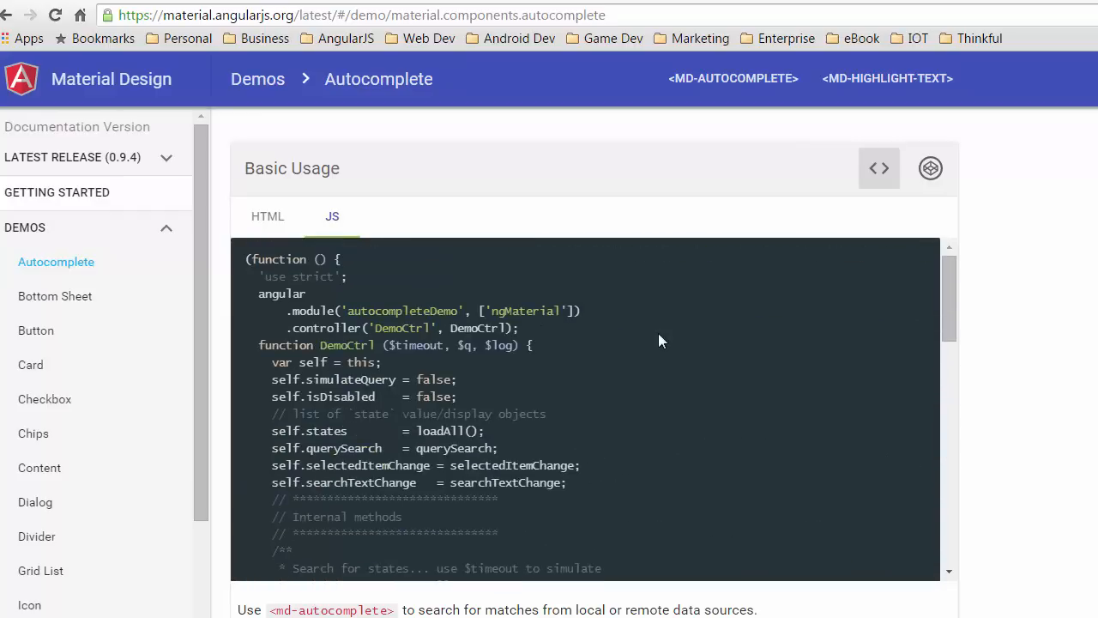
Switch to the HTML tab and scroll through the md-autocomplete markup
click(268, 216)
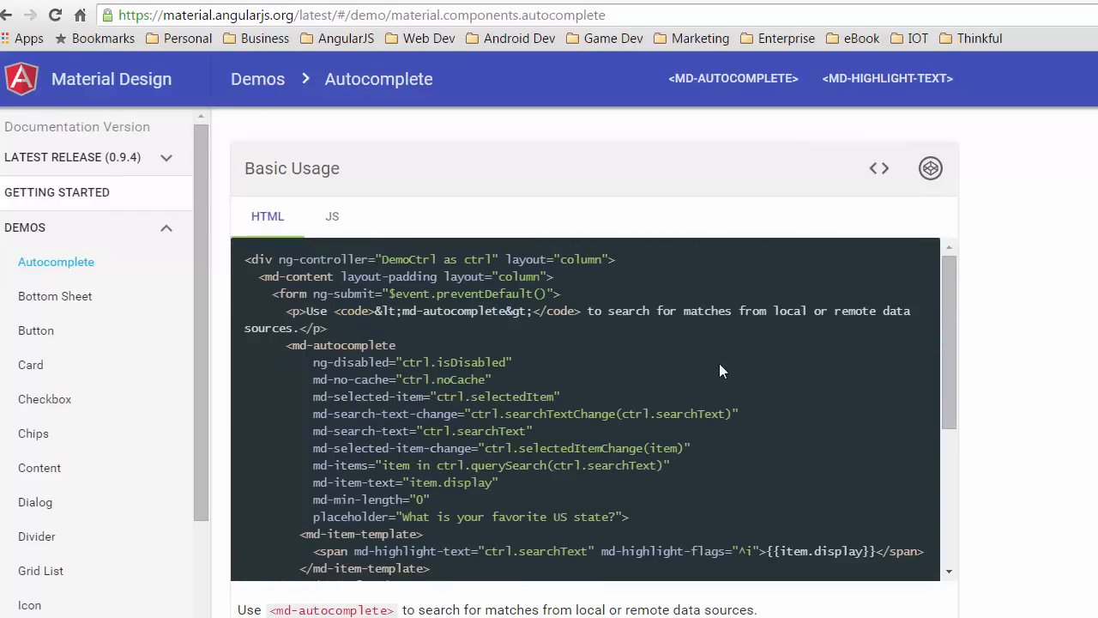
mouse_move(547, 283)
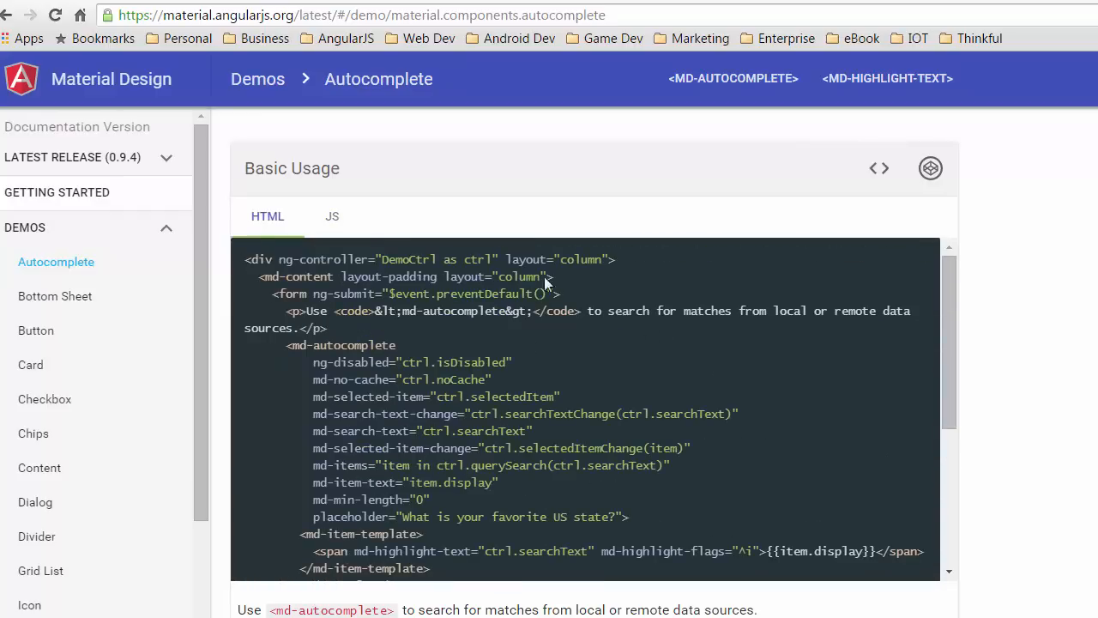
scroll(down, 3)
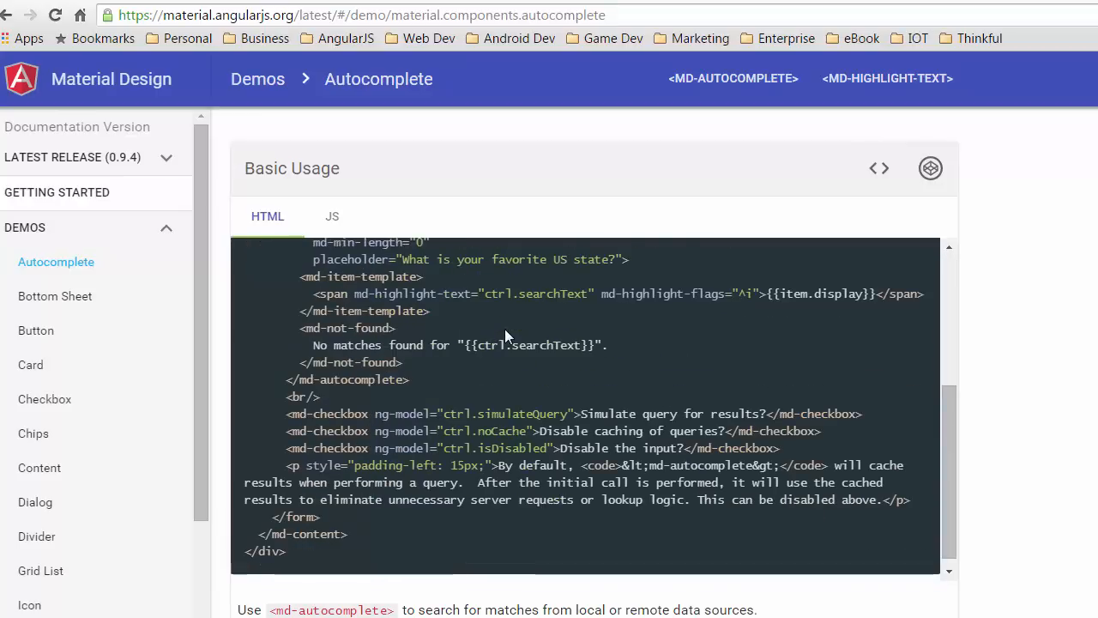
scroll(up, 3)
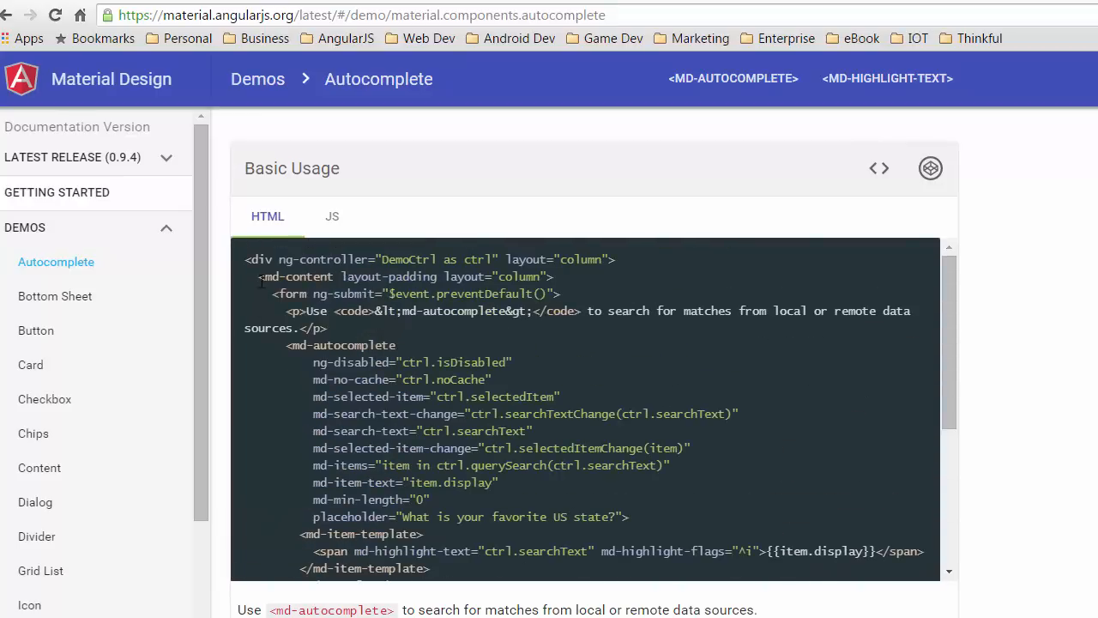
mouse_move(268, 294)
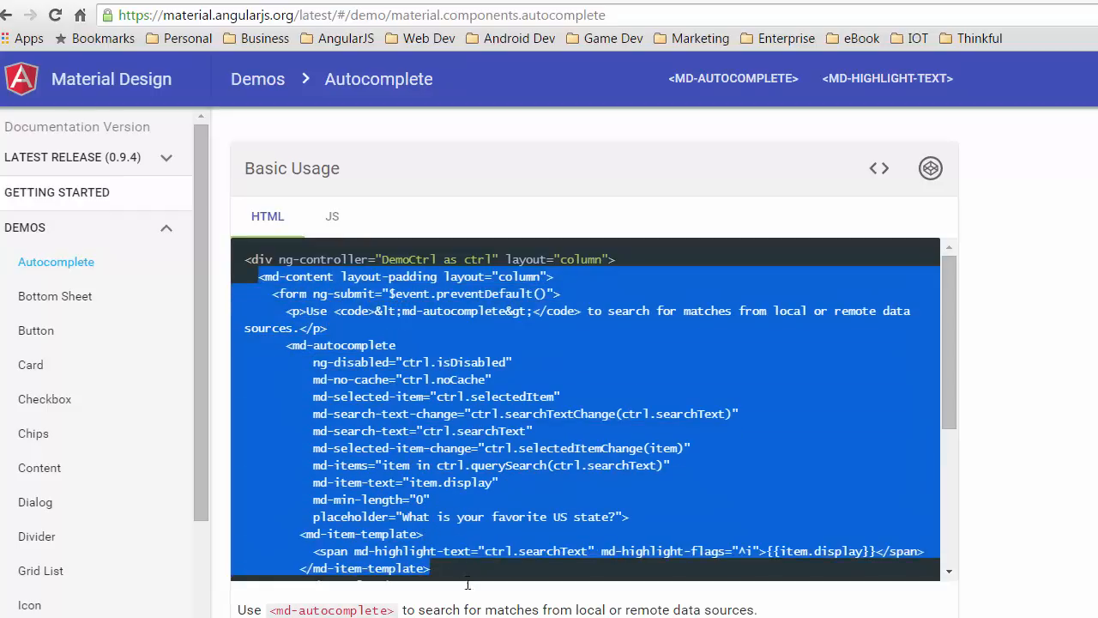
scroll(down, 3)
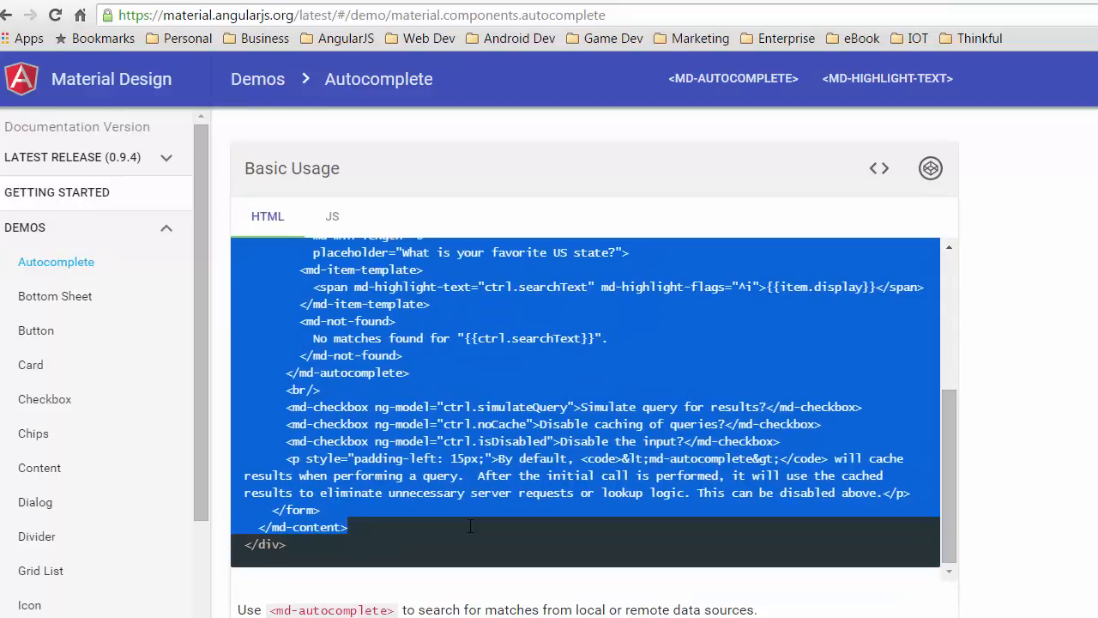
mouse_move(493, 476)
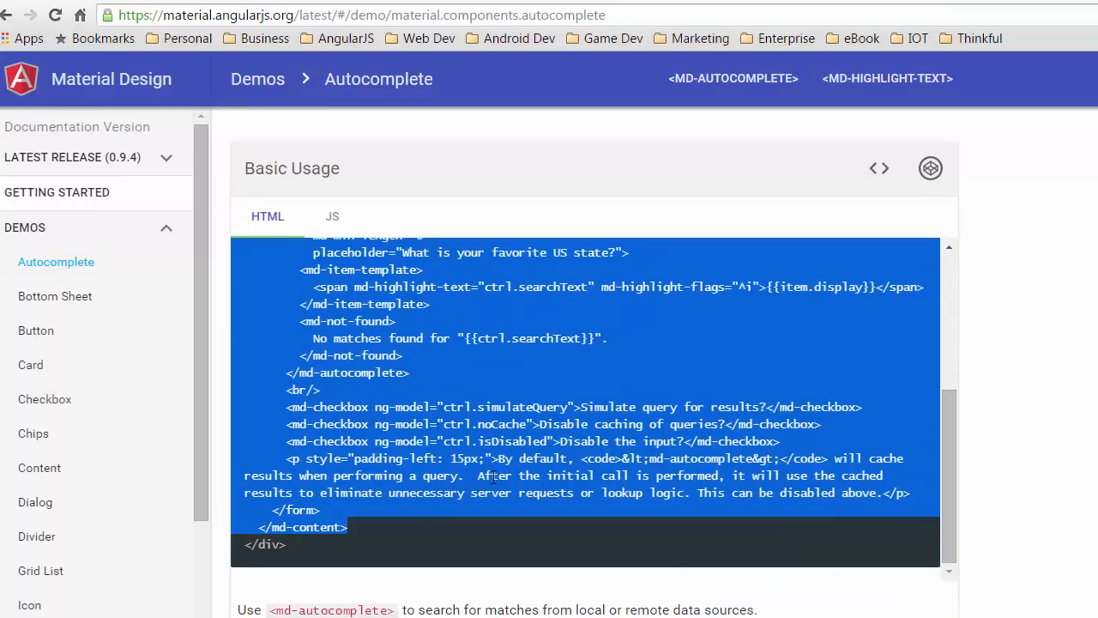
scroll(up, 3)
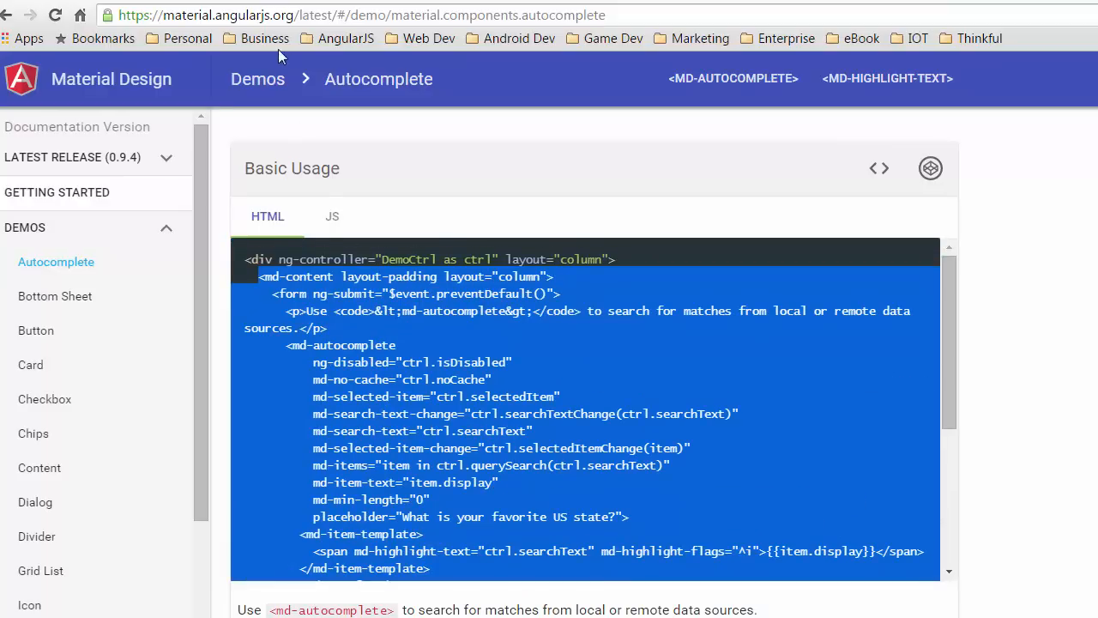
Switch to the localhost:3000 demo app tab showing the people list
click(223, 9)
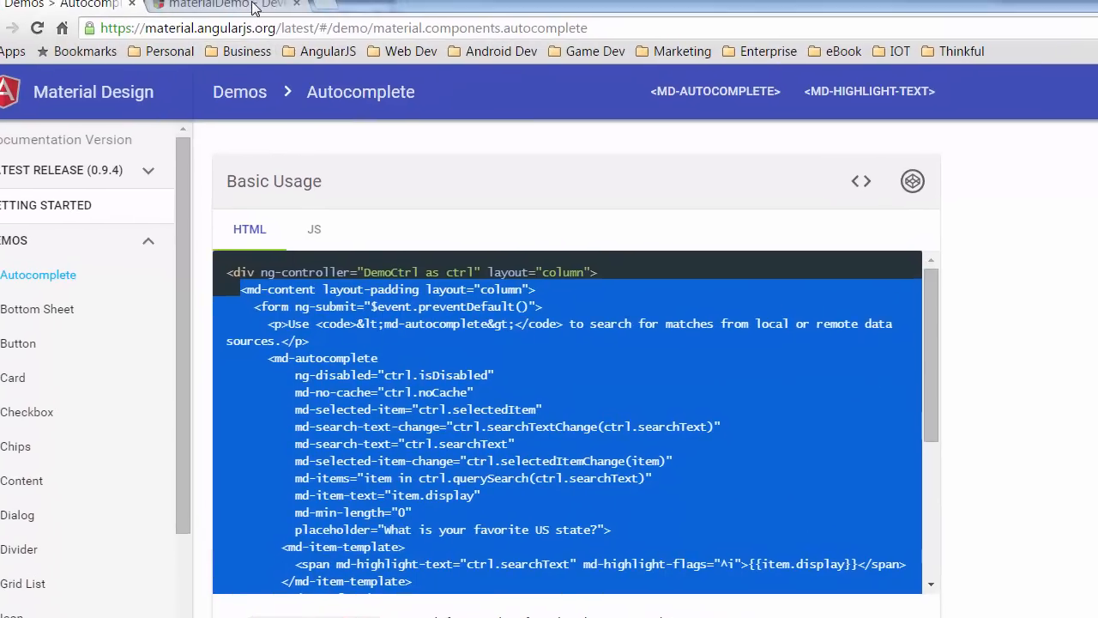
click(223, 6)
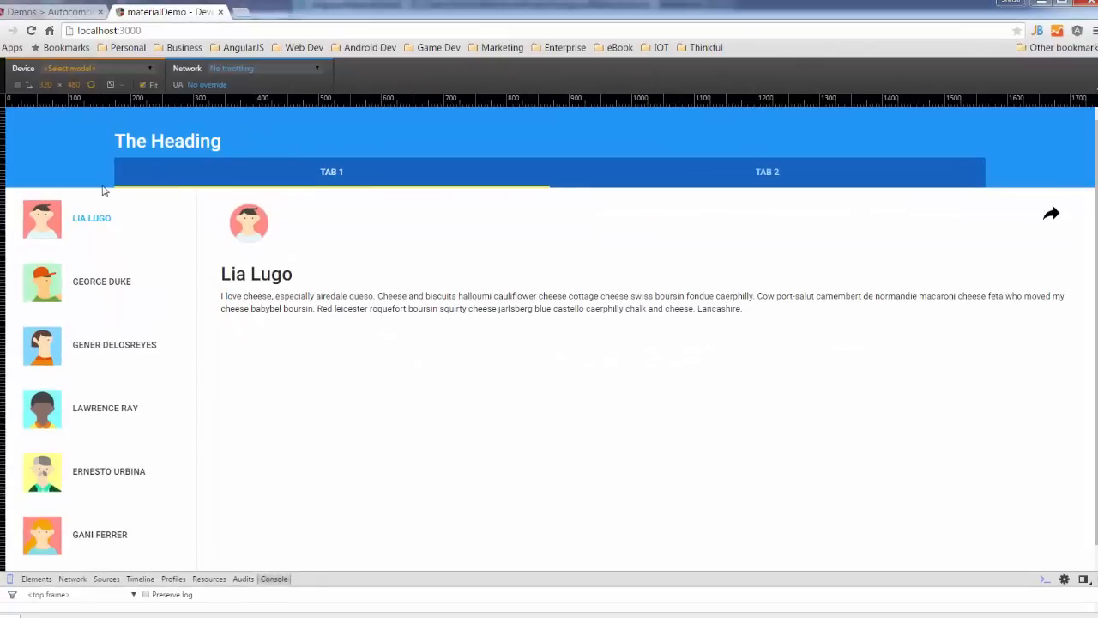
mouse_move(352, 265)
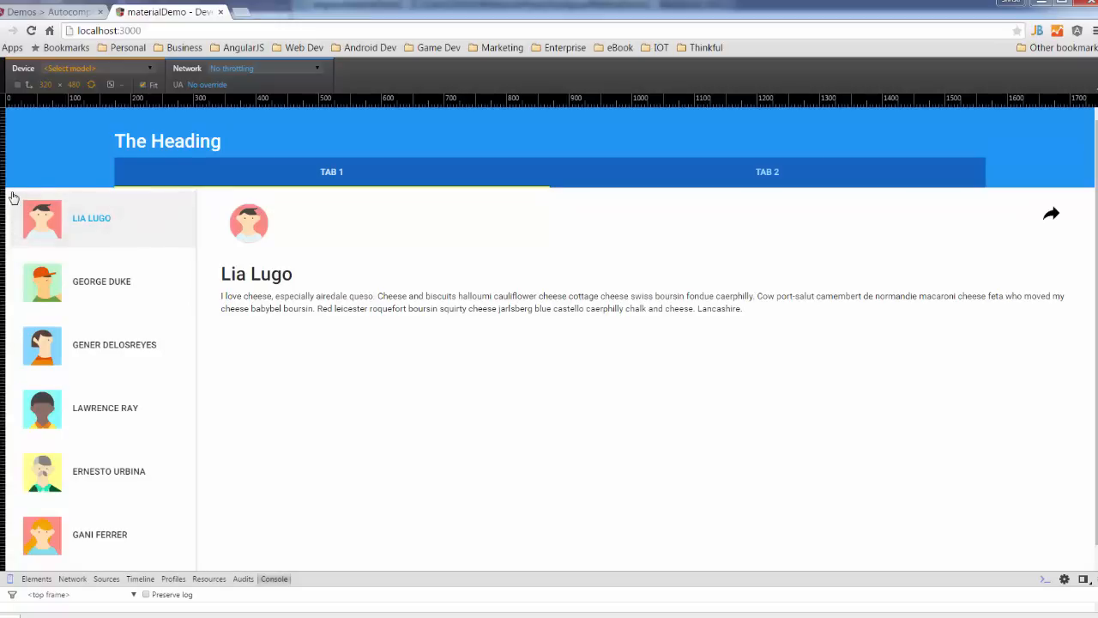
mouse_move(21, 233)
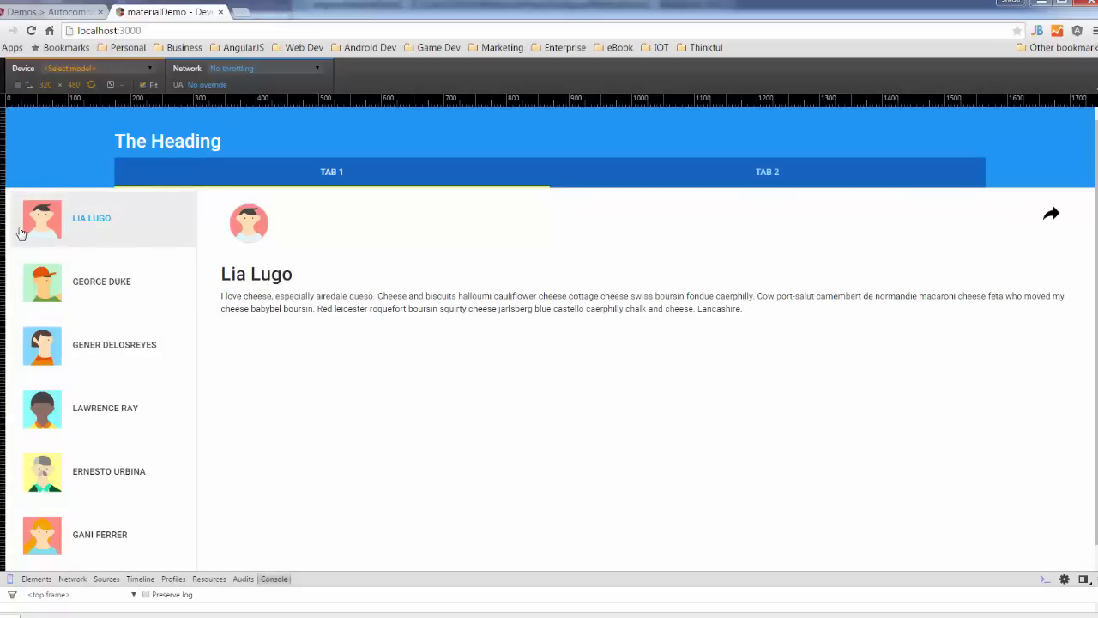
mouse_move(171, 344)
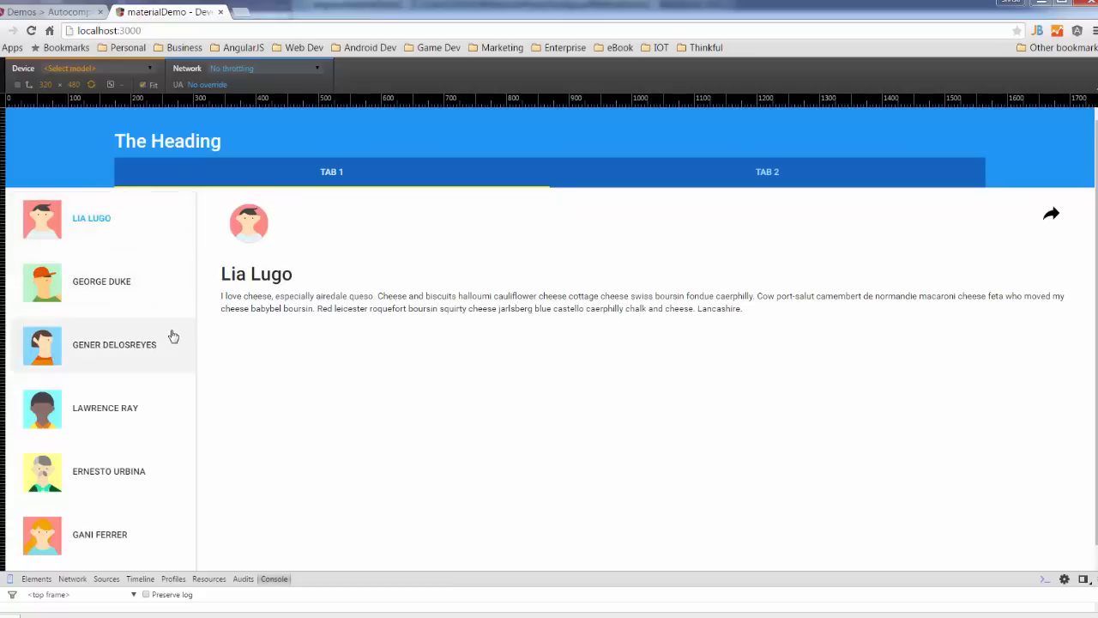
mouse_move(176, 333)
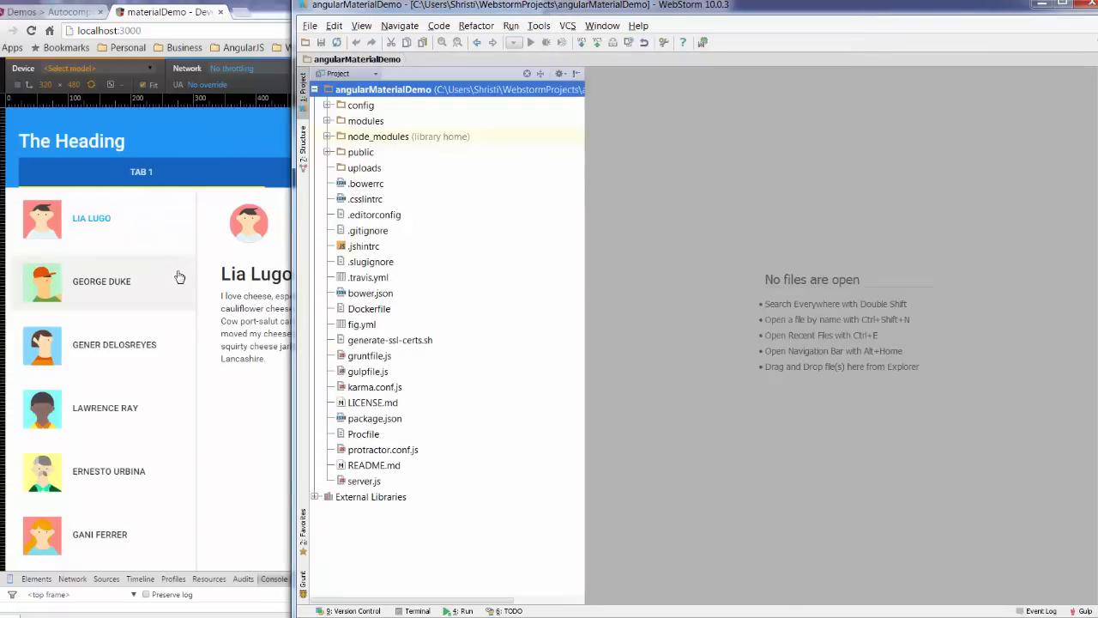
Expand modules > core > client > views and open home.client.view.html
click(329, 120)
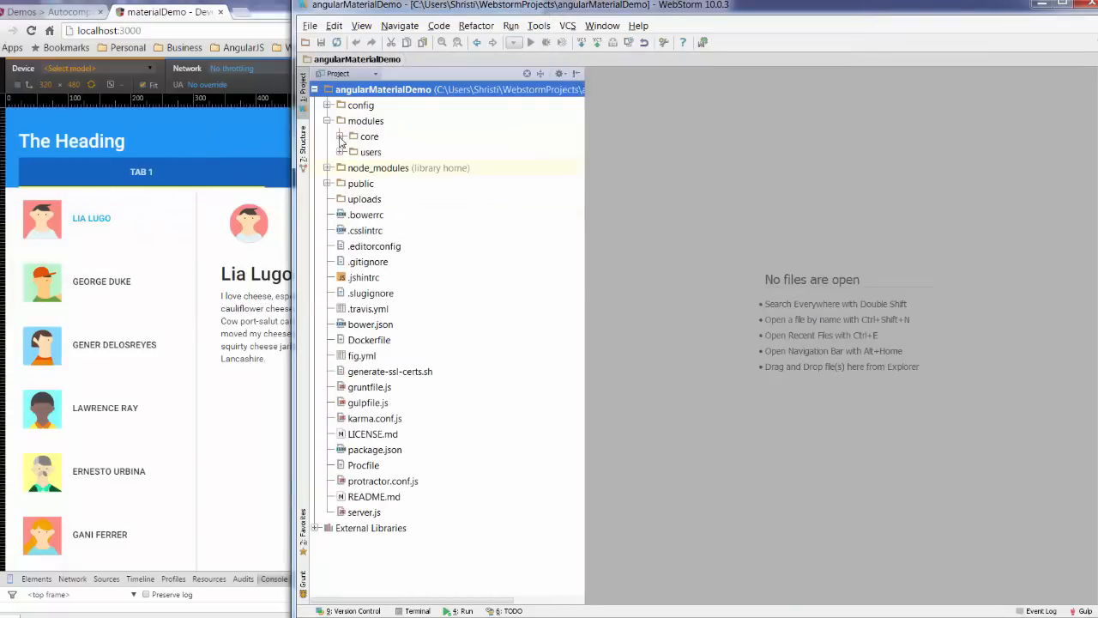
click(354, 136)
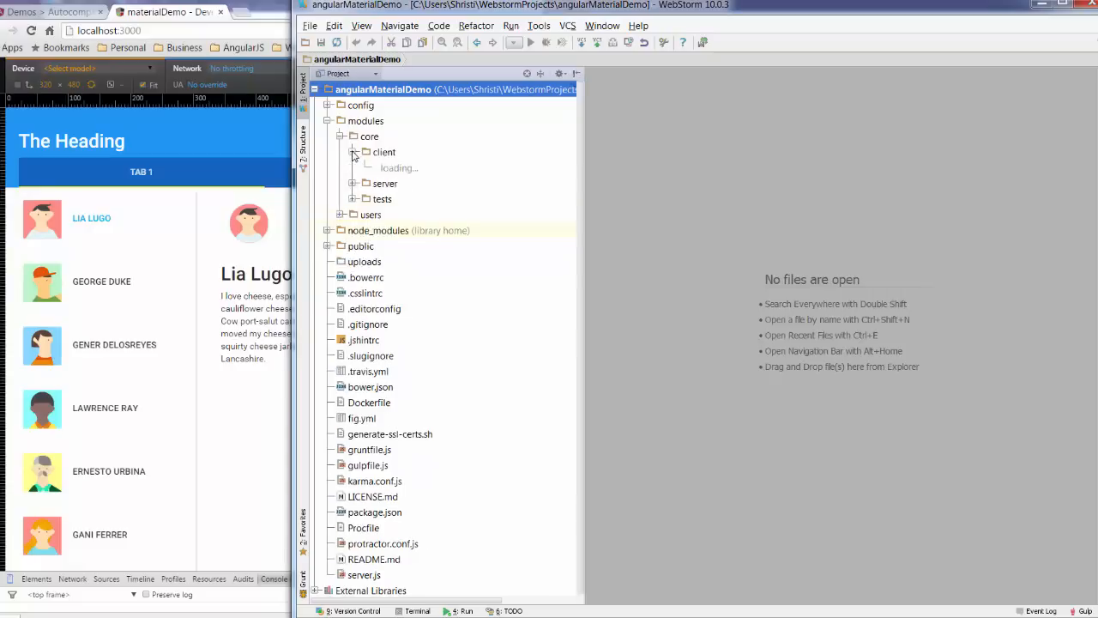
click(353, 151)
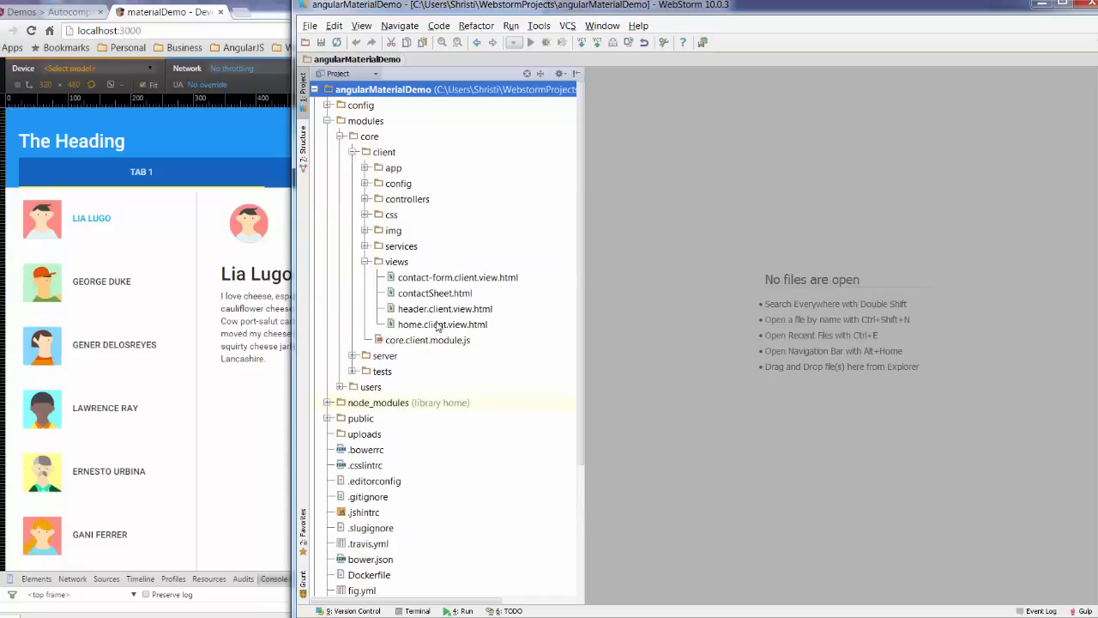
double_click(441, 324)
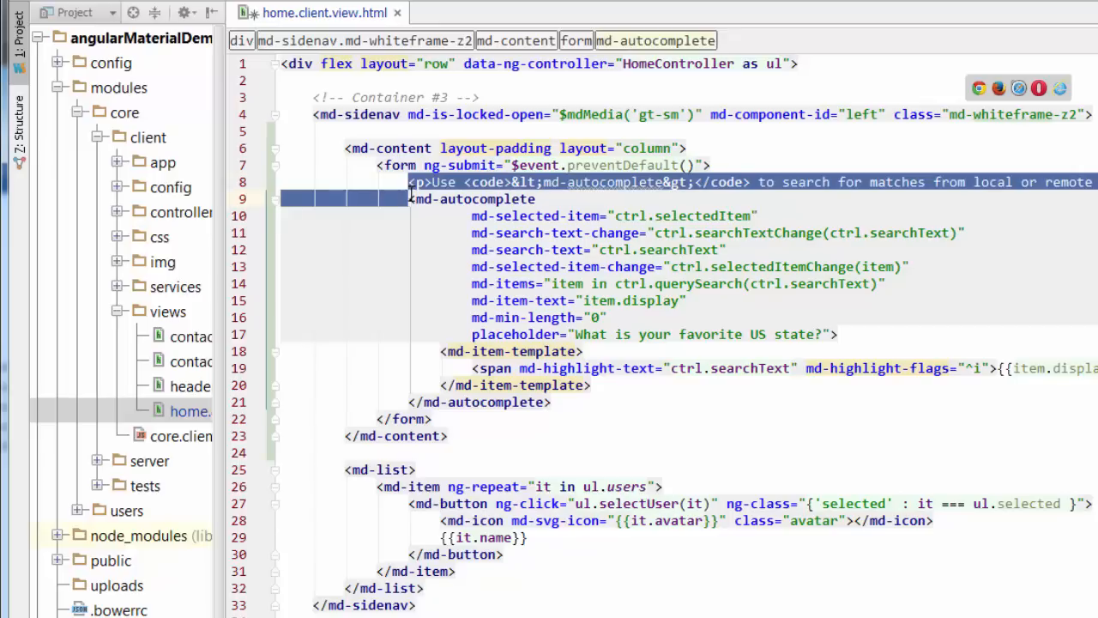
Delete the description line and replace the placeholder with 'Who is your Fav Avatar?'
key(Delete)
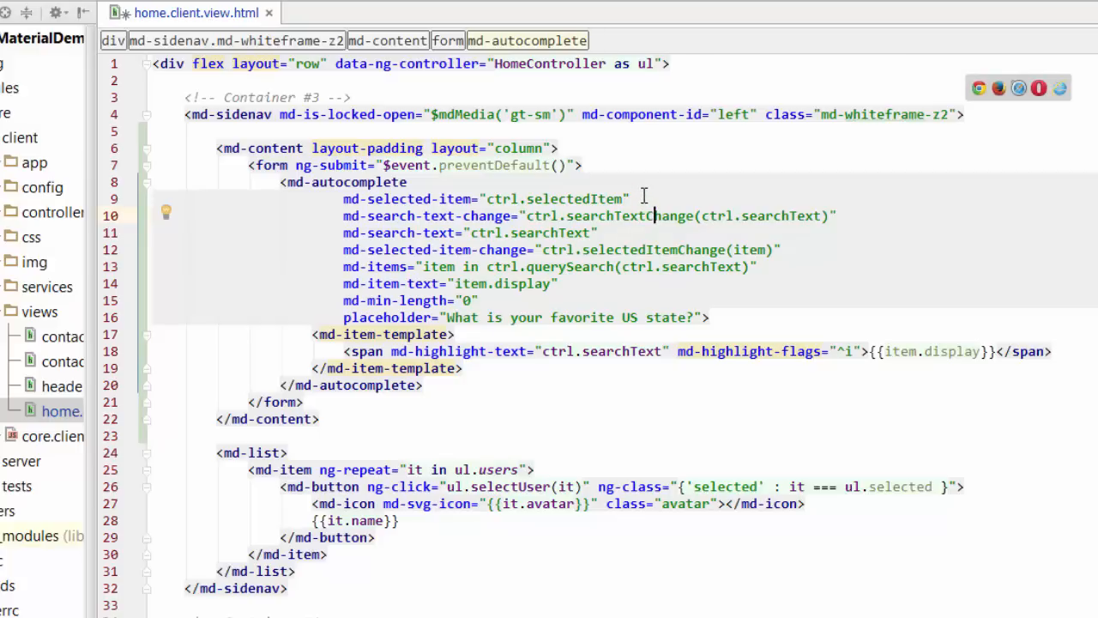
mouse_move(594, 221)
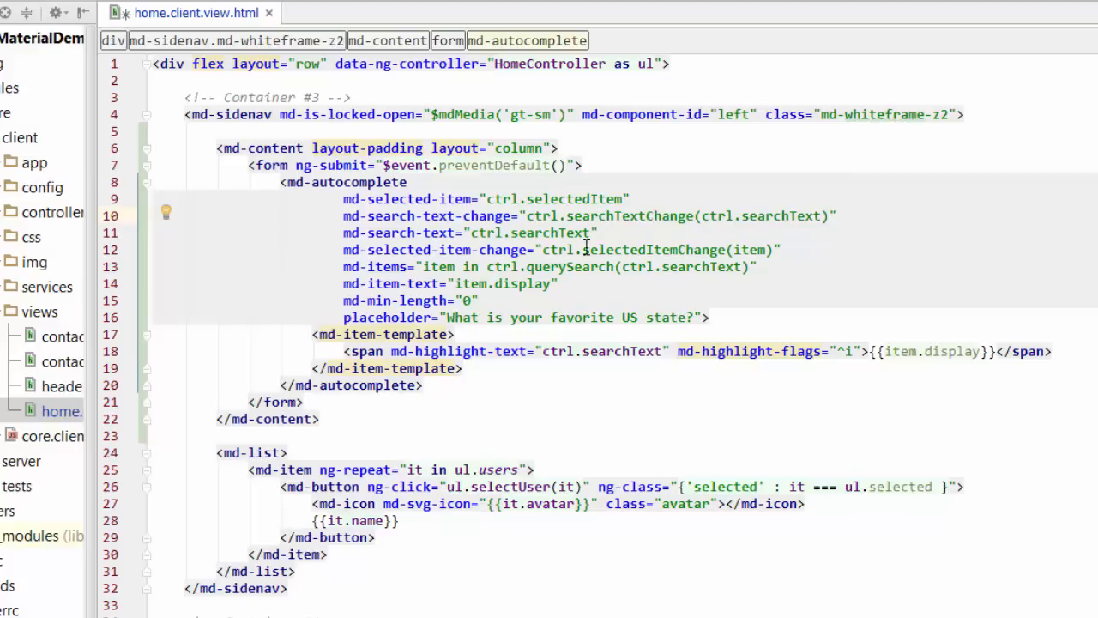
mouse_move(631, 241)
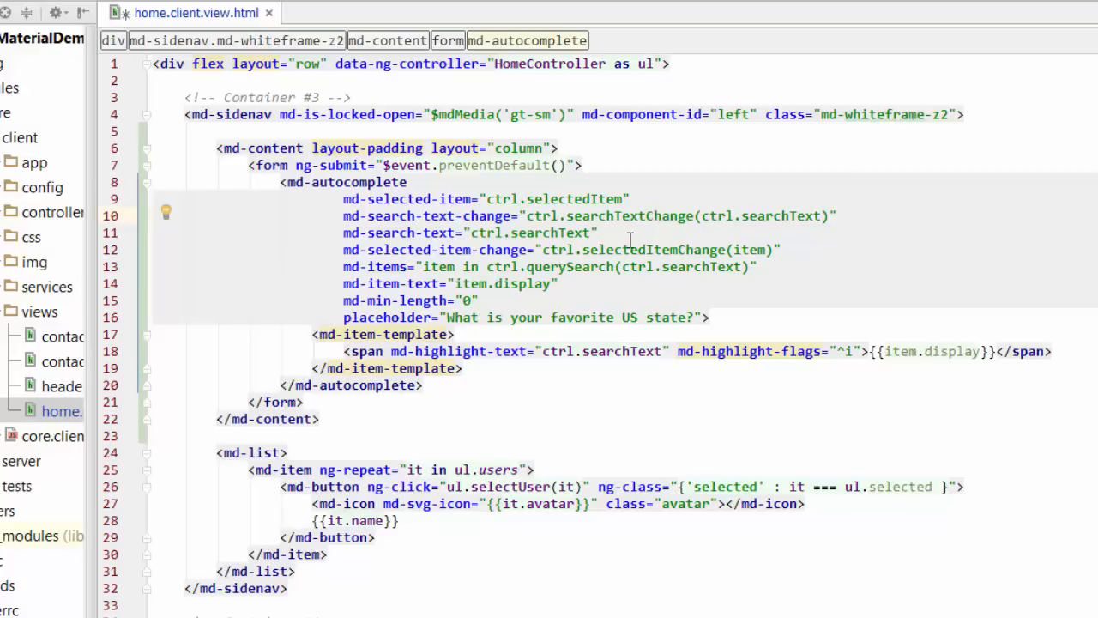
mouse_move(437, 273)
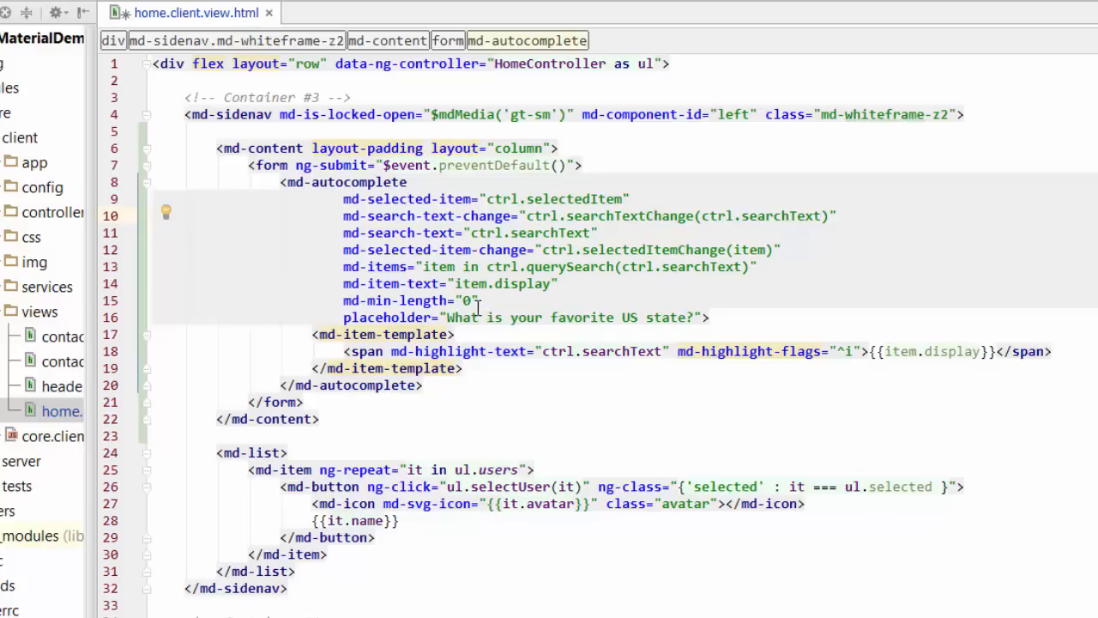
mouse_move(637, 317)
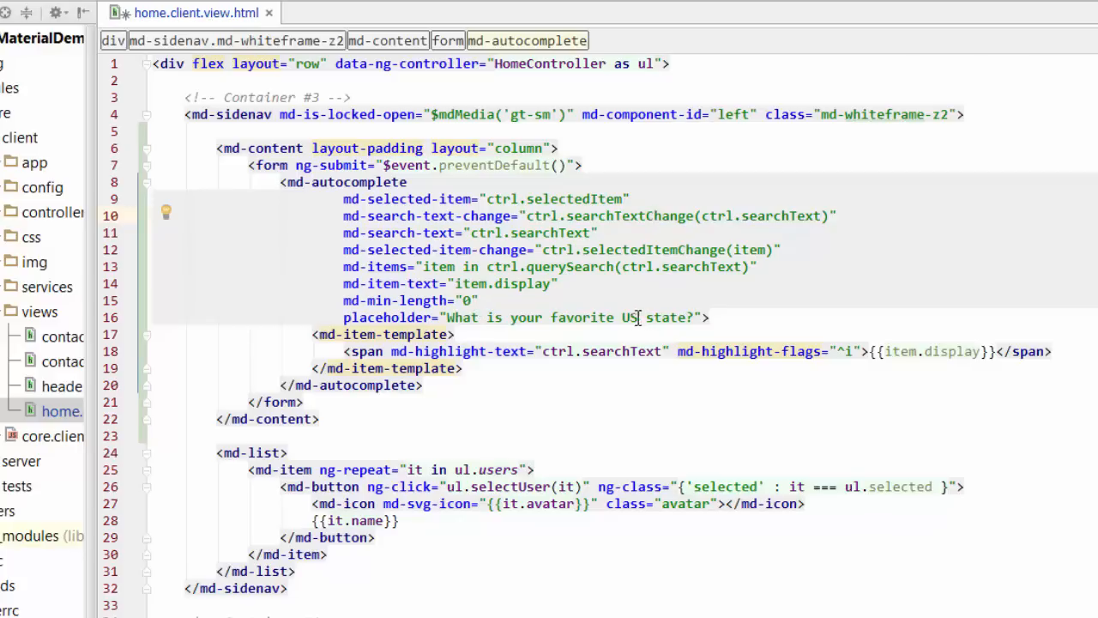
drag(481, 317, 639, 317)
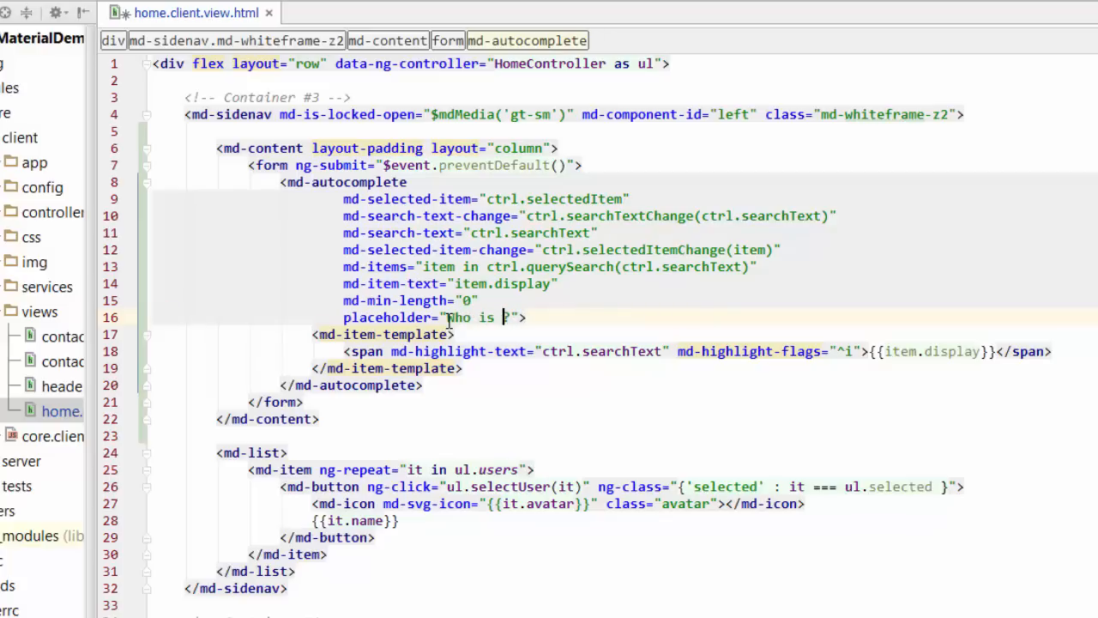
text(your Fav)
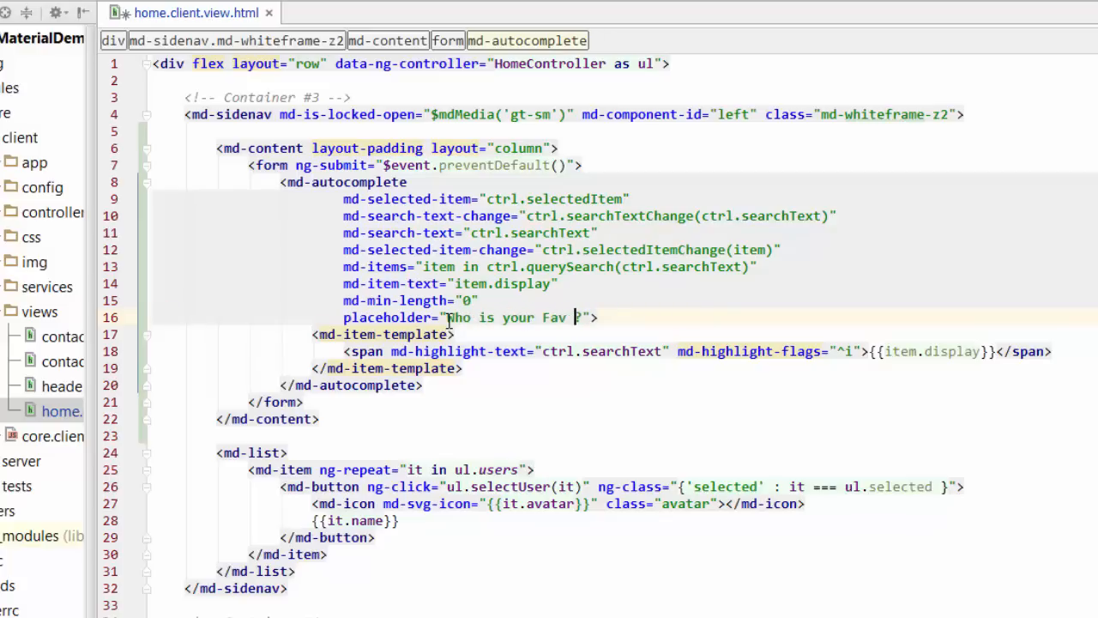
text(Avatar)
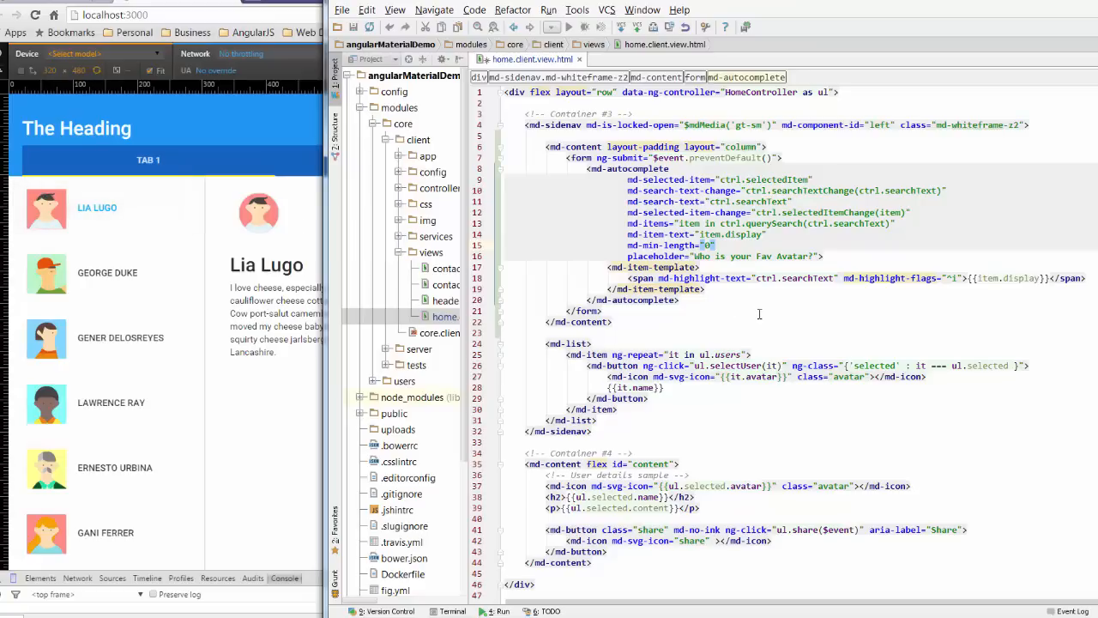
mouse_move(724, 298)
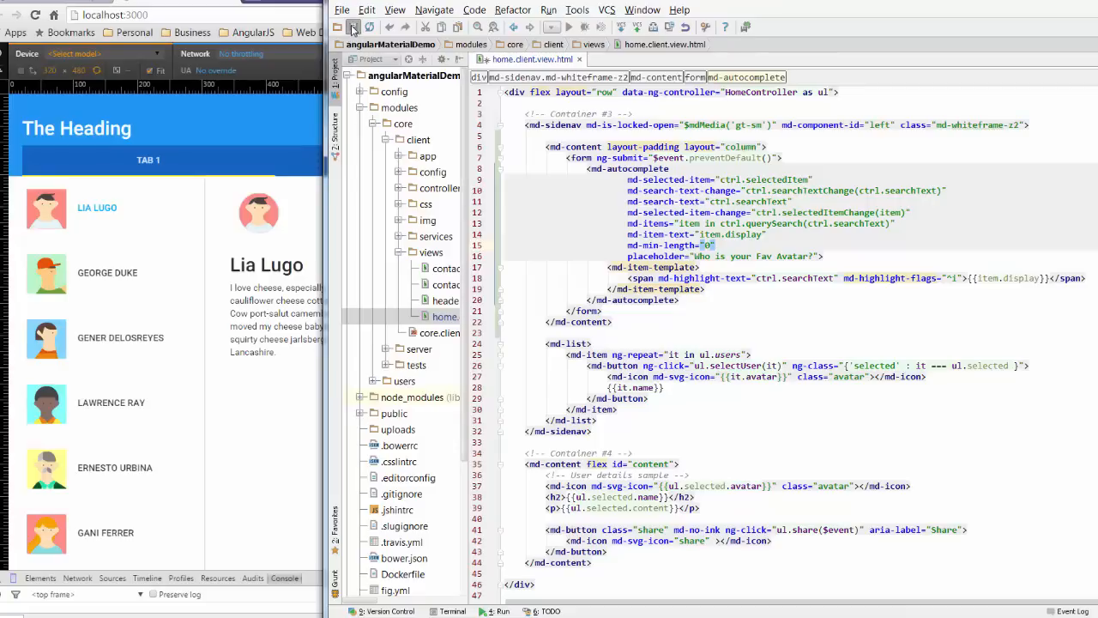
Save all project files so the reloaded app shows the avatar search field
click(354, 27)
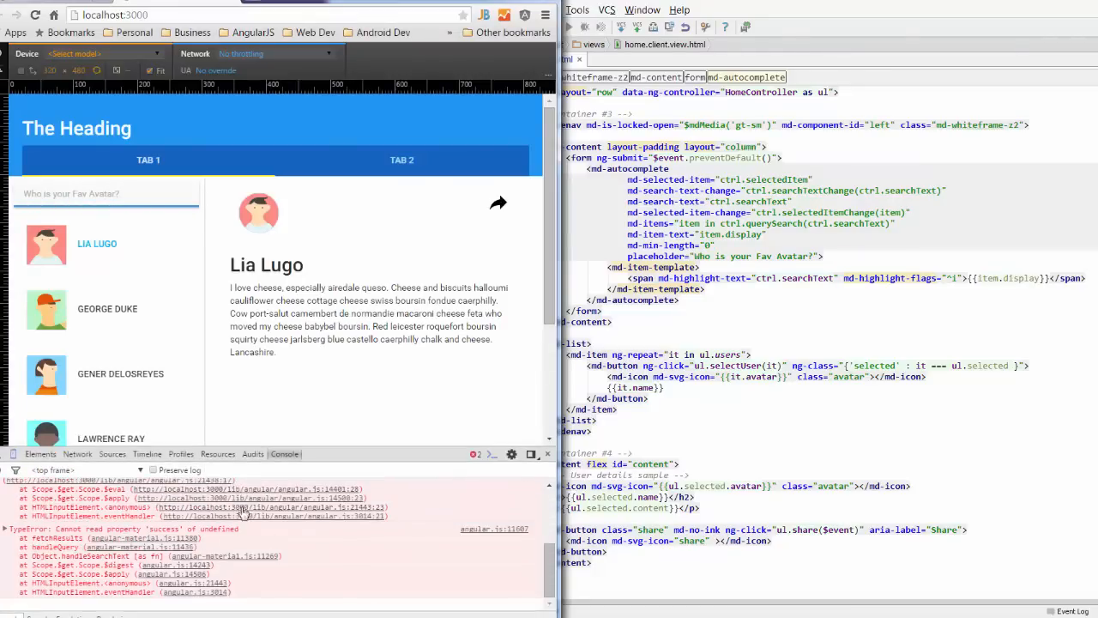
mouse_move(278, 555)
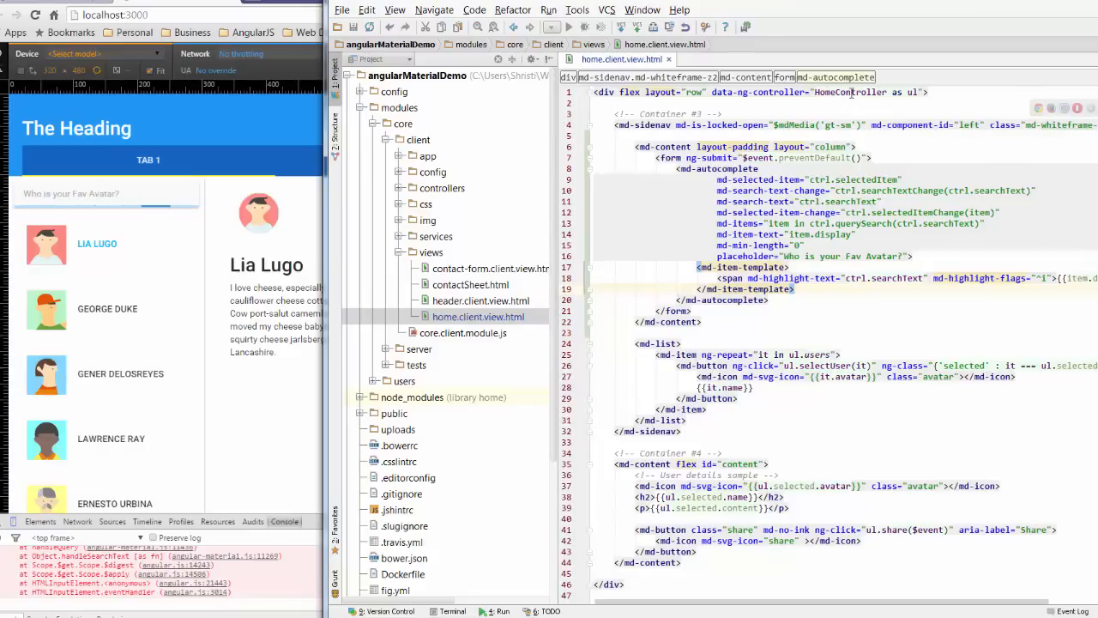
Open home.client.controller.js from the controllers folder and scroll through HomeController
click(400, 188)
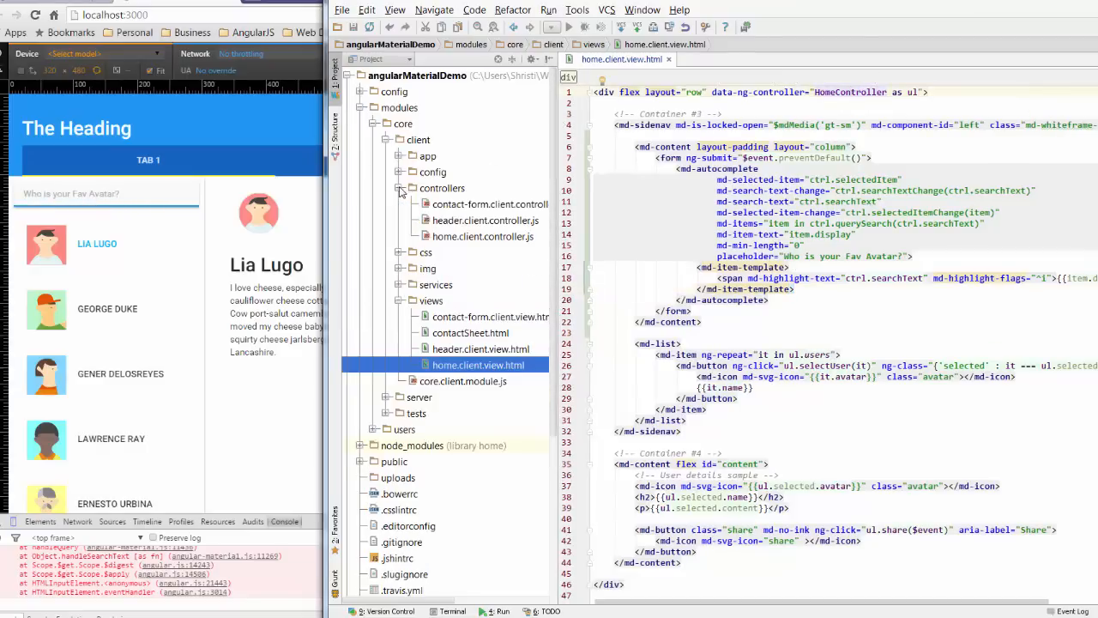
click(483, 236)
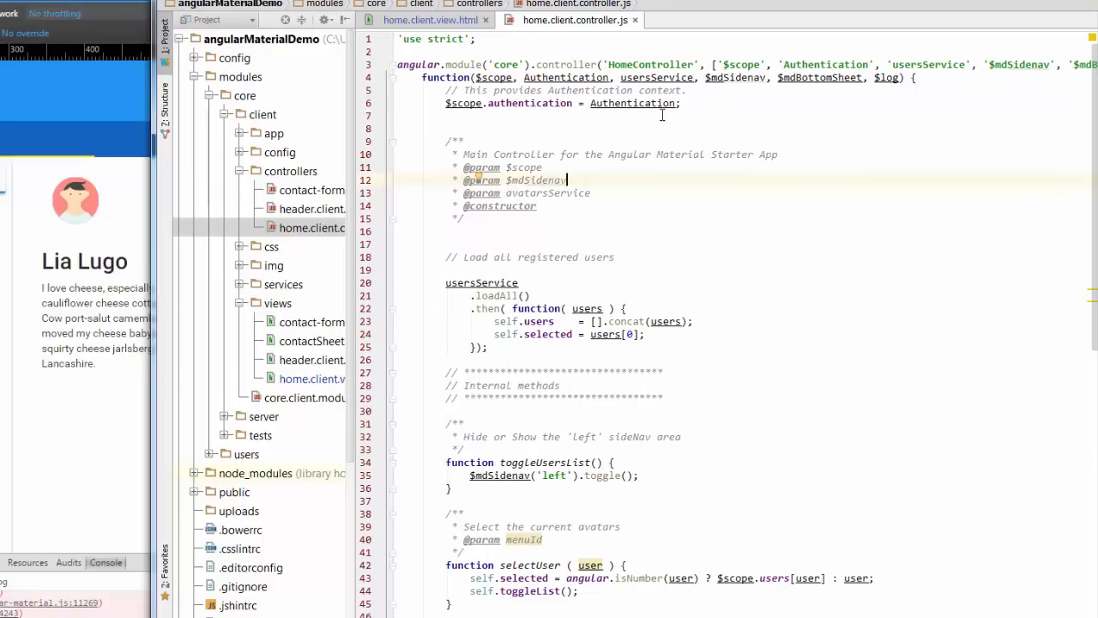
scroll(down, 3)
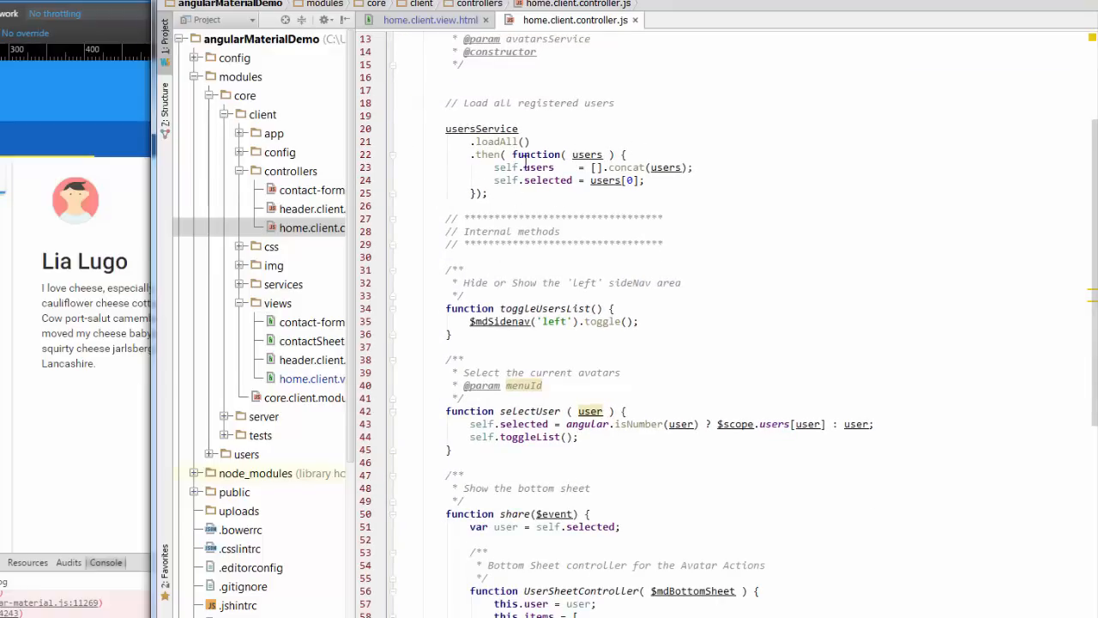
scroll(down, 3)
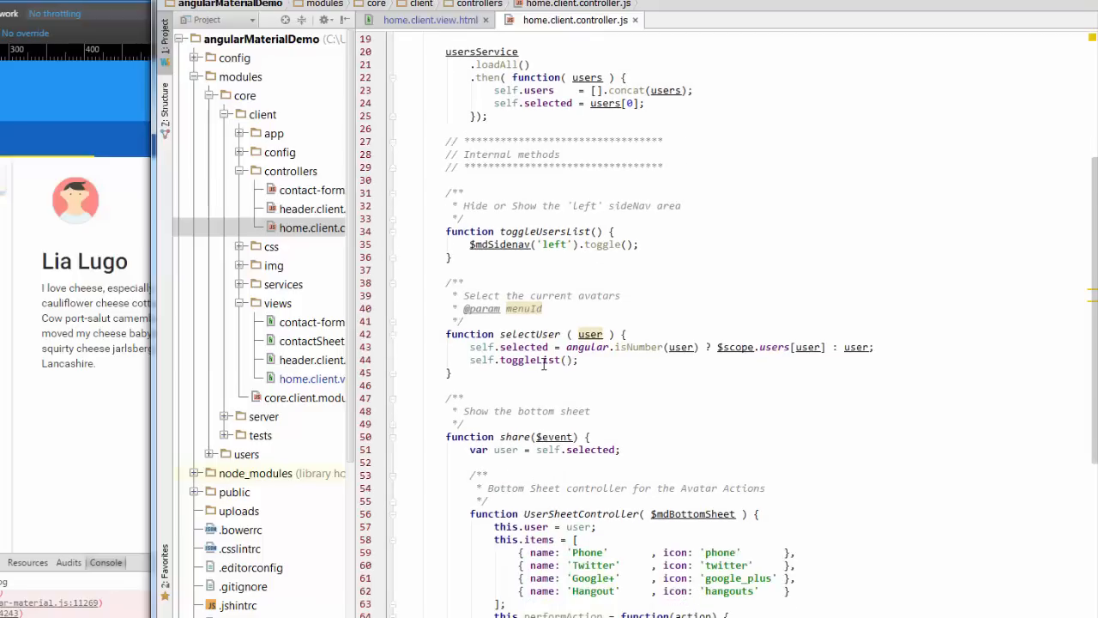
scroll(down, 3)
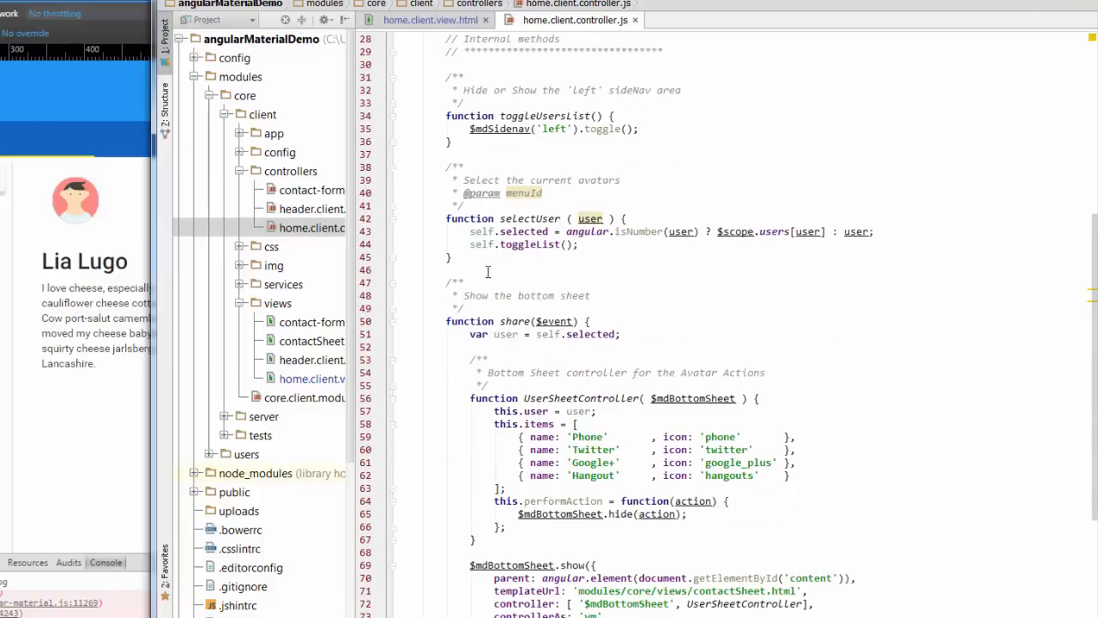
scroll(down, 3)
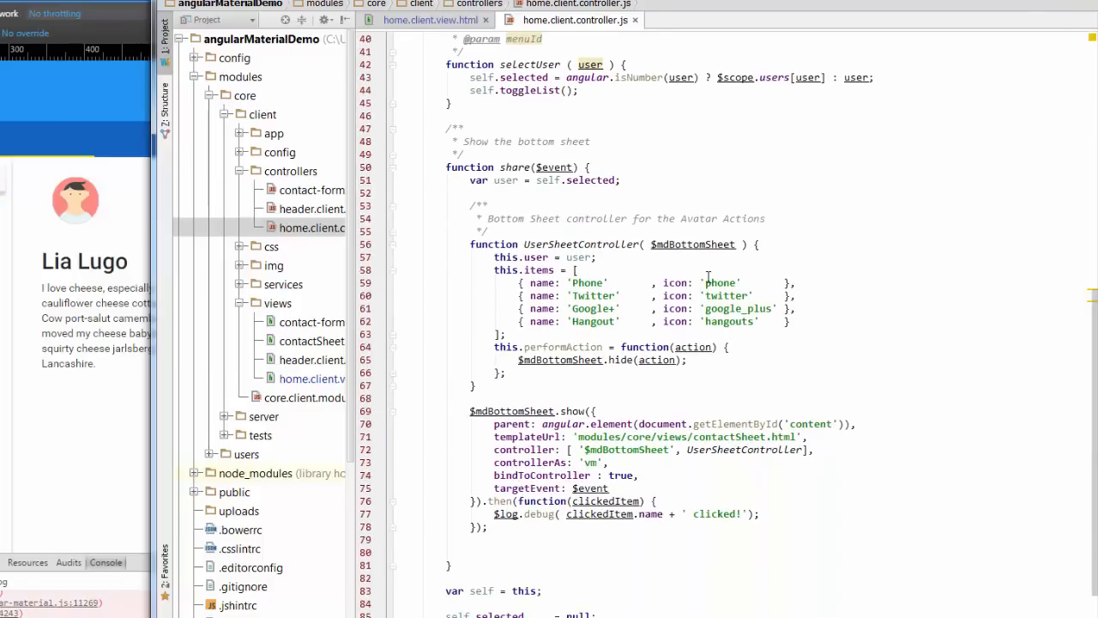
scroll(down, 3)
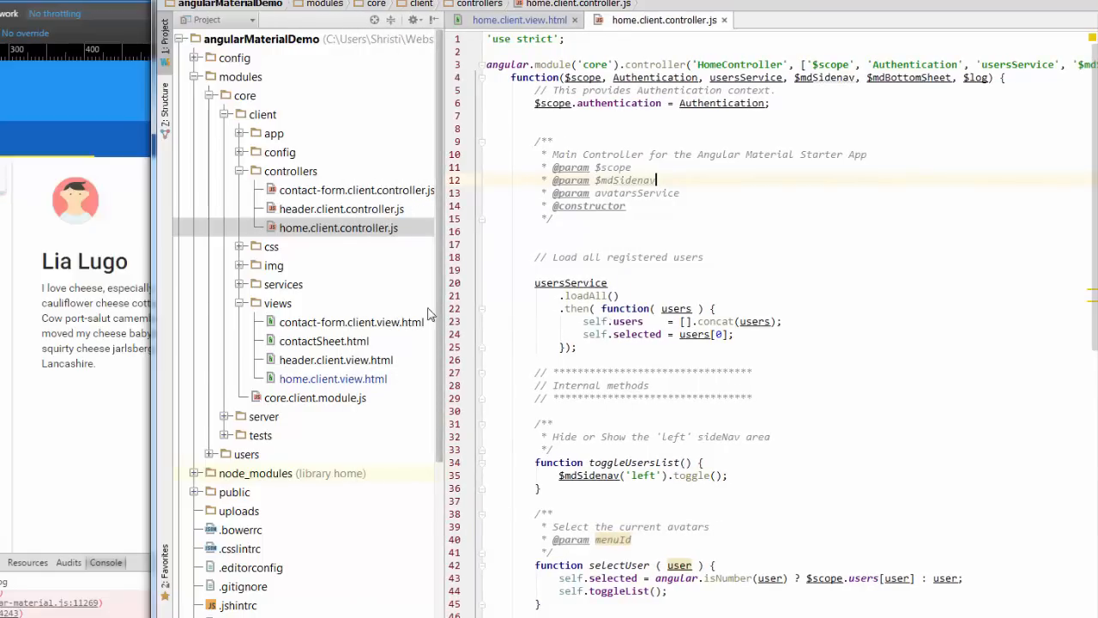
mouse_move(242, 285)
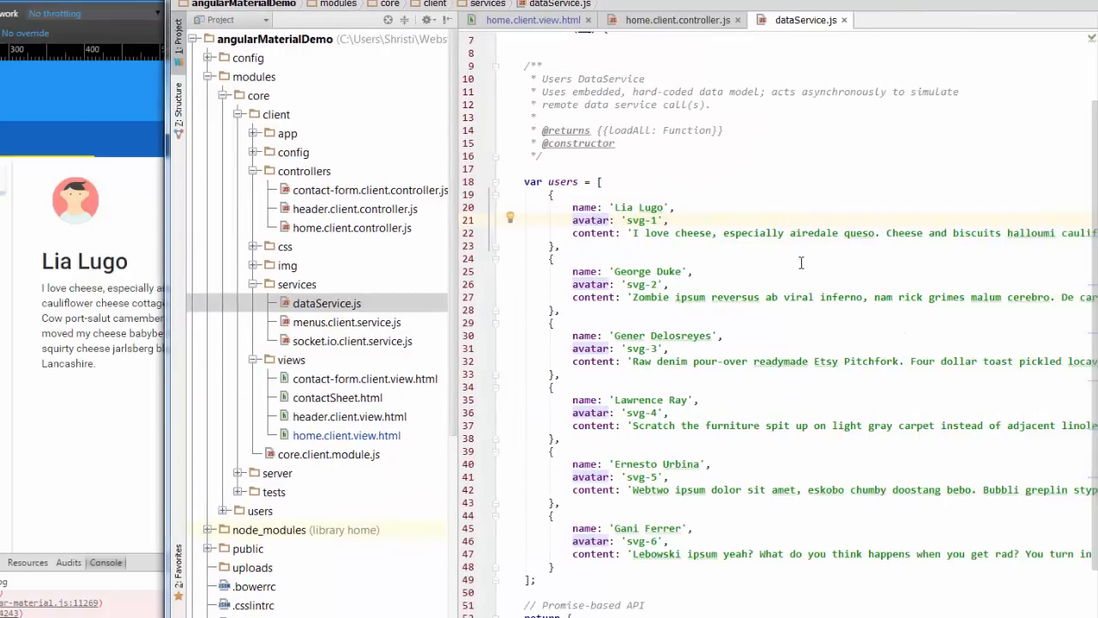
Scroll through the controller code, then return to the home.client.view.html tab
scroll(down, 3)
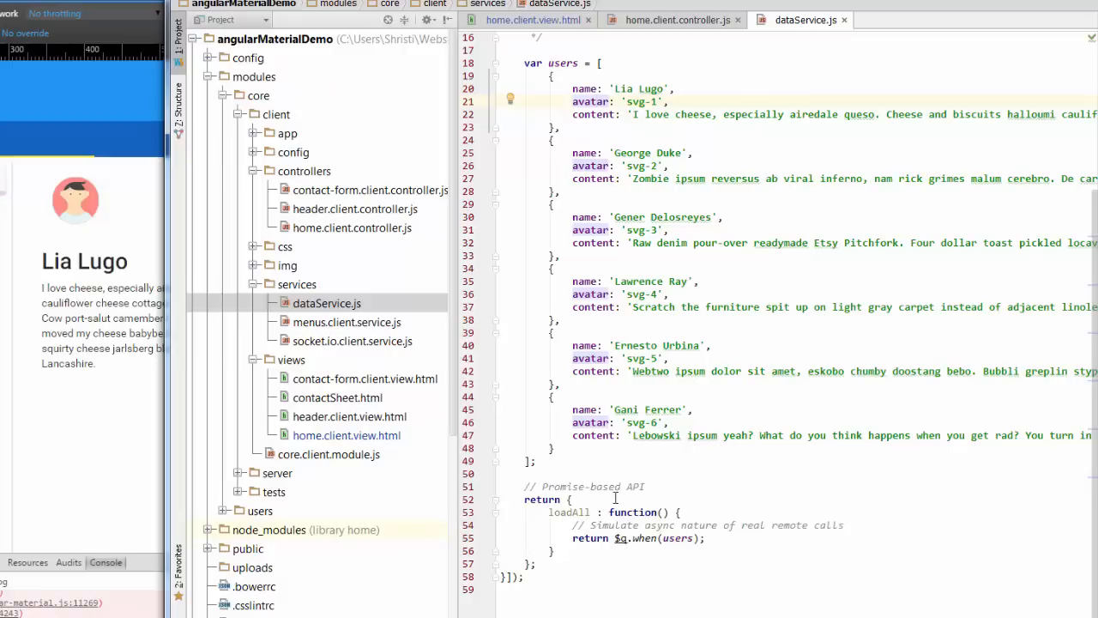
mouse_move(708, 523)
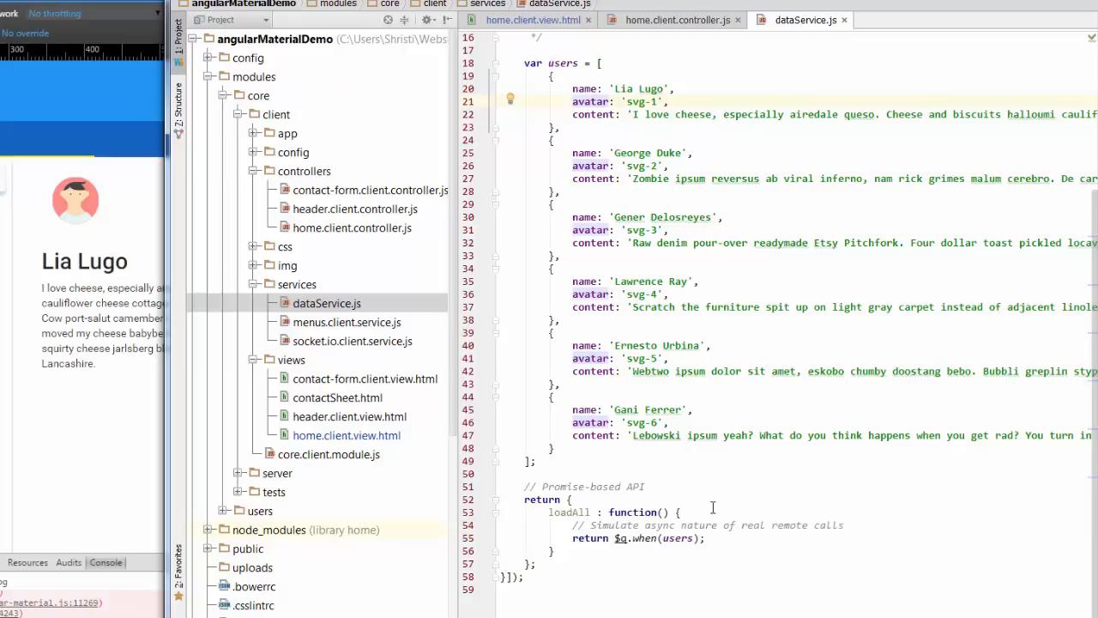
scroll(up, 3)
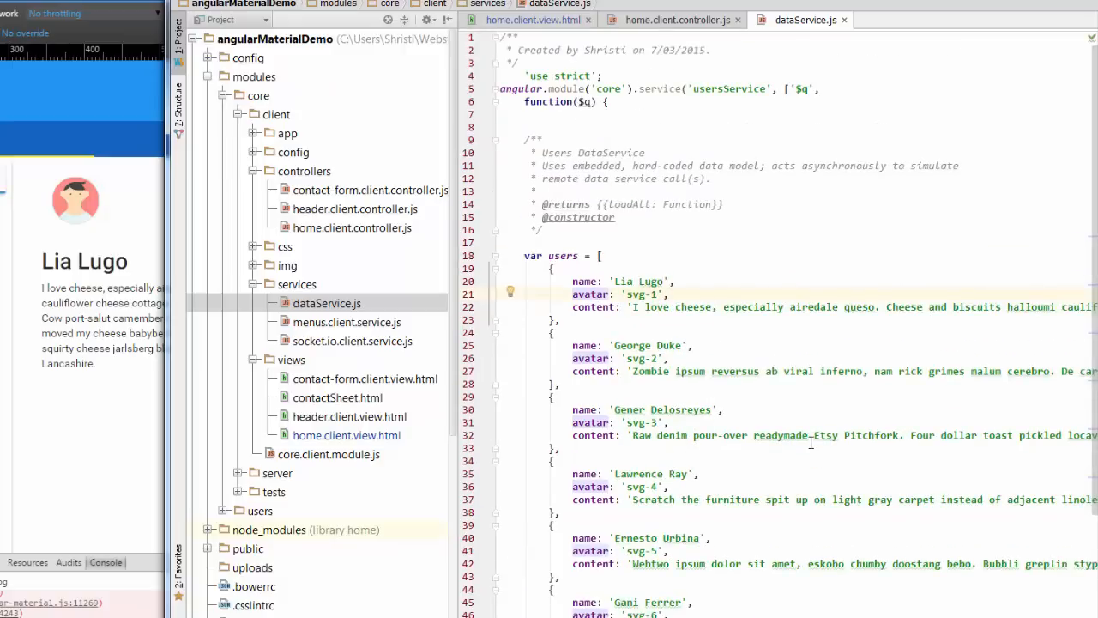
mouse_move(622, 32)
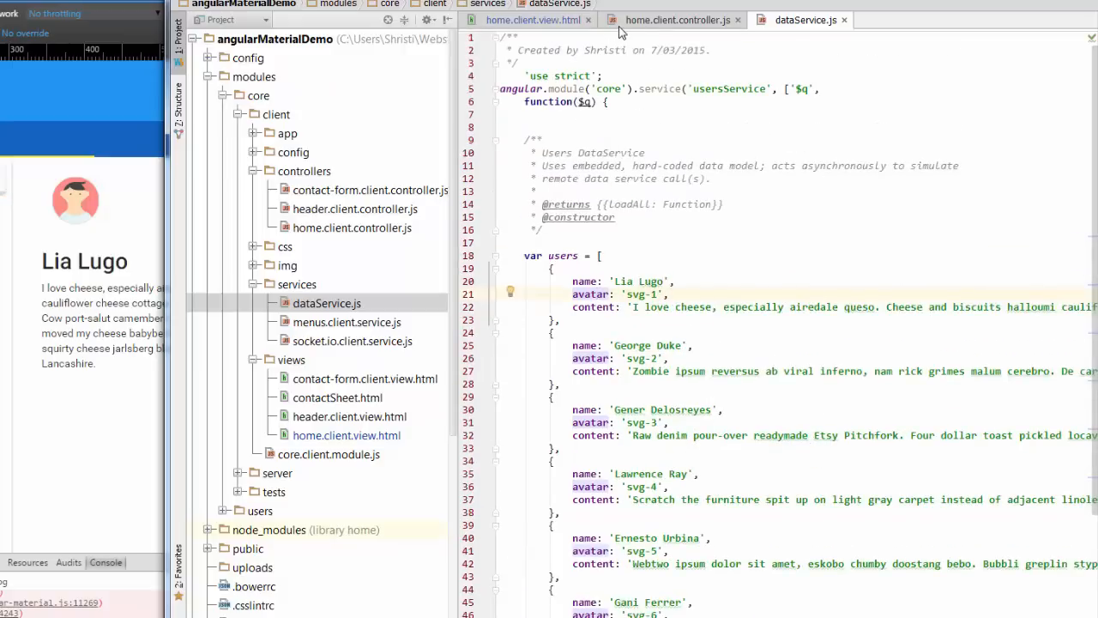
click(677, 20)
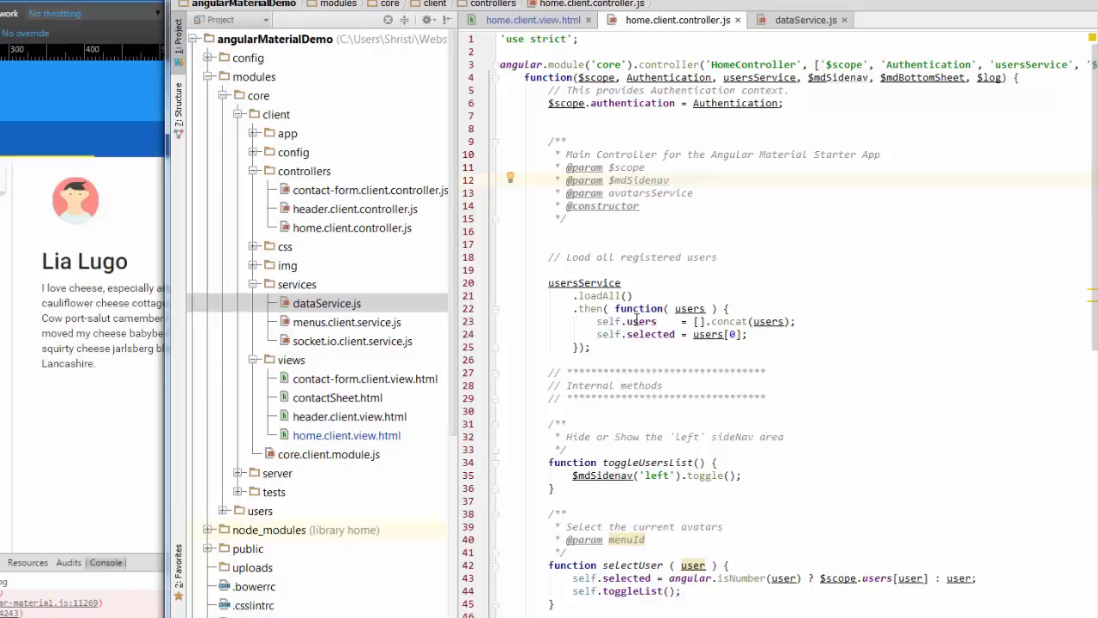
click(532, 20)
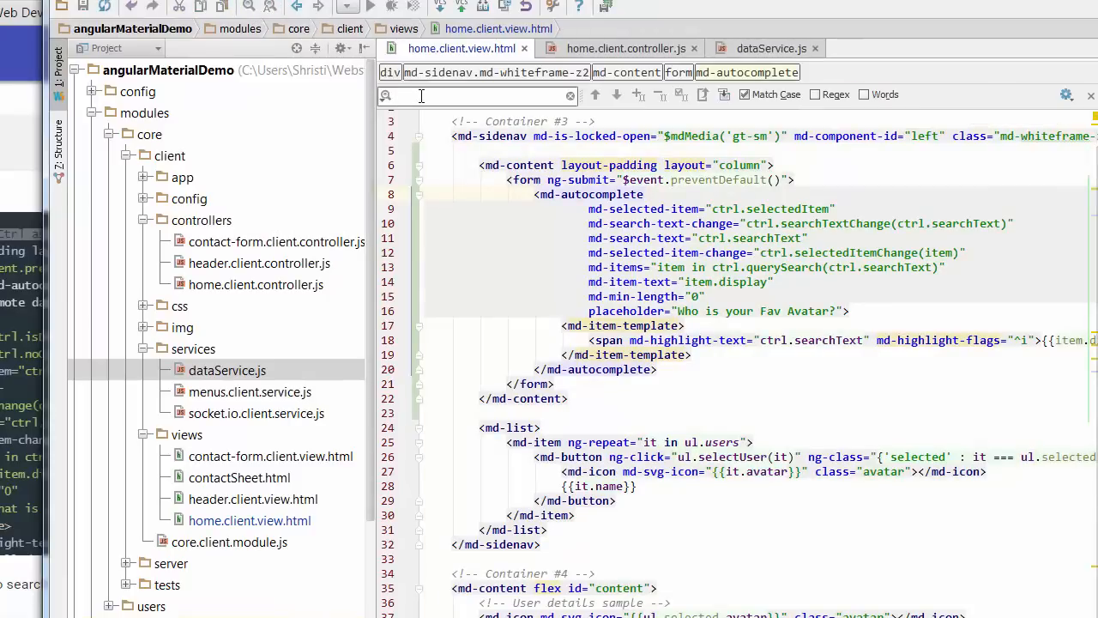
Replace all 'ctrl' occurrences with 'ul' in the autocomplete markup and close the find bar
text(ctrl)
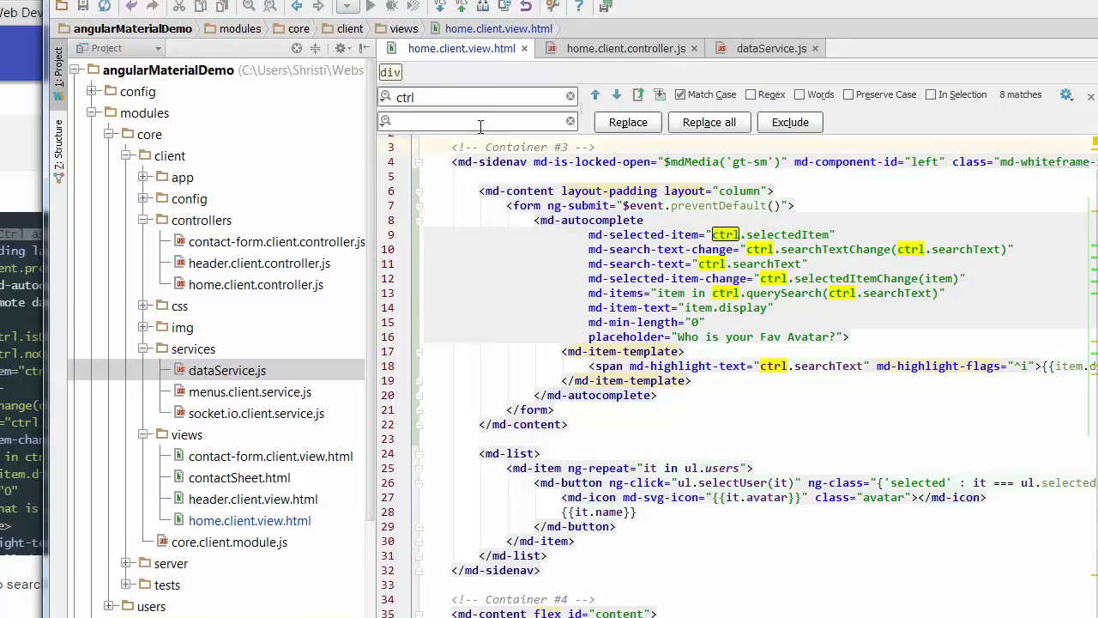
text(ul)
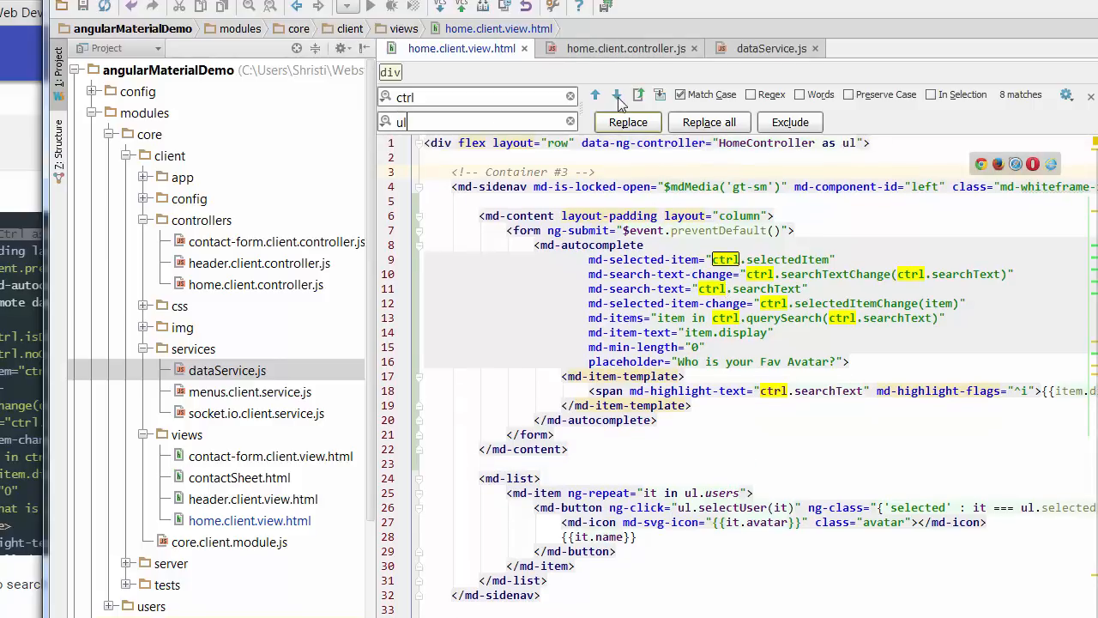
click(709, 122)
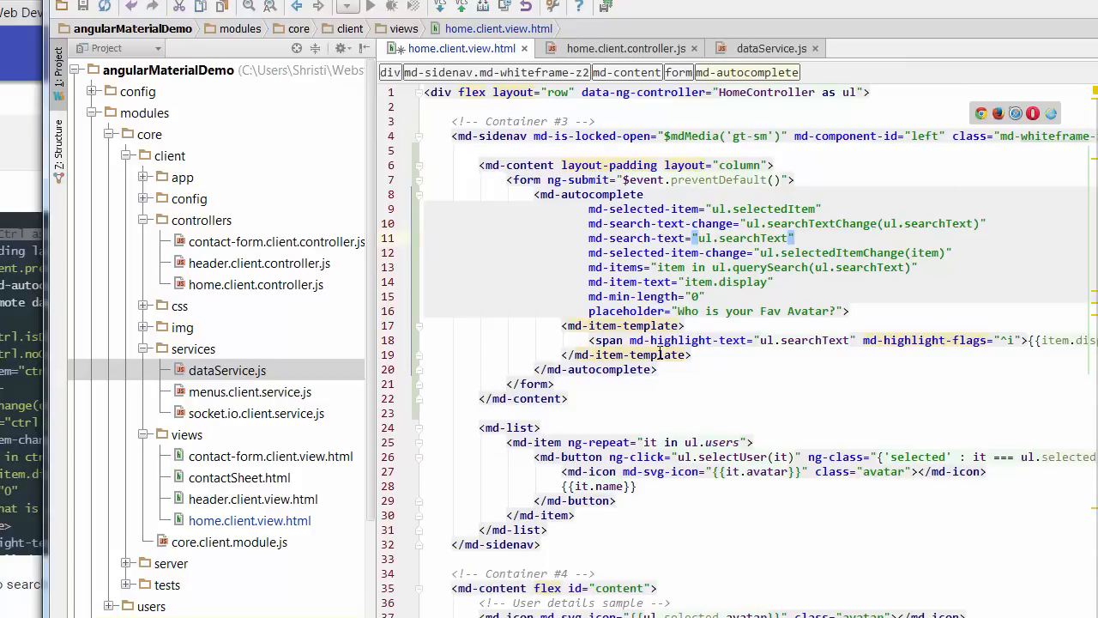
click(658, 354)
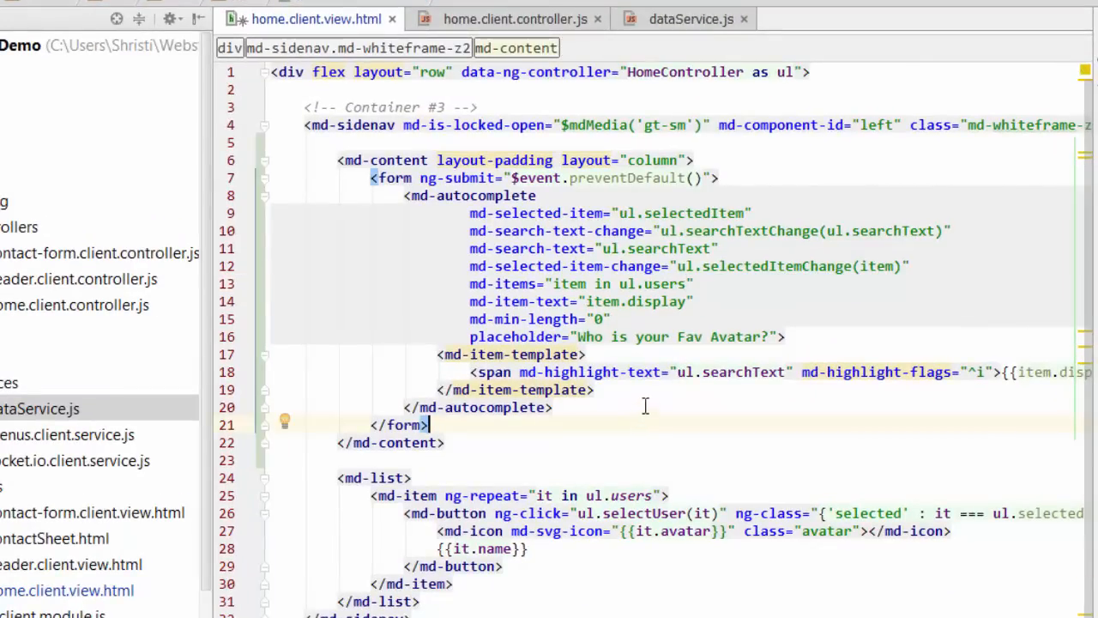
mouse_move(674, 46)
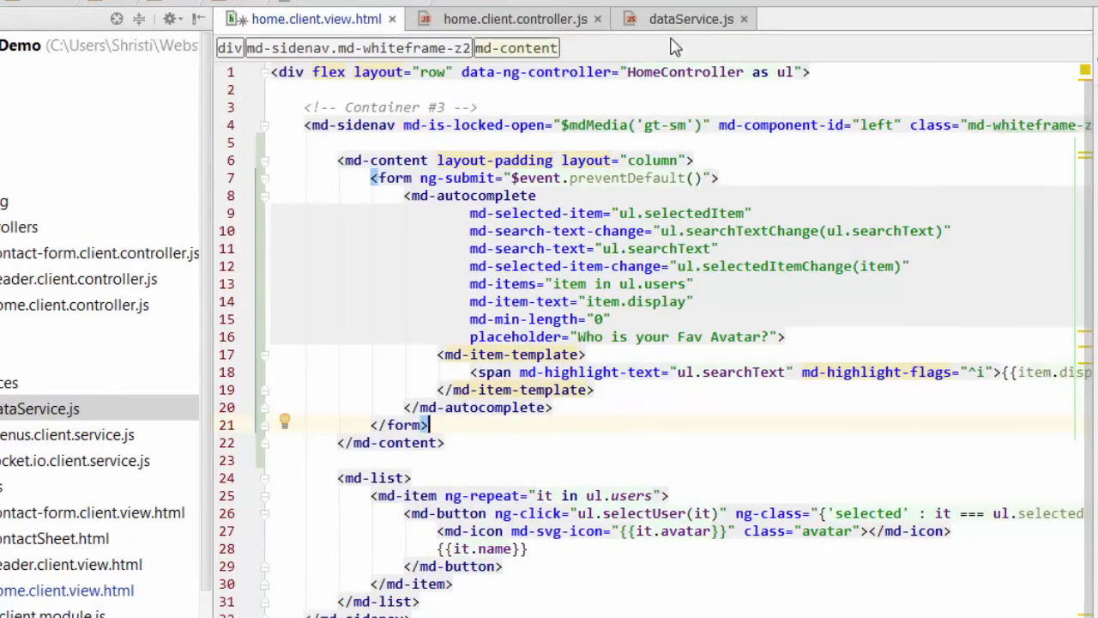
Check user field names in dataService.js, then change the item template's display field to name
click(690, 18)
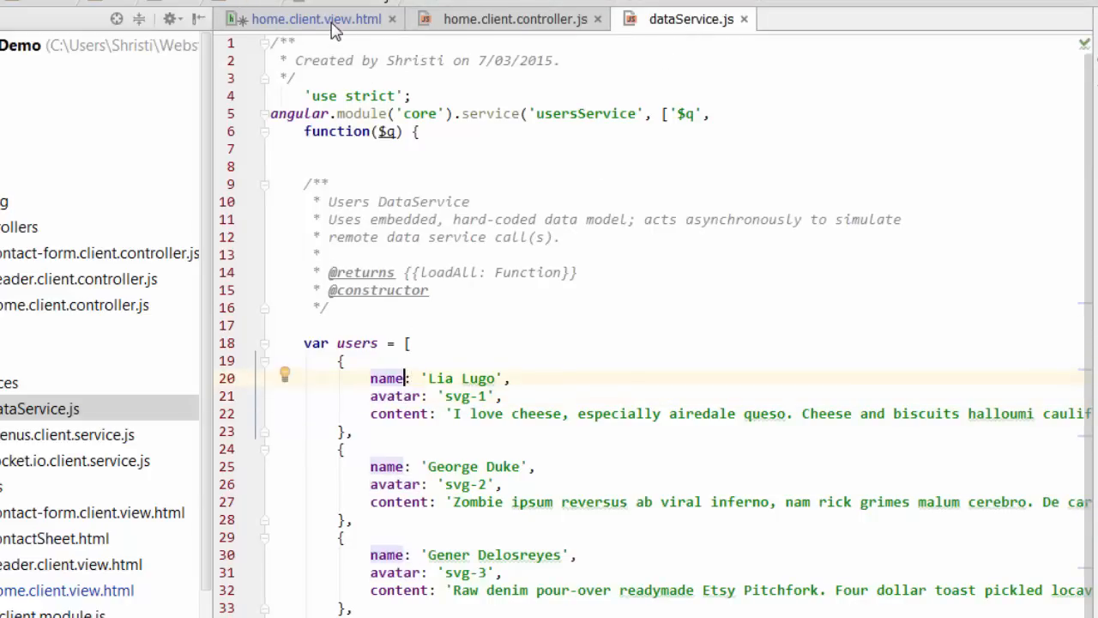
click(316, 19)
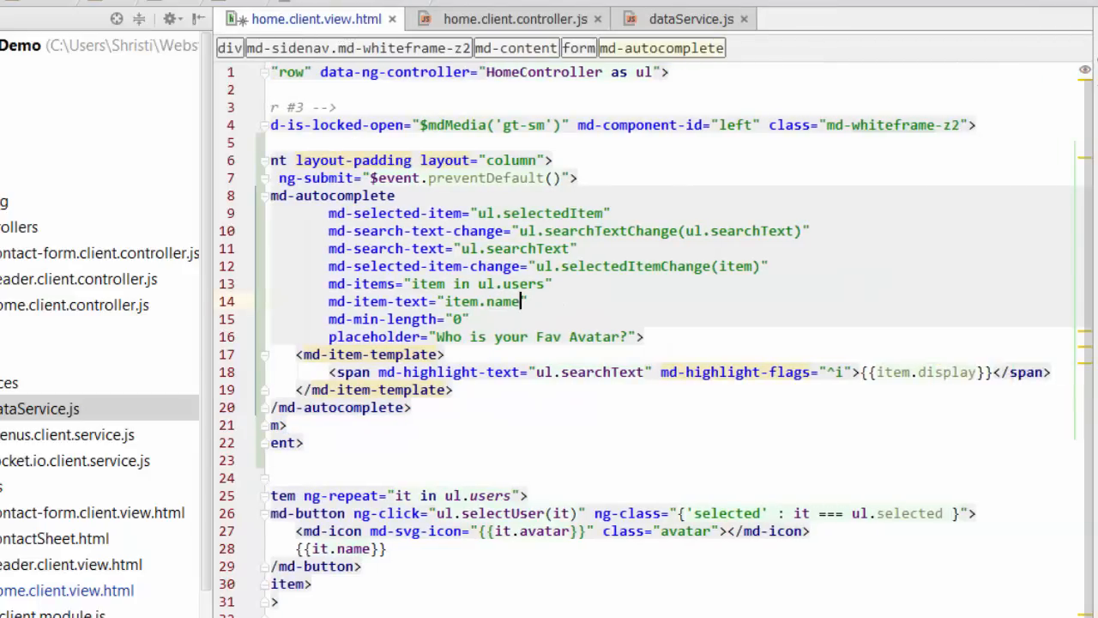
click(972, 371)
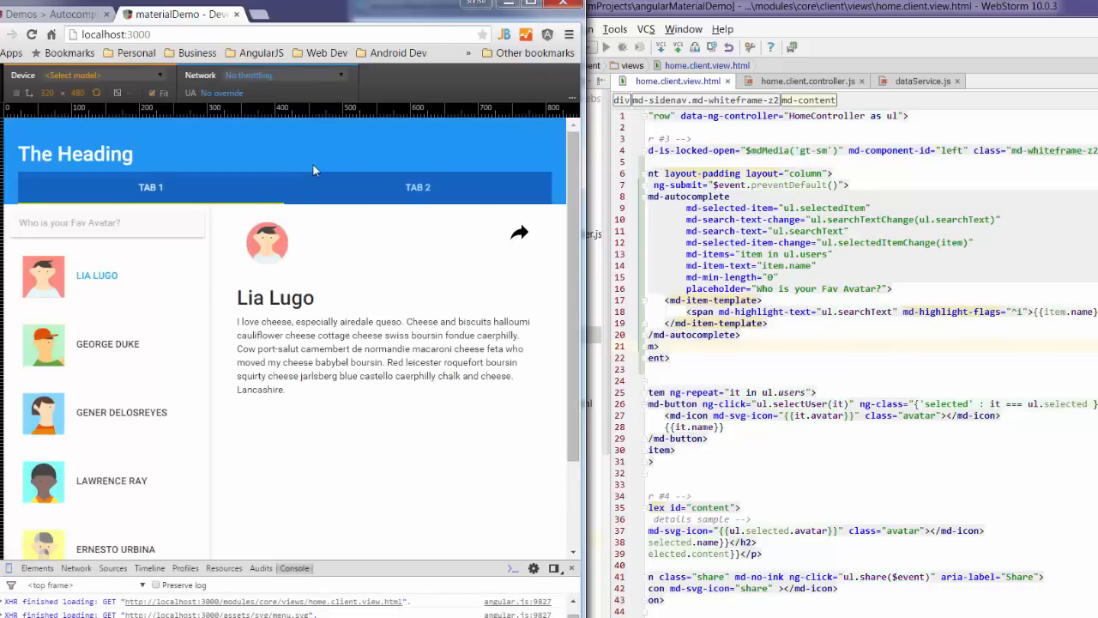
In the localhost:3000 avatar search, type lia, clear it, then type geo
click(107, 222)
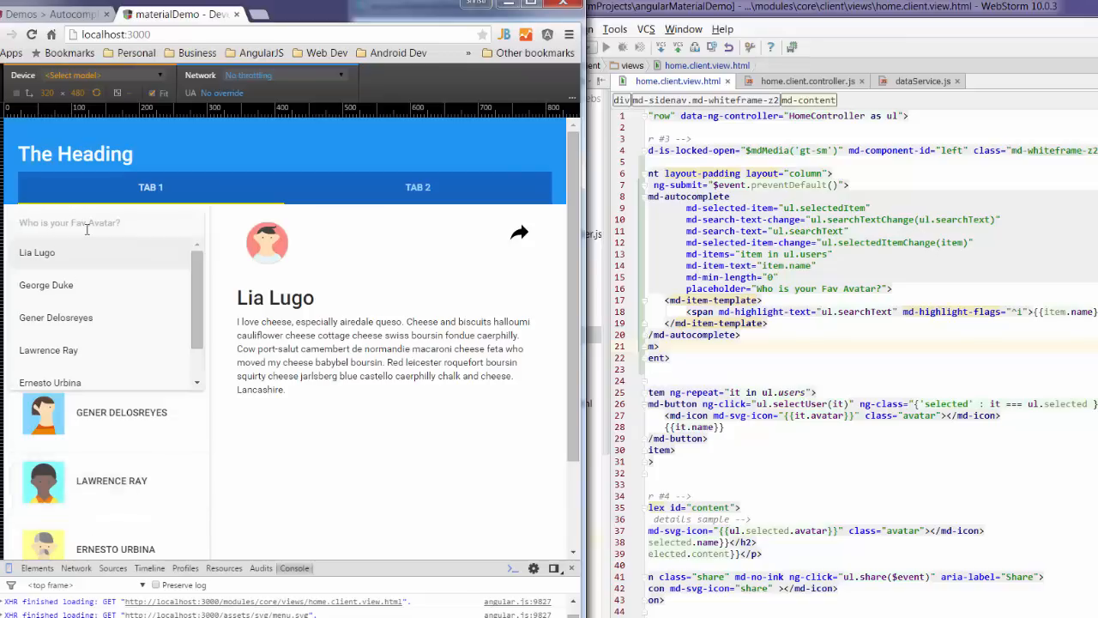
click(103, 222)
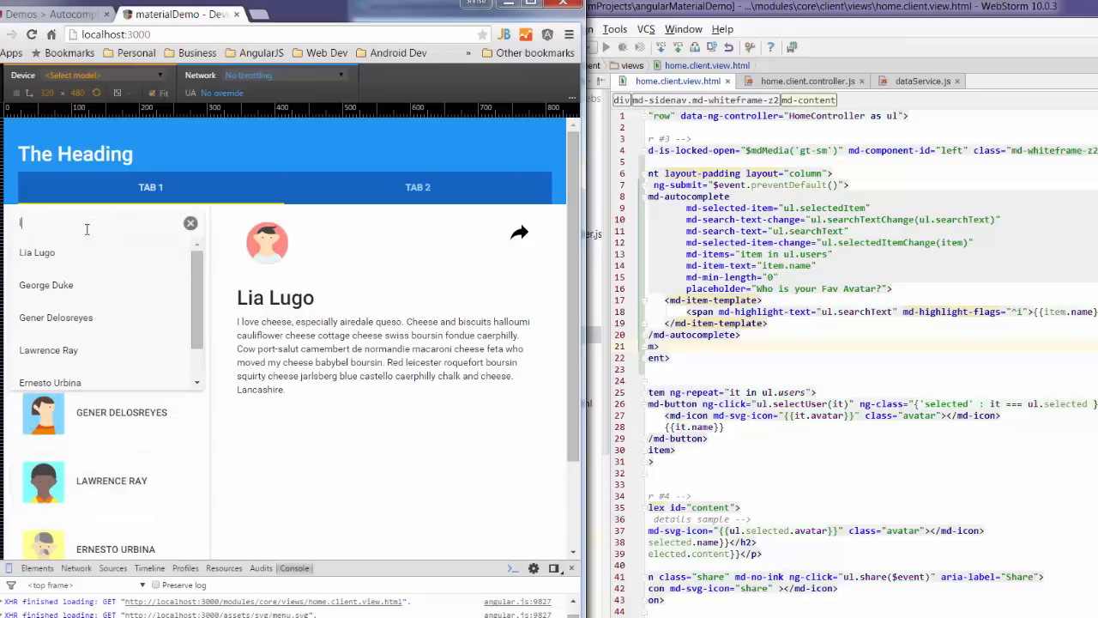
text(lia)
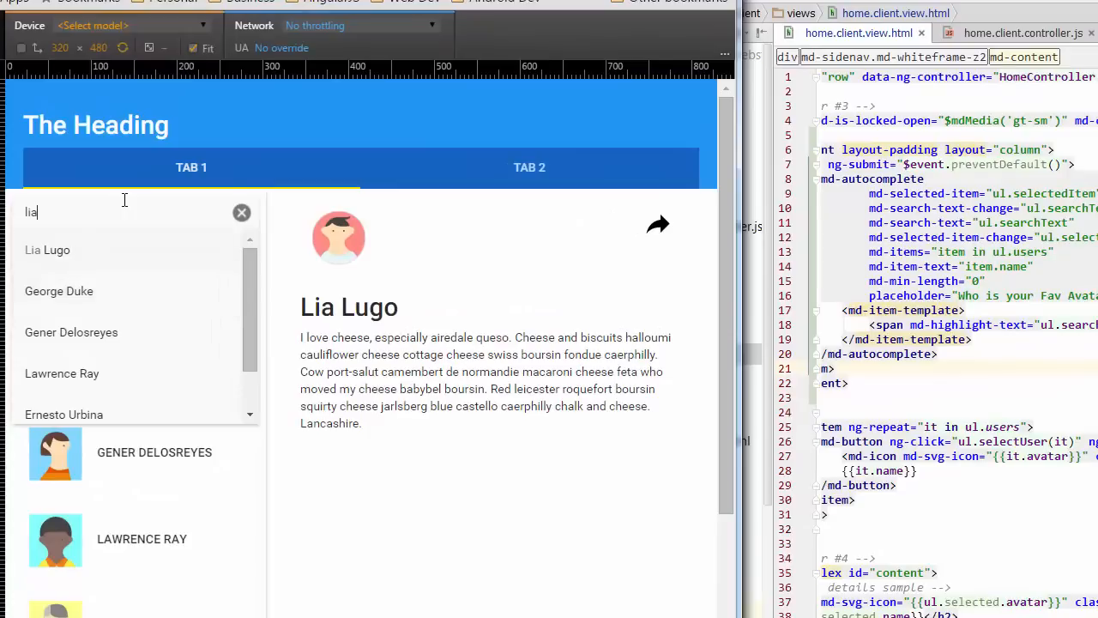
click(241, 212)
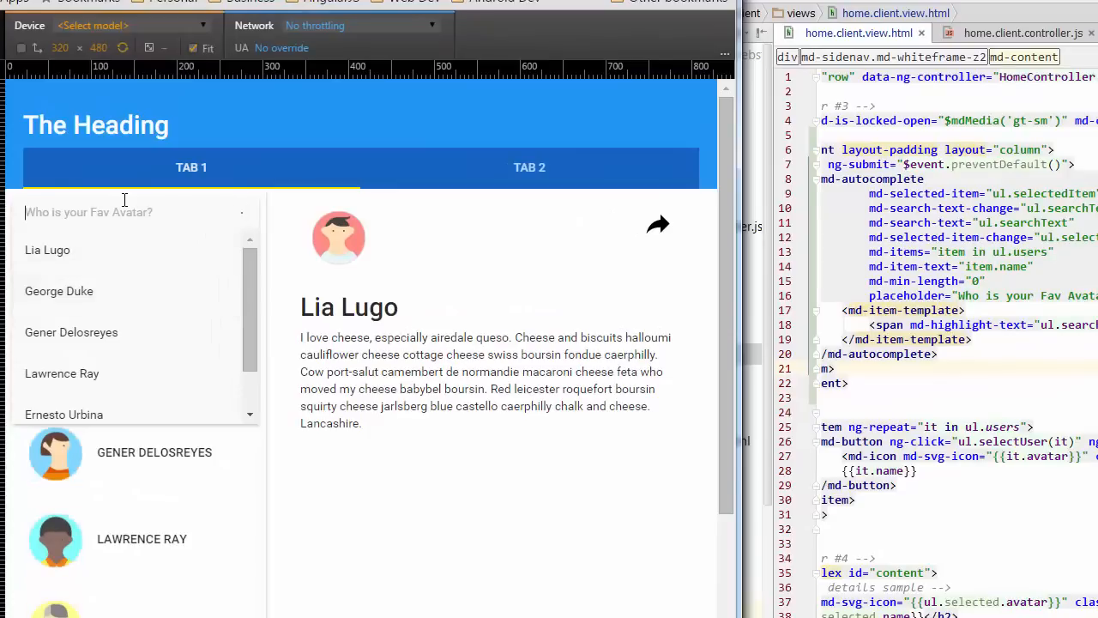
text(ge)
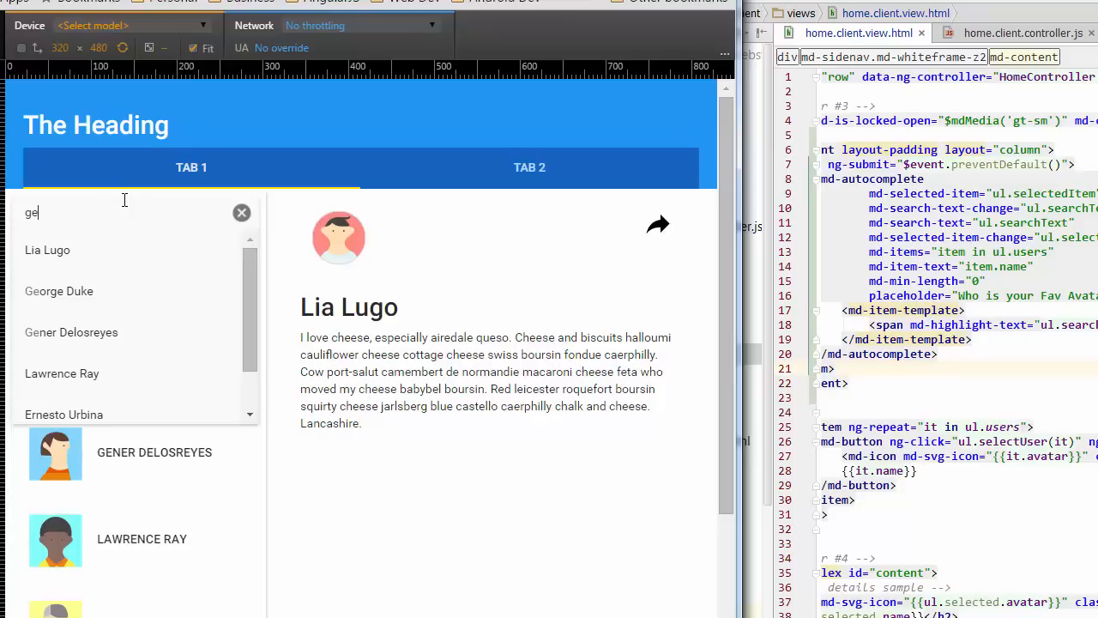
text(o)
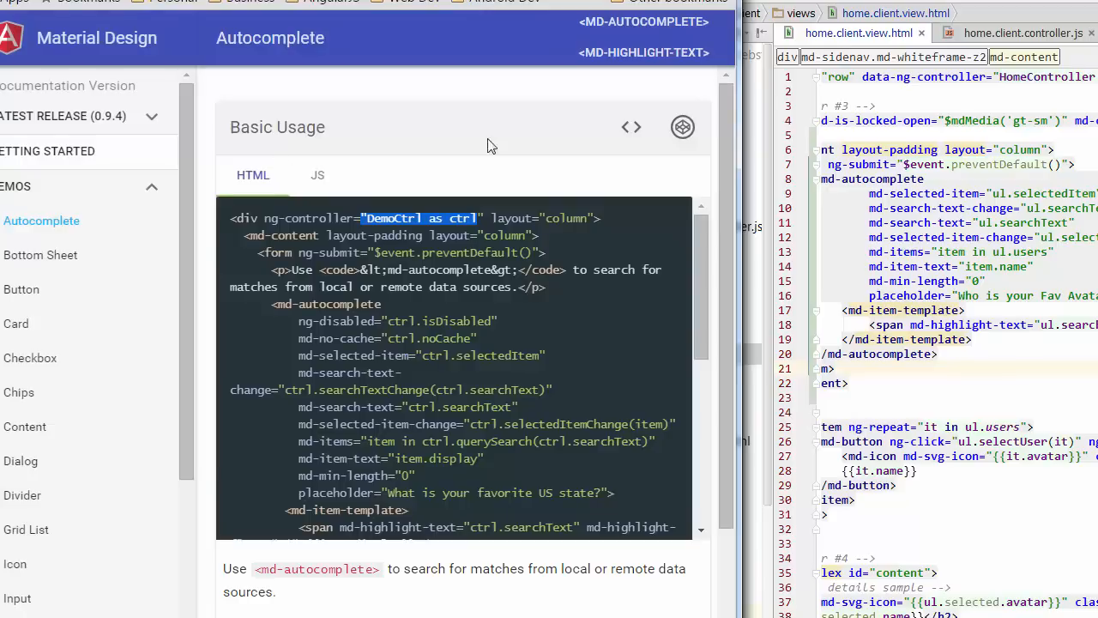
Hide the docs example source and type ala into the states autocomplete demo
click(631, 127)
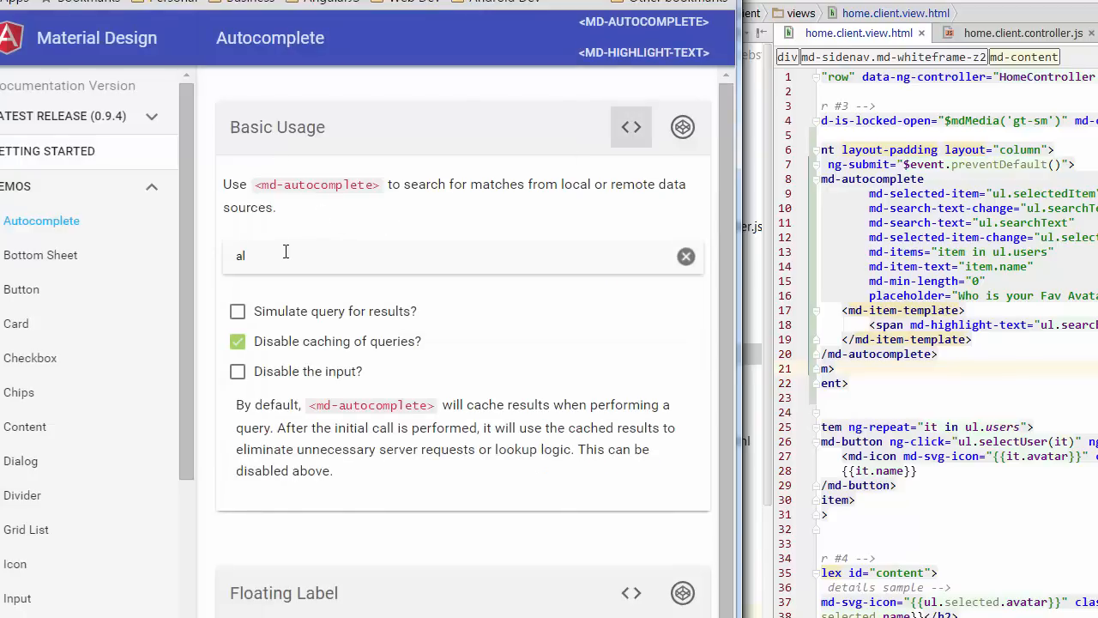
click(686, 255)
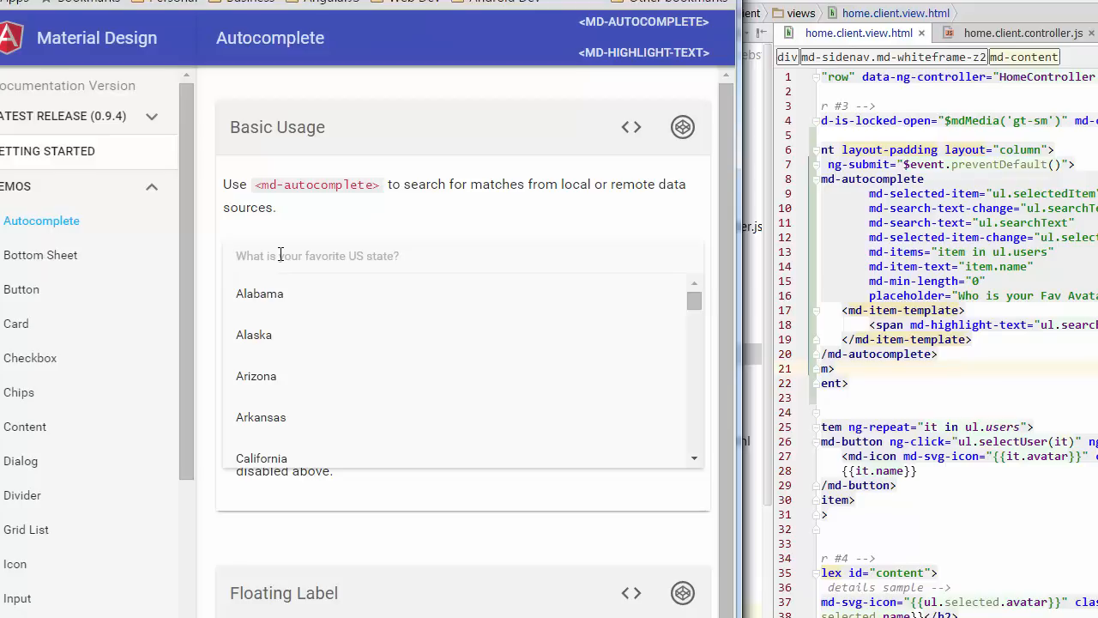
text(al)
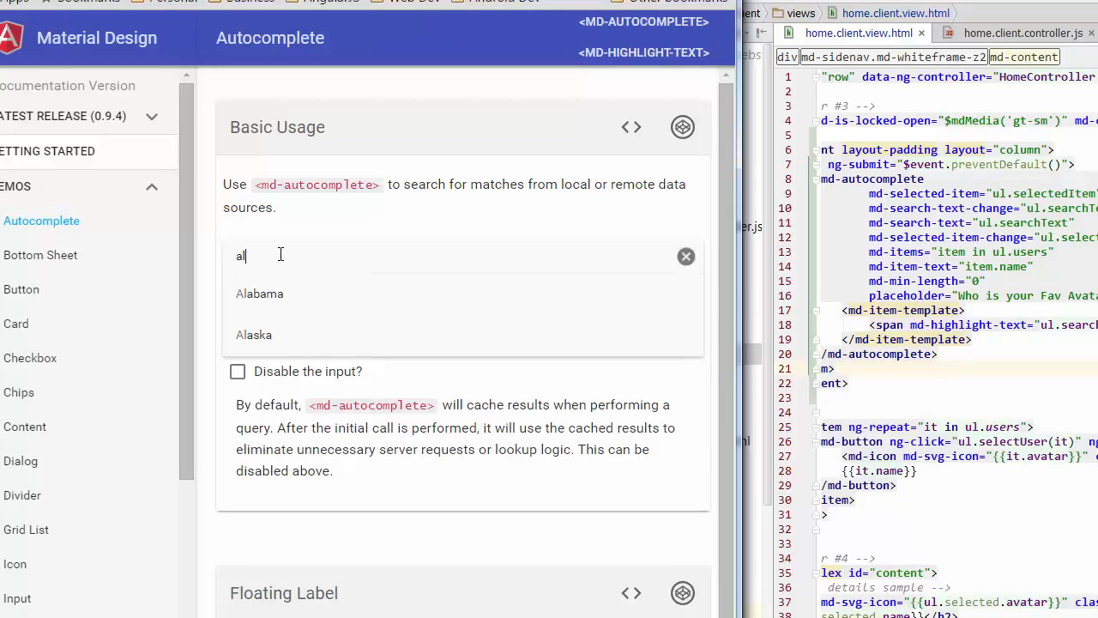
text(a)
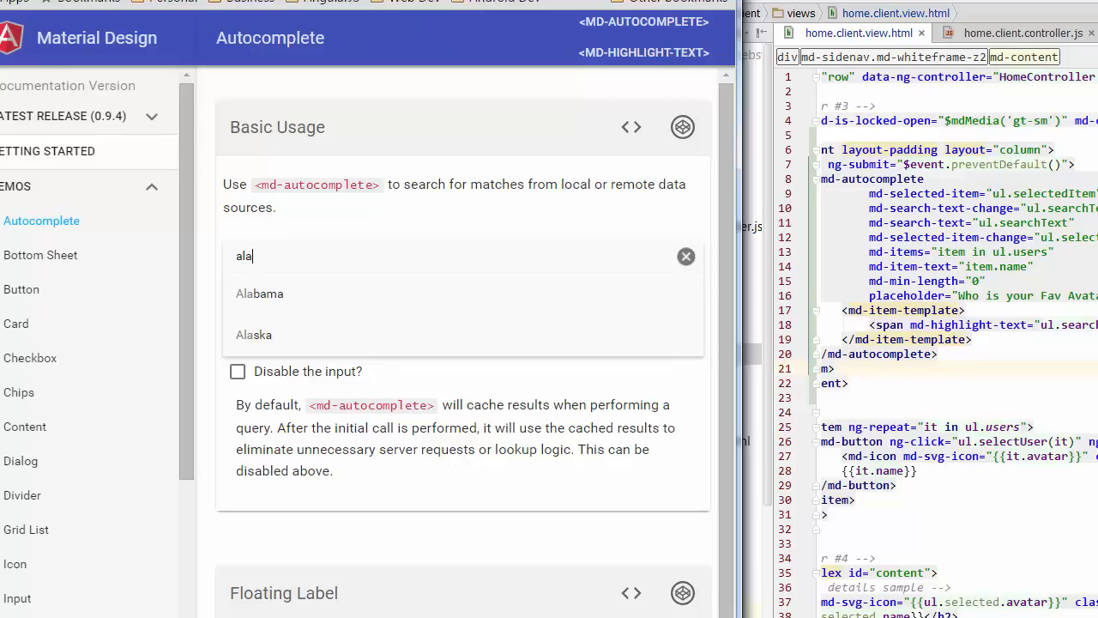
View the demo's JavaScript source and scroll to the querySearch code
click(630, 127)
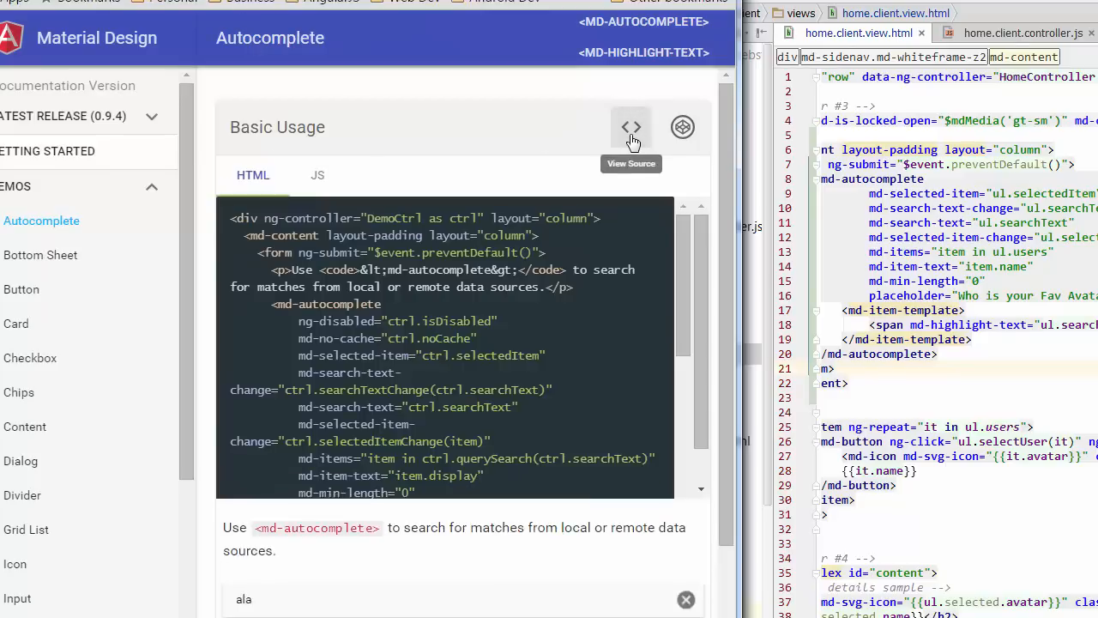
click(317, 175)
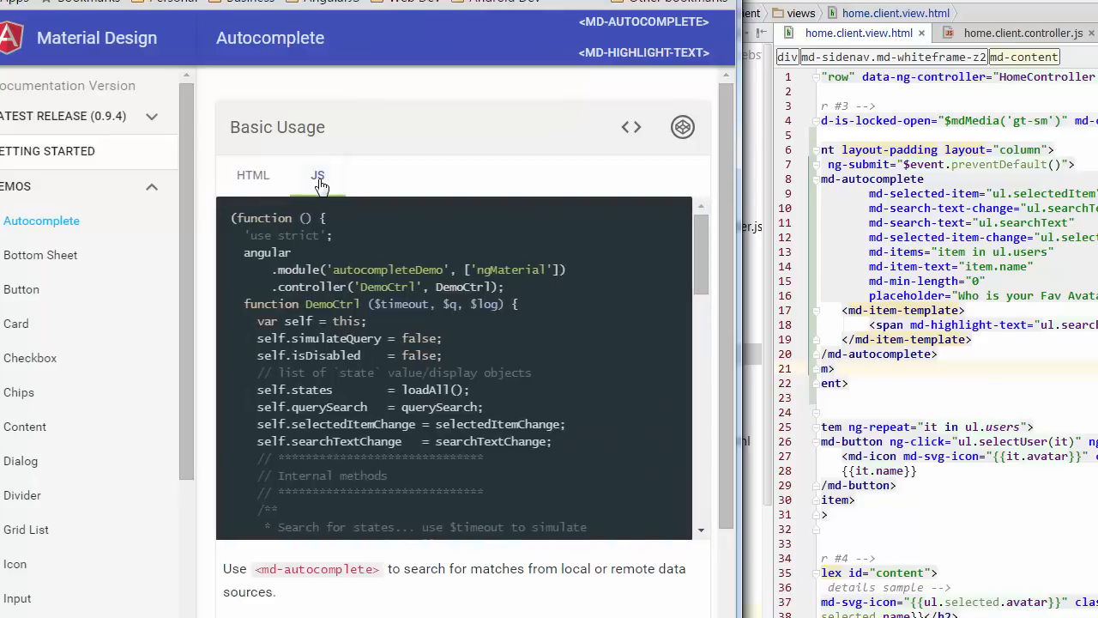
scroll(down, 3)
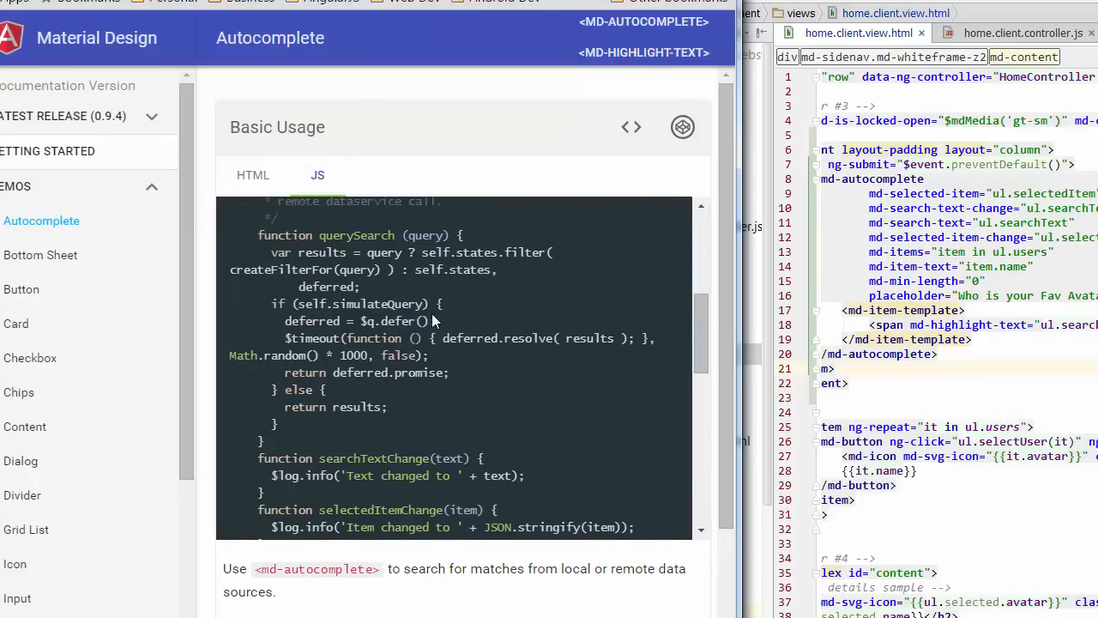
scroll(up, 3)
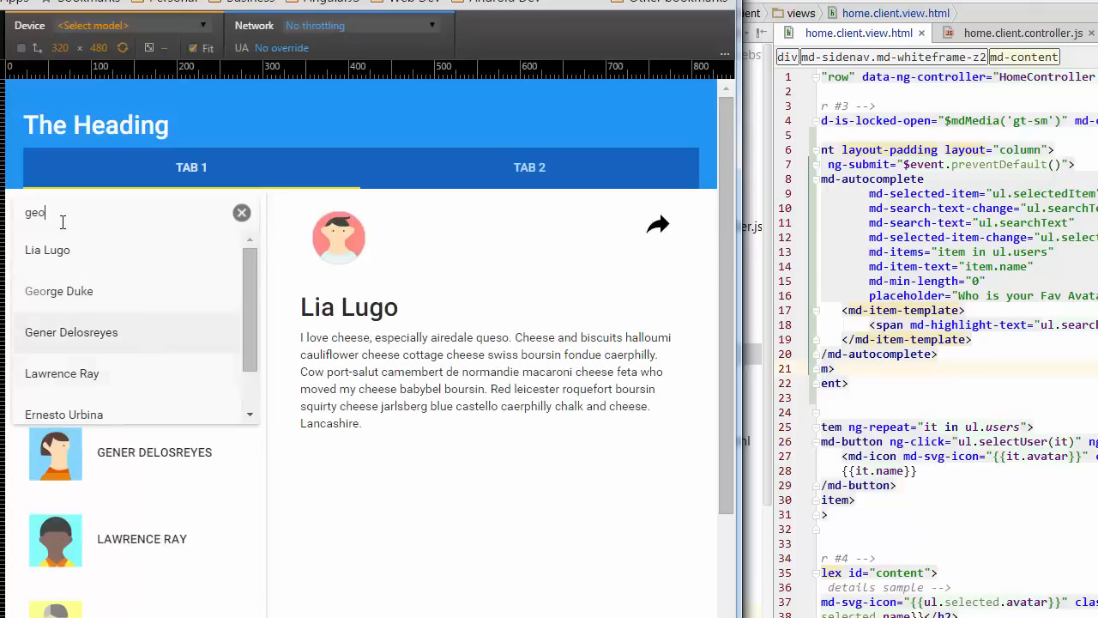
Clear the avatar search and type gia, observing every user still listed
click(241, 212)
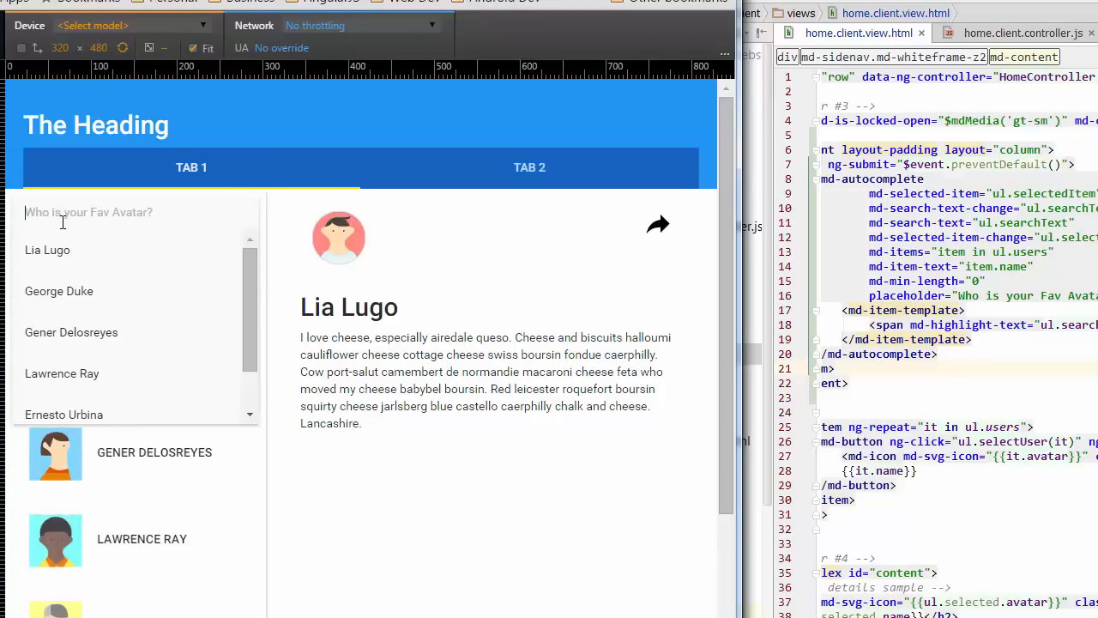
text(g)
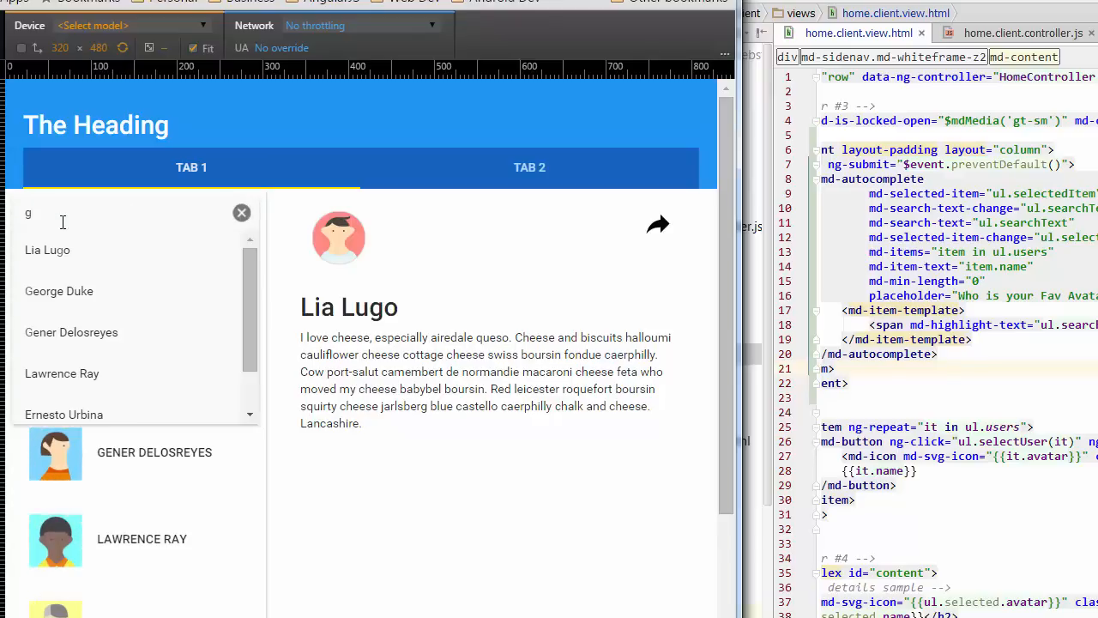
text(ia)
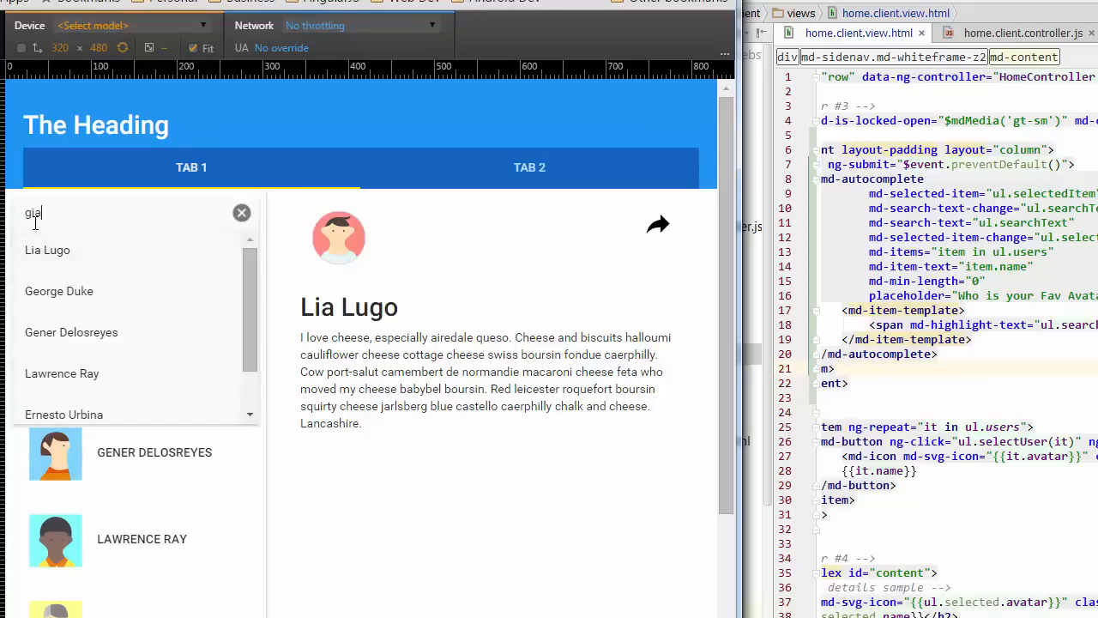
mouse_move(125, 390)
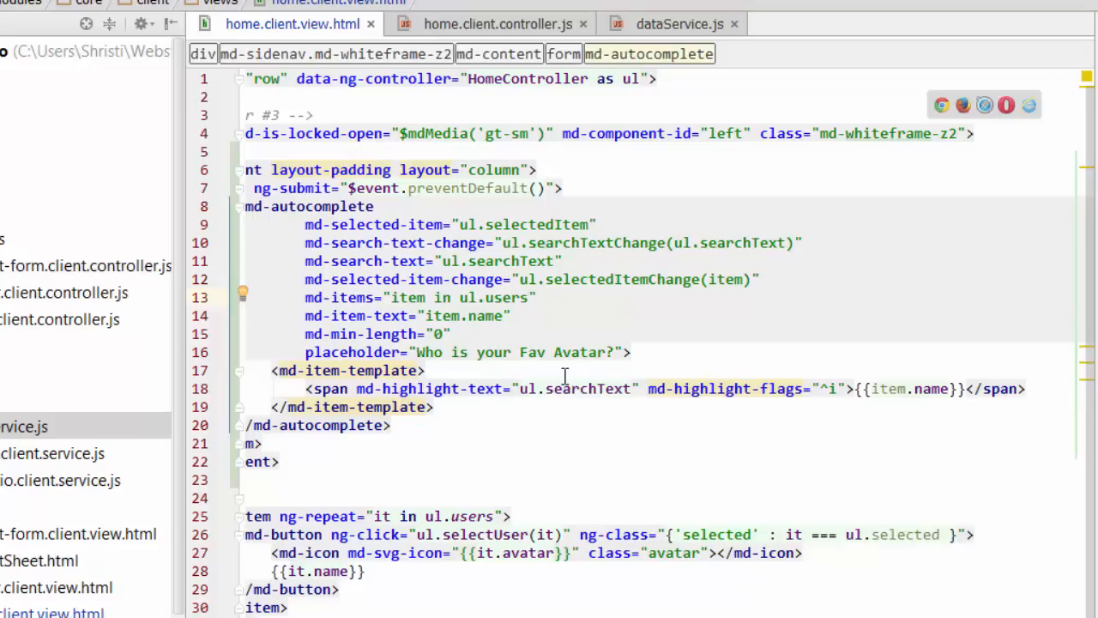
mouse_move(633, 343)
text( |)
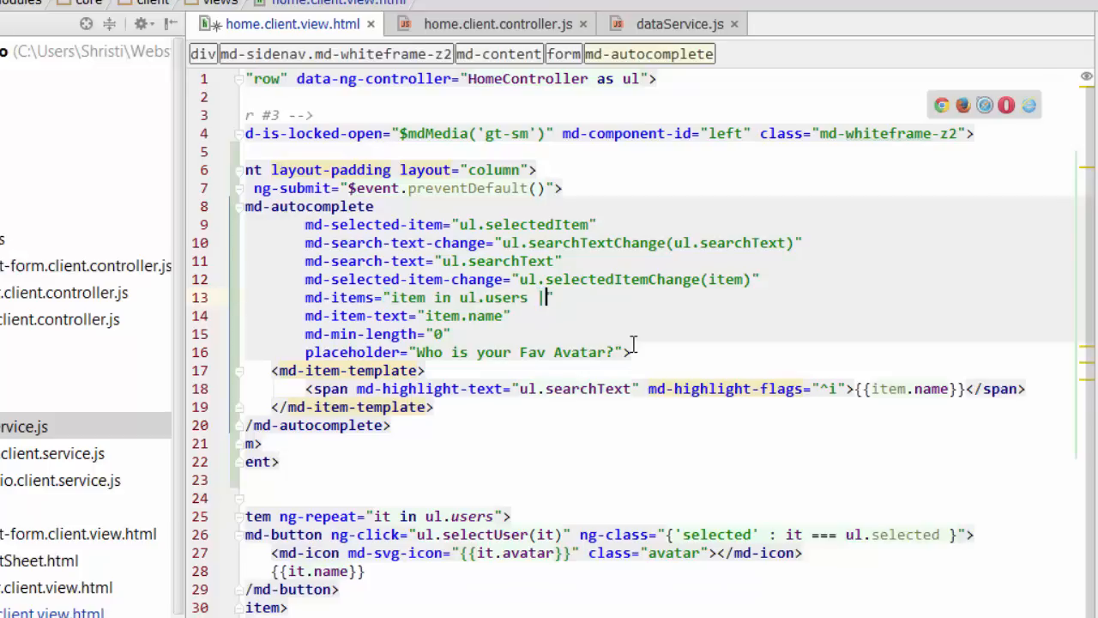
mouse_move(642, 463)
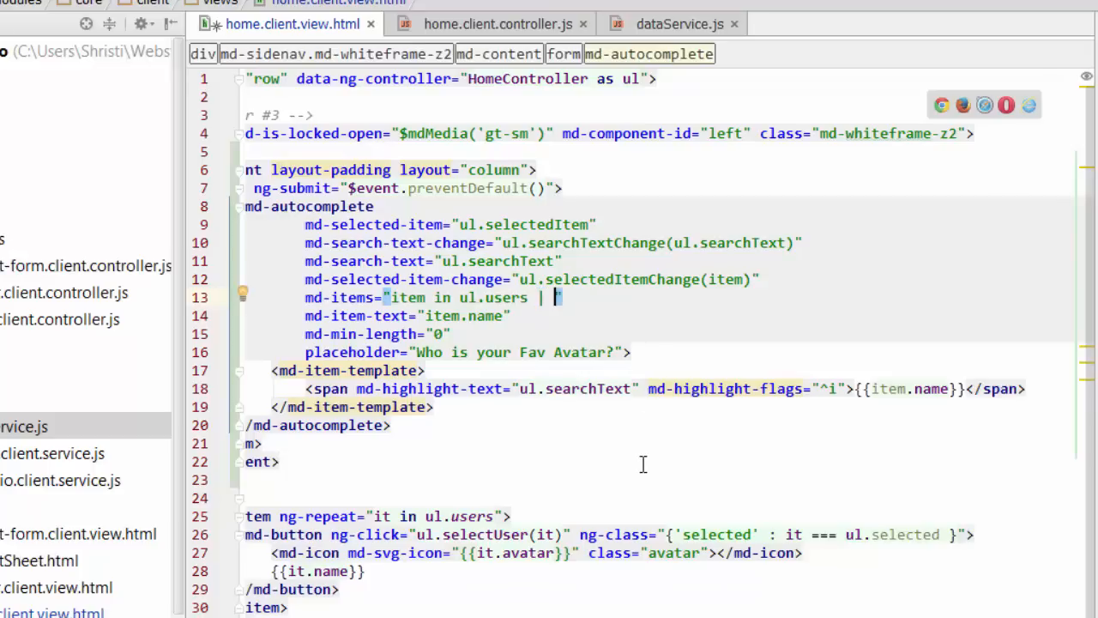
Set md-items to 'item in ul.users | filter:ul.searchText' in home.client.view.html
text(filter)
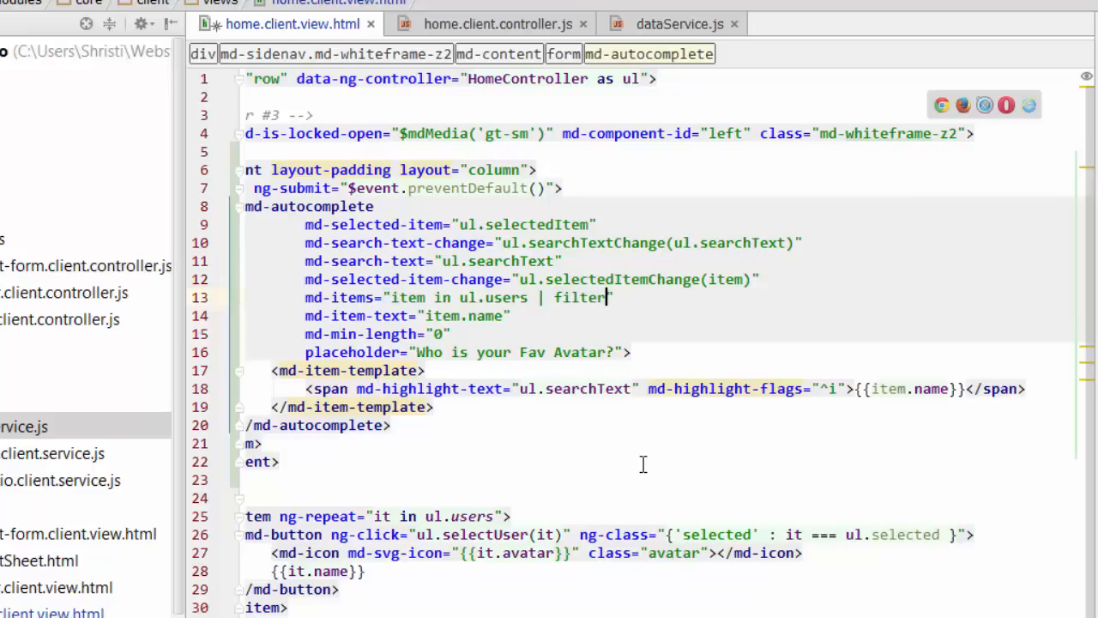
text(:)
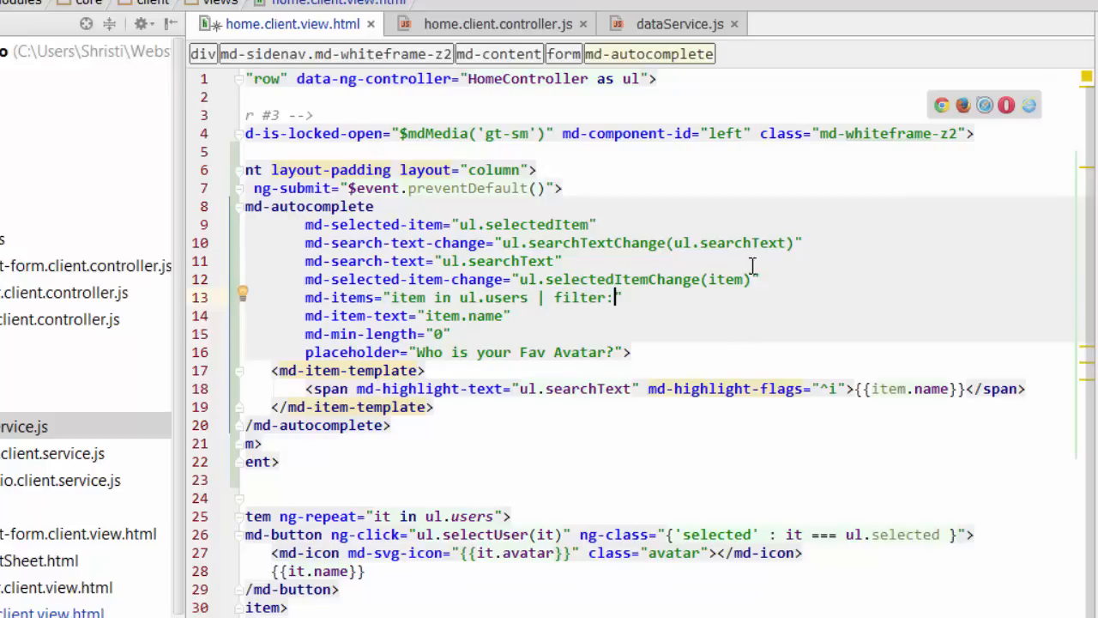
double_click(729, 242)
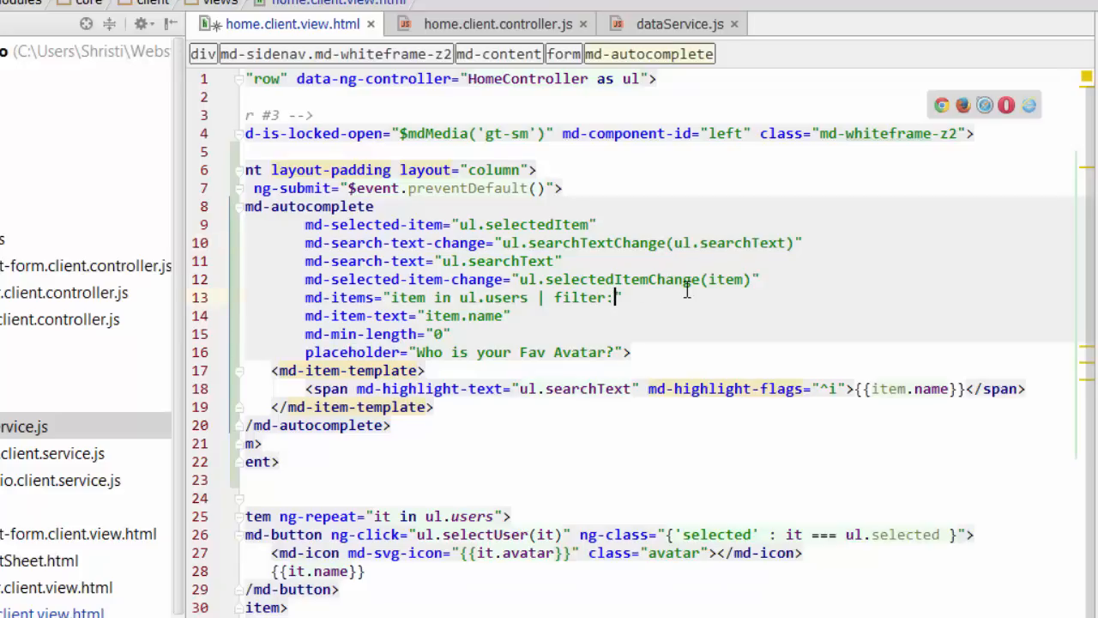
text(ul.searchText)
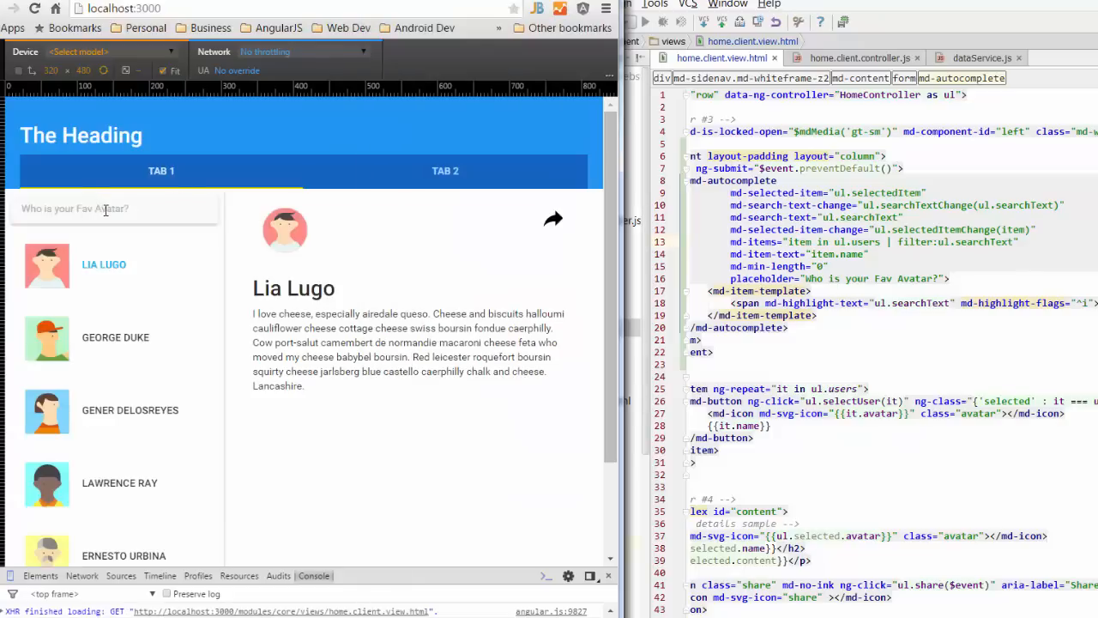
click(115, 209)
text(l)
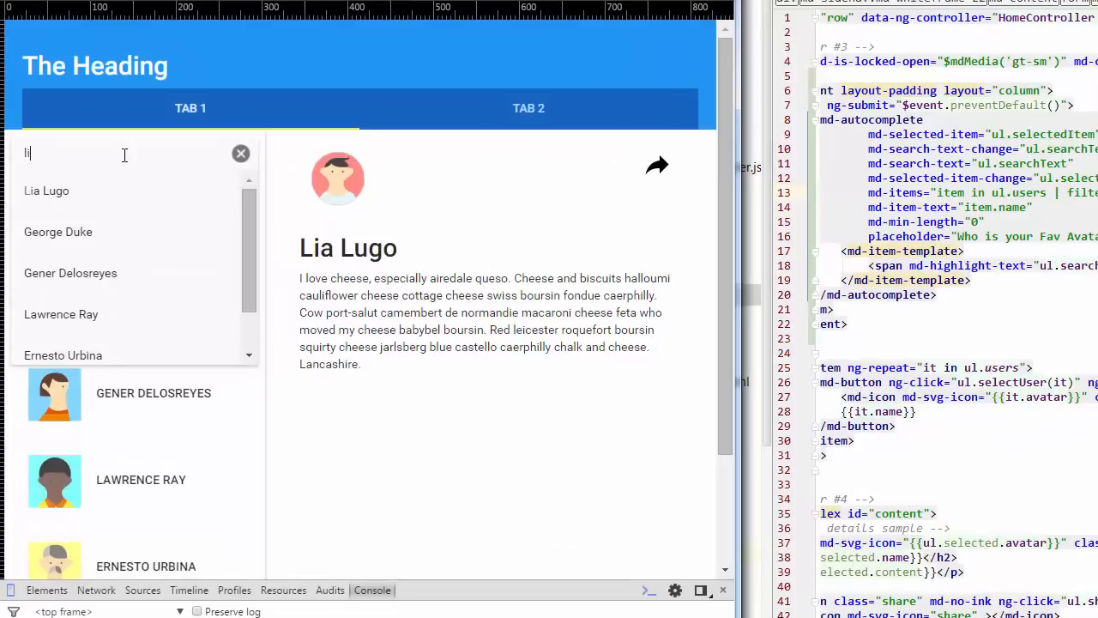
text(a)
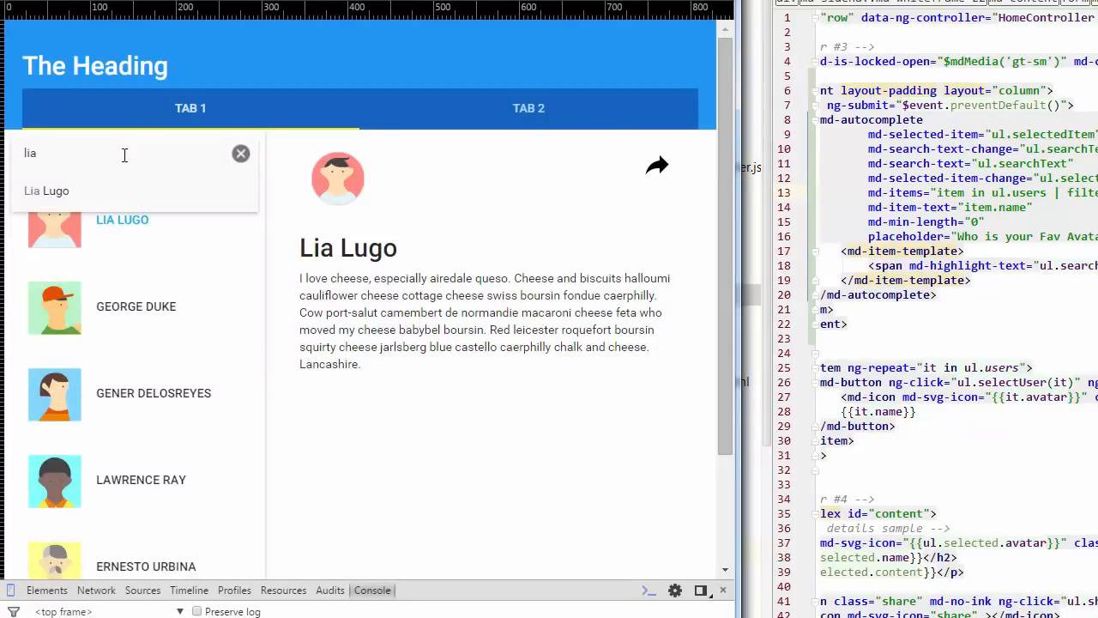
text(g)
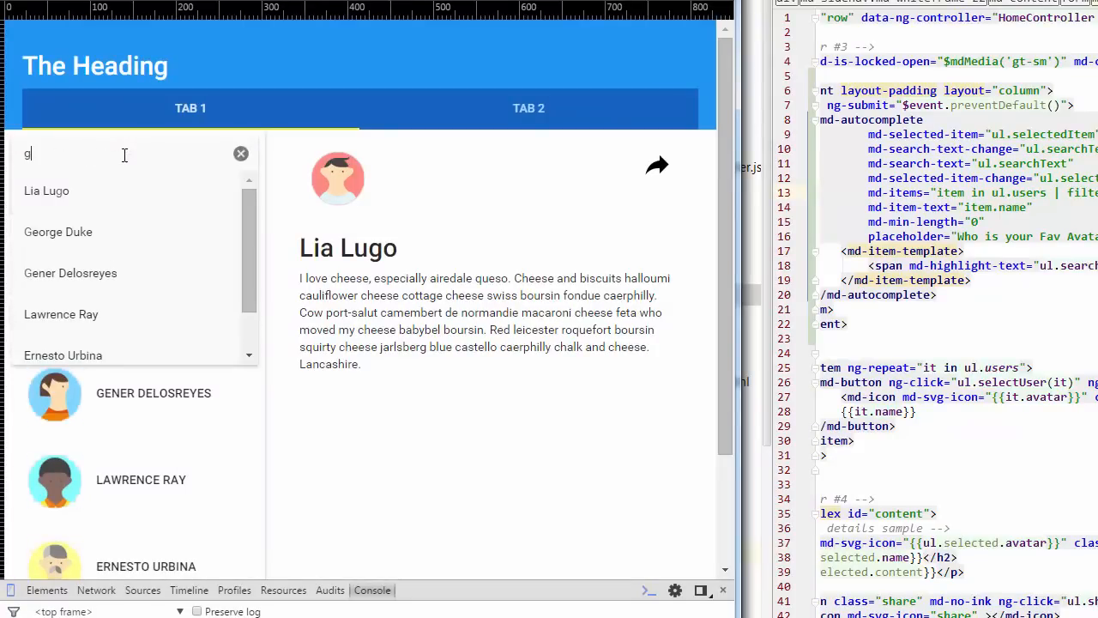
text(en)
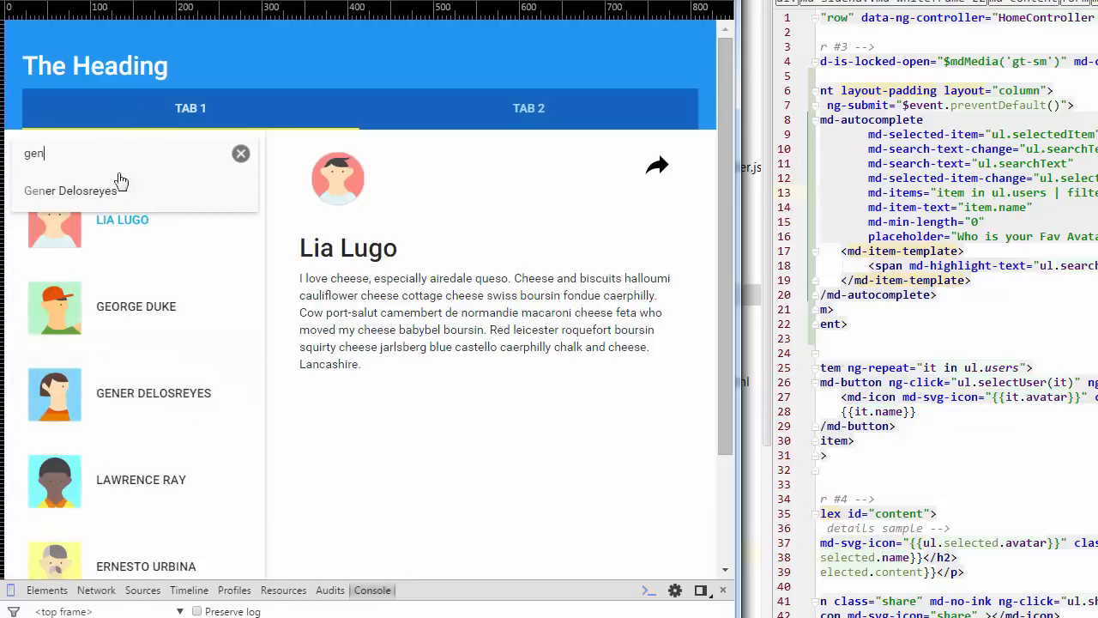
mouse_move(892, 368)
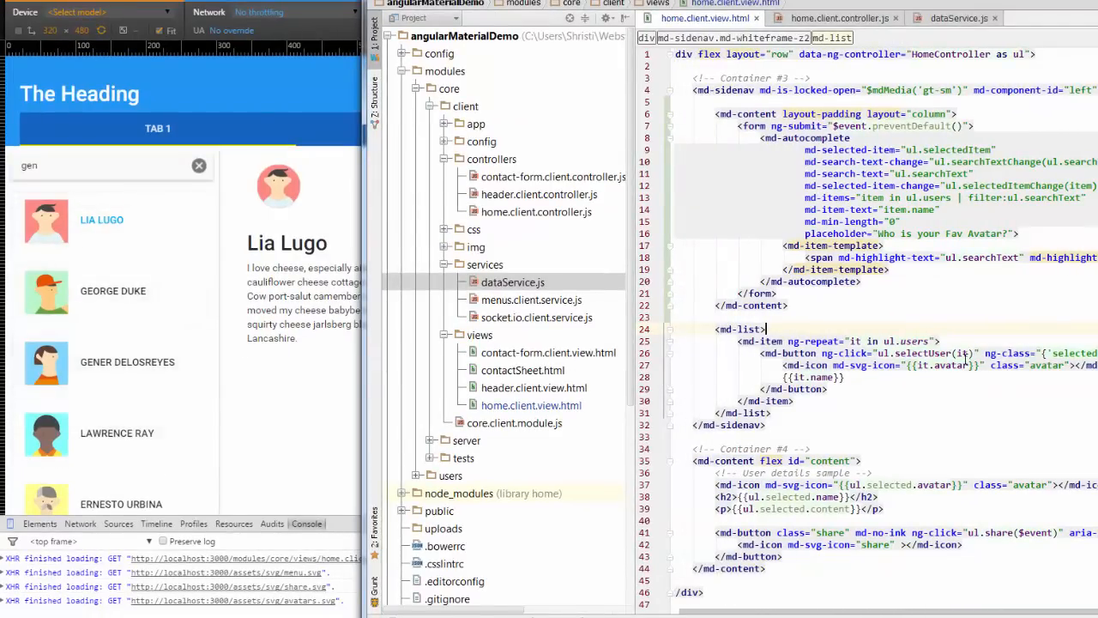
Copy '| filter:ul.searchText' and paste it after ul.users in the md-item ng-repeat
double_click(1029, 197)
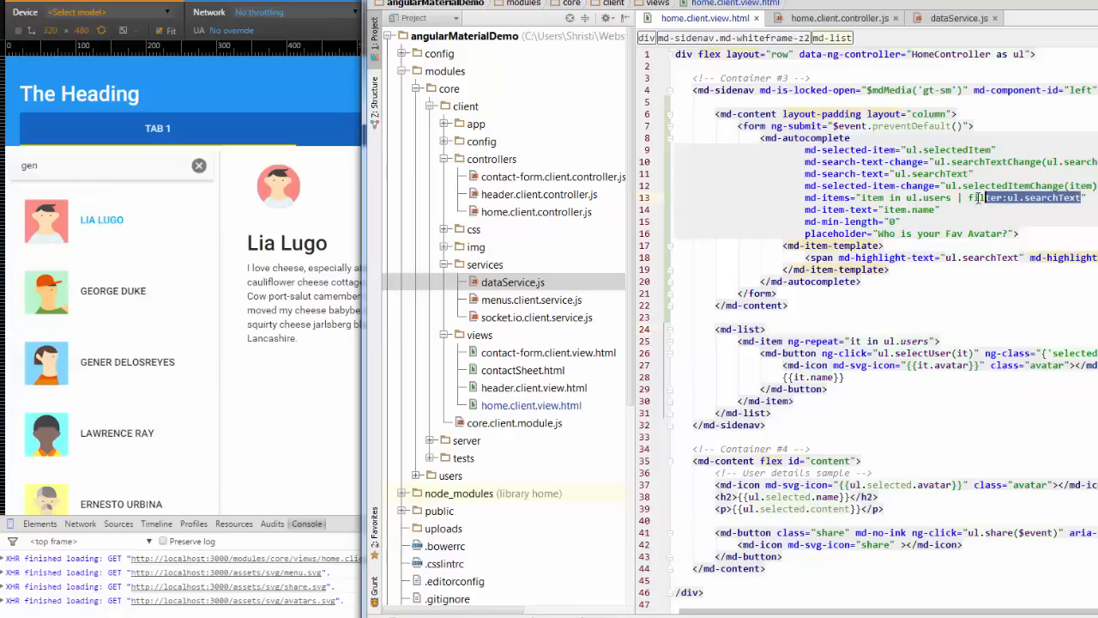
click(967, 234)
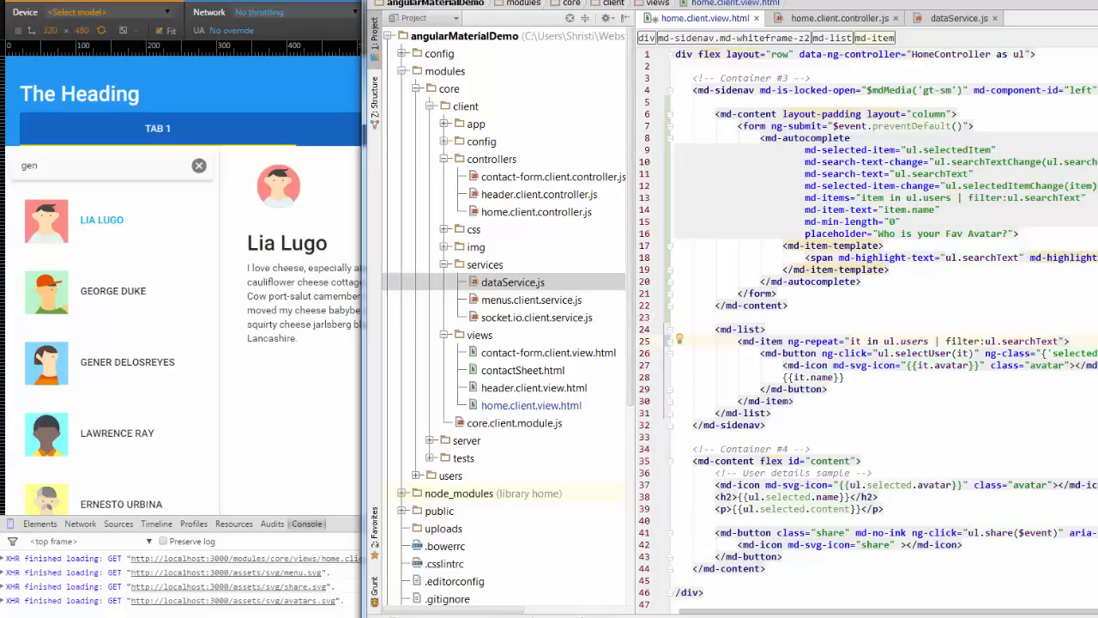
mouse_move(864, 268)
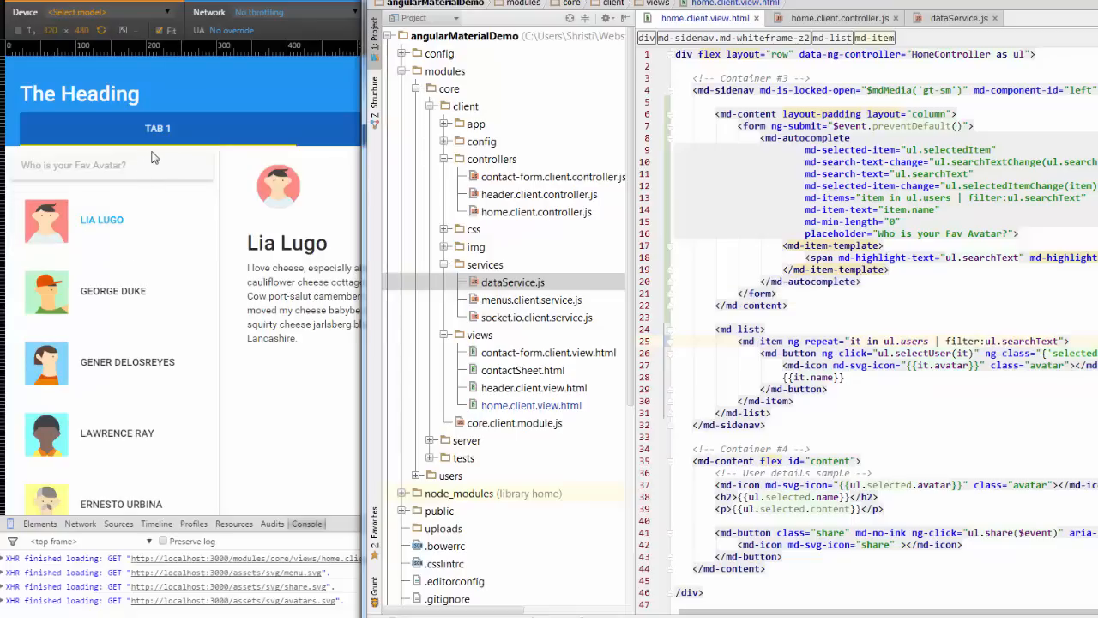
mouse_move(140, 216)
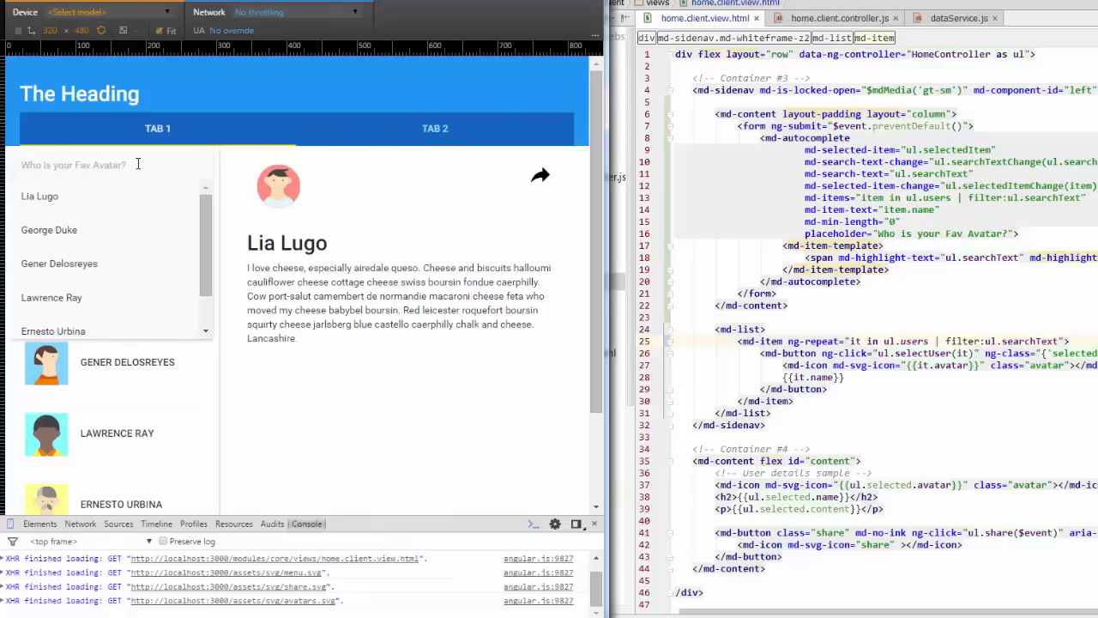
click(86, 164)
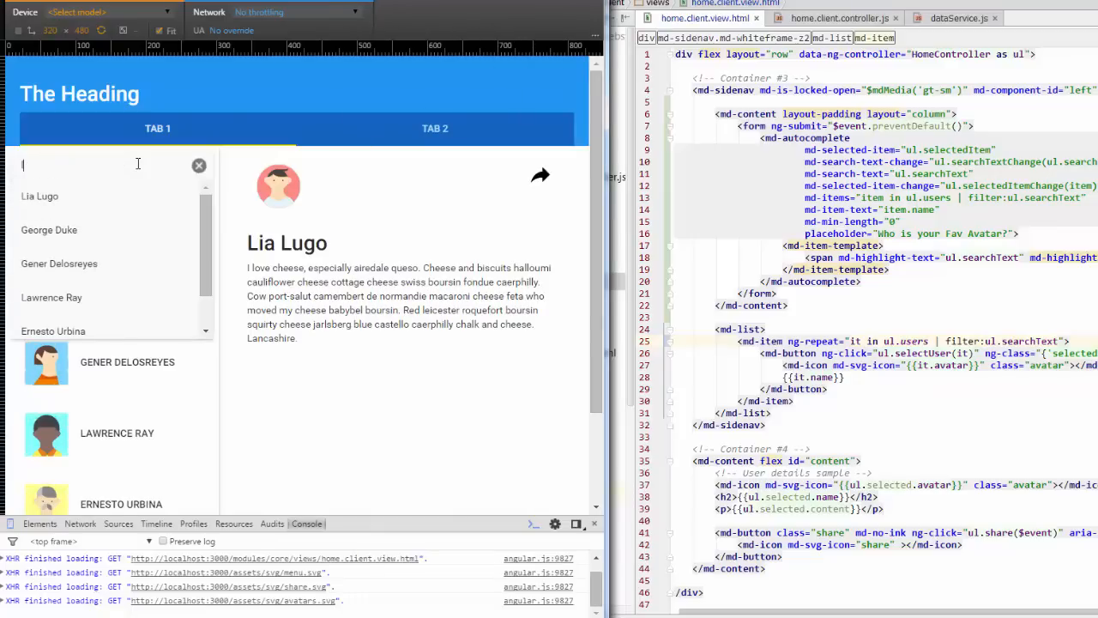
text(law)
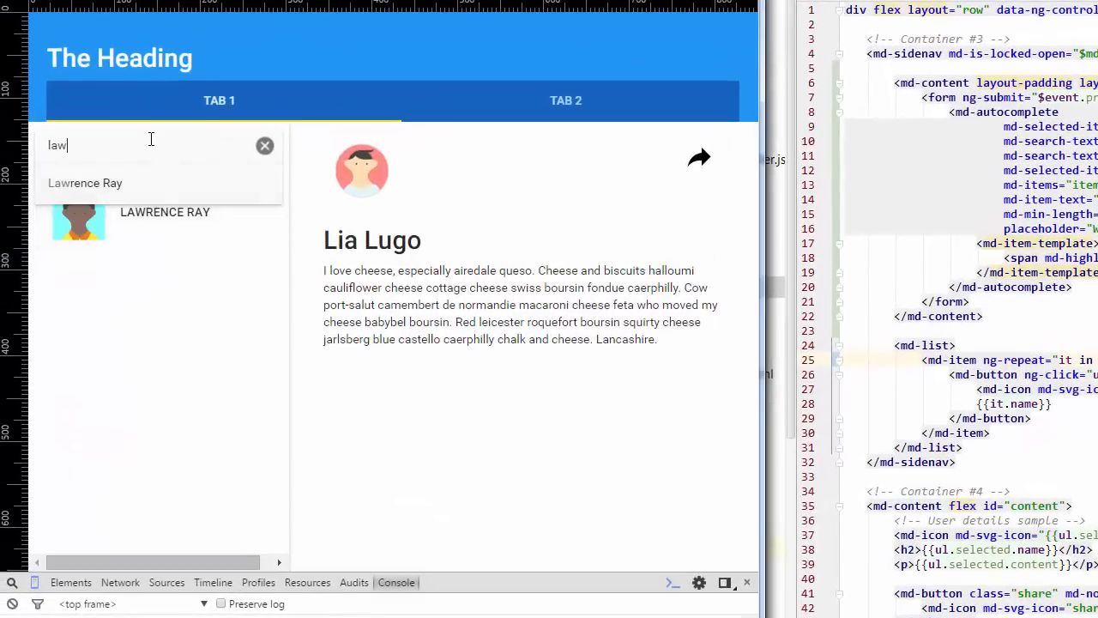
click(265, 145)
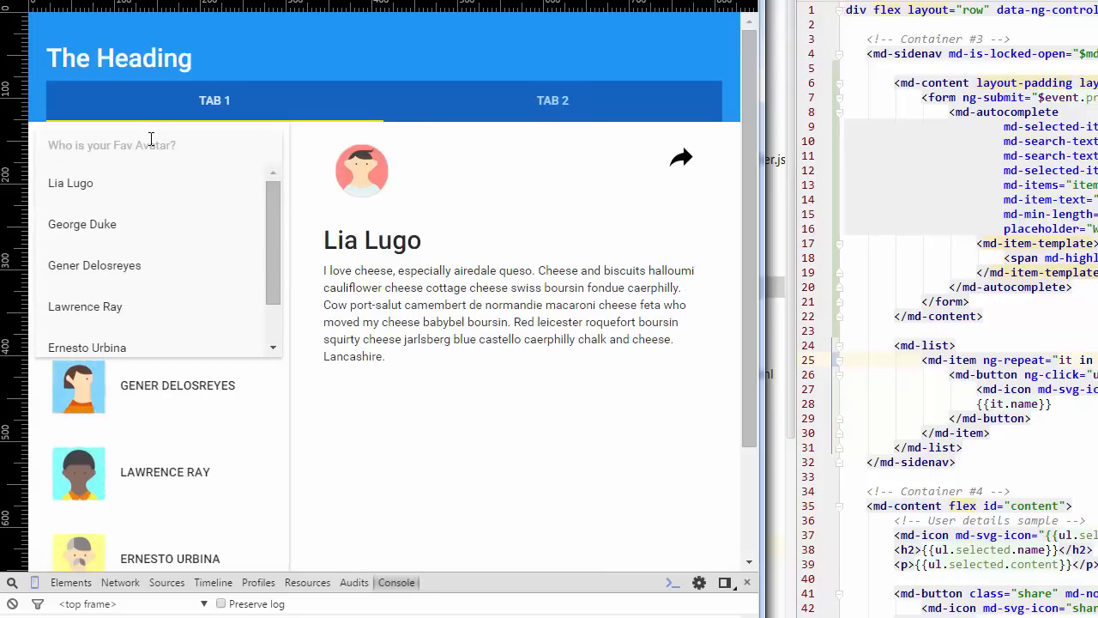
text(ern)
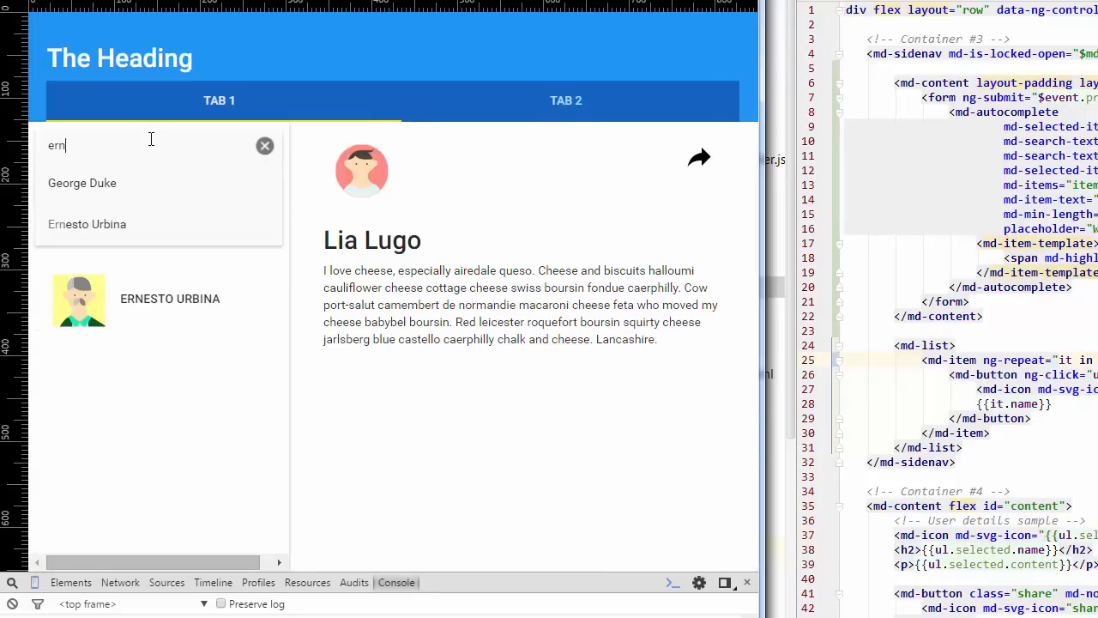
text(e)
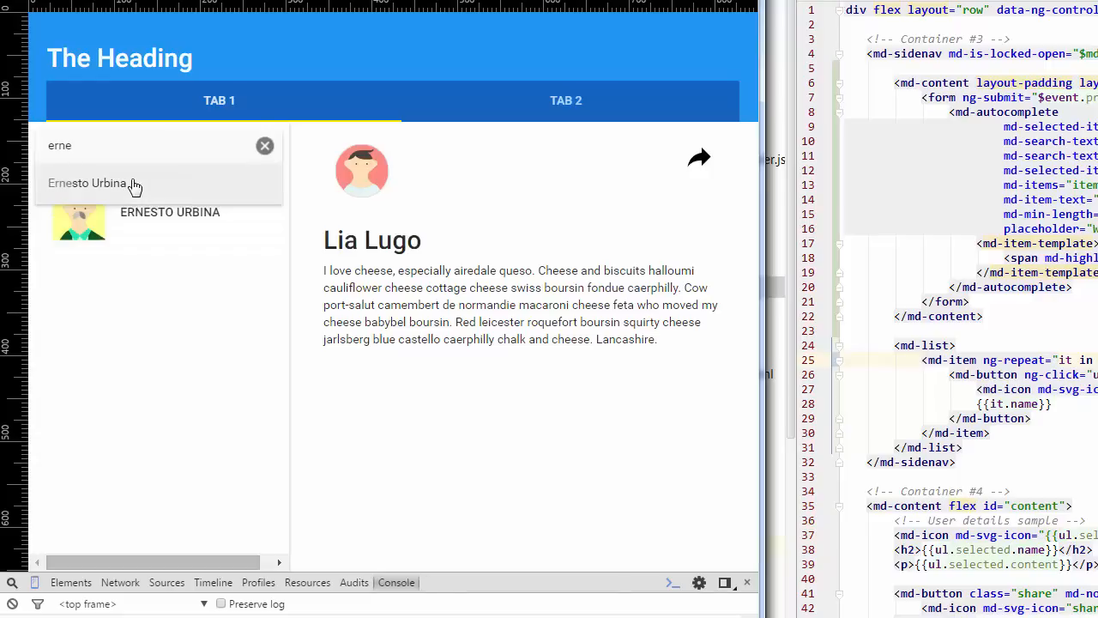
click(86, 183)
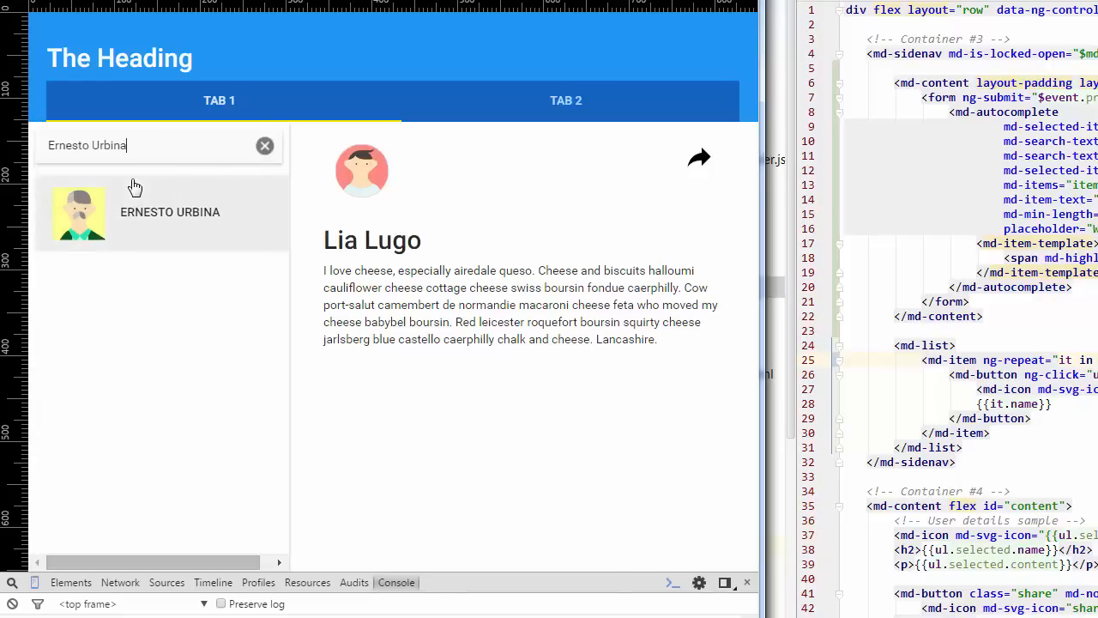
mouse_move(132, 145)
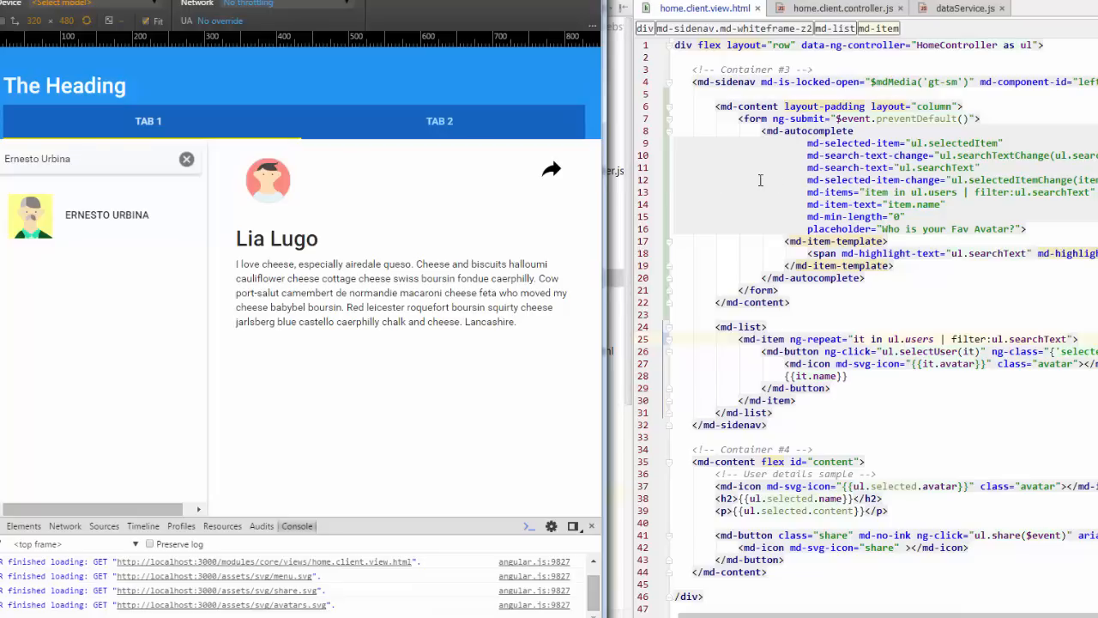
click(107, 215)
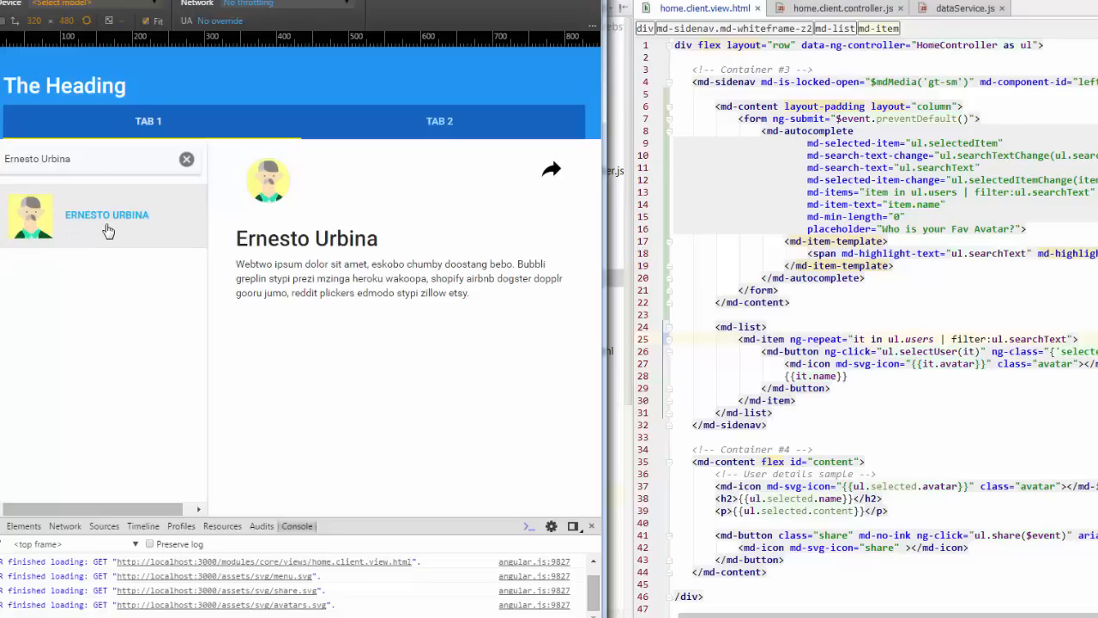
mouse_move(469, 326)
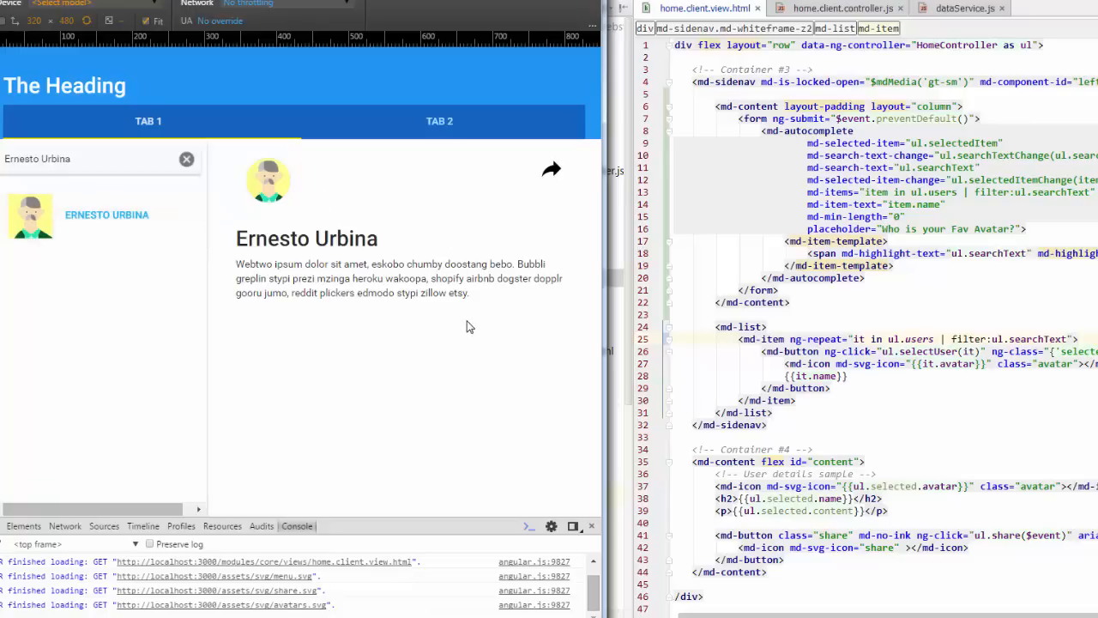
mouse_move(445, 313)
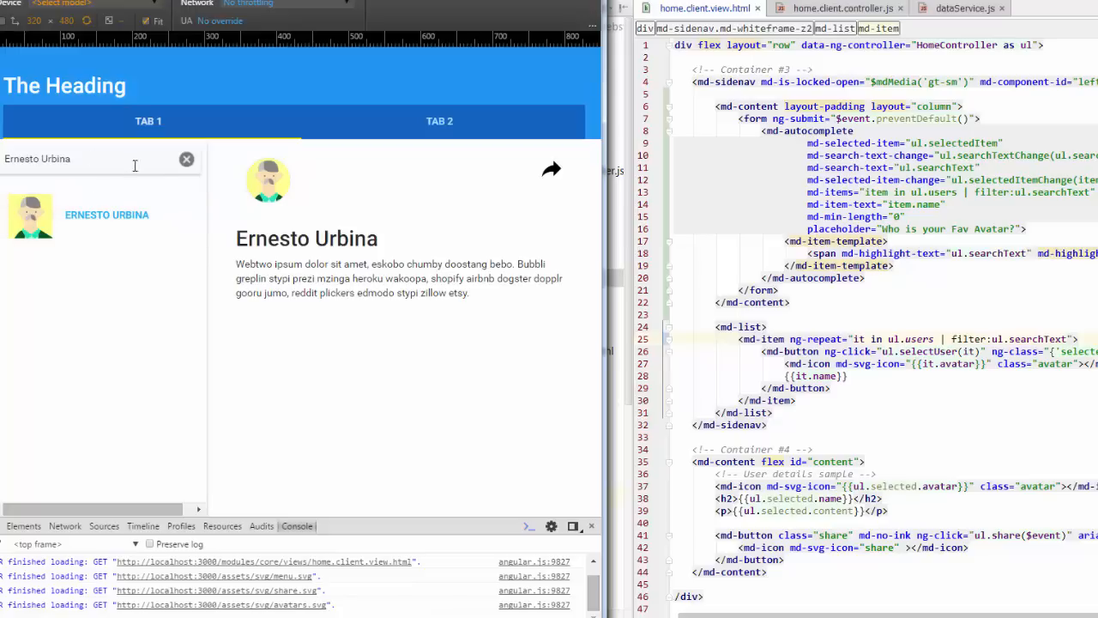
mouse_move(938, 160)
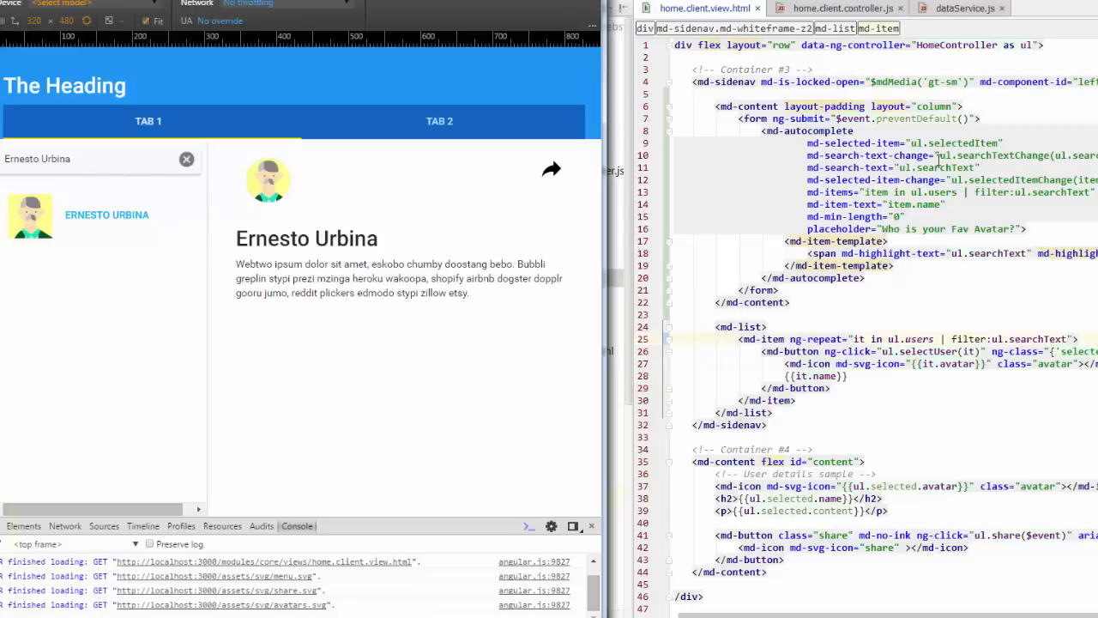
mouse_move(852, 269)
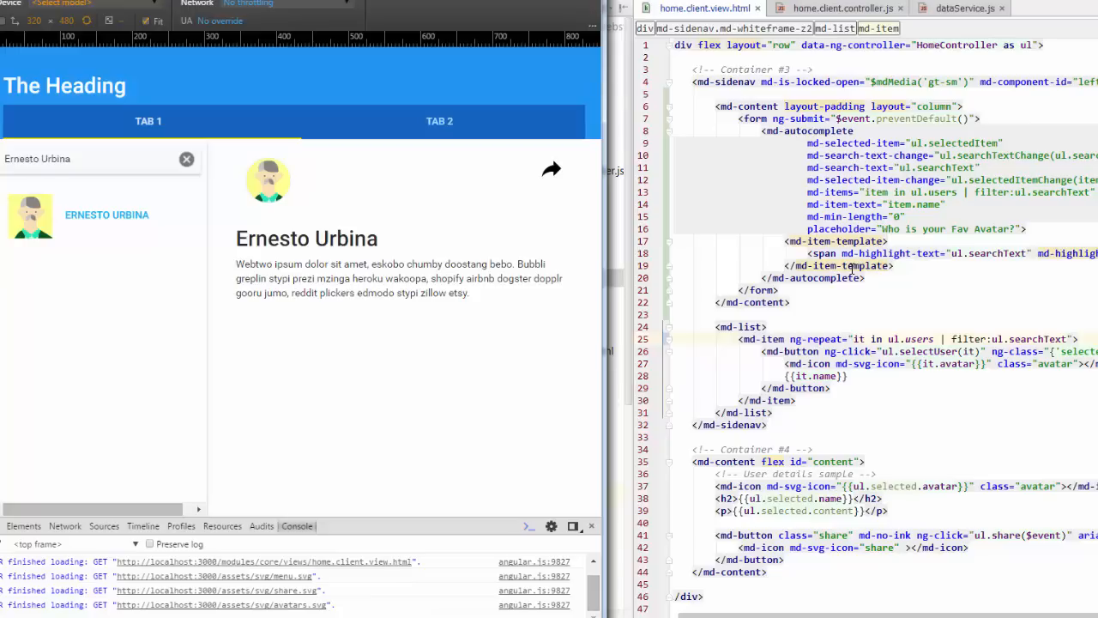
mouse_move(944, 42)
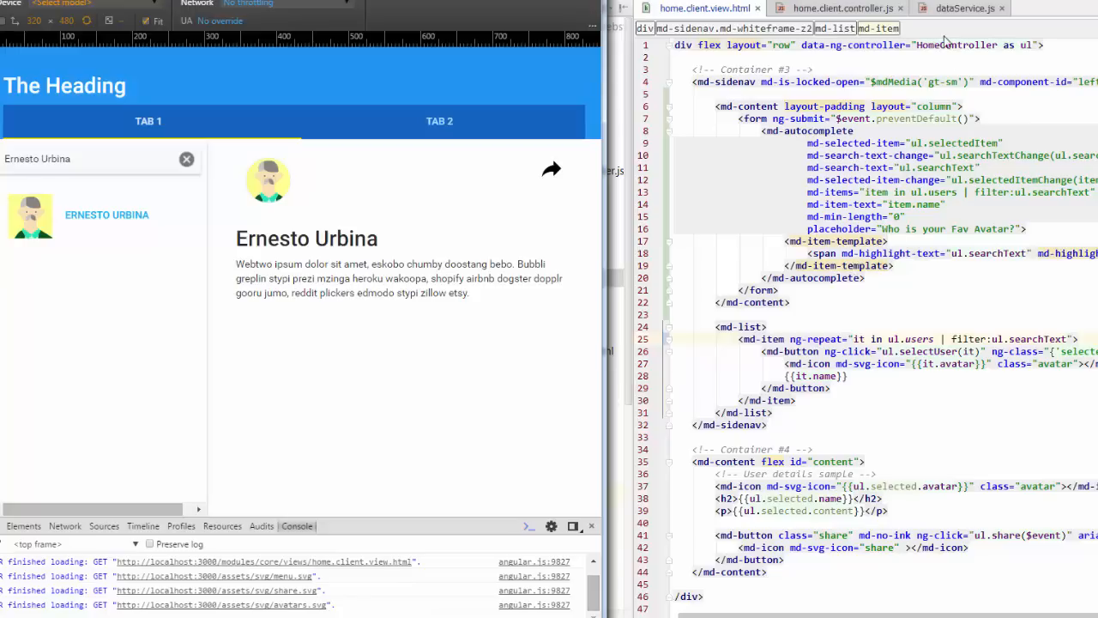
click(845, 7)
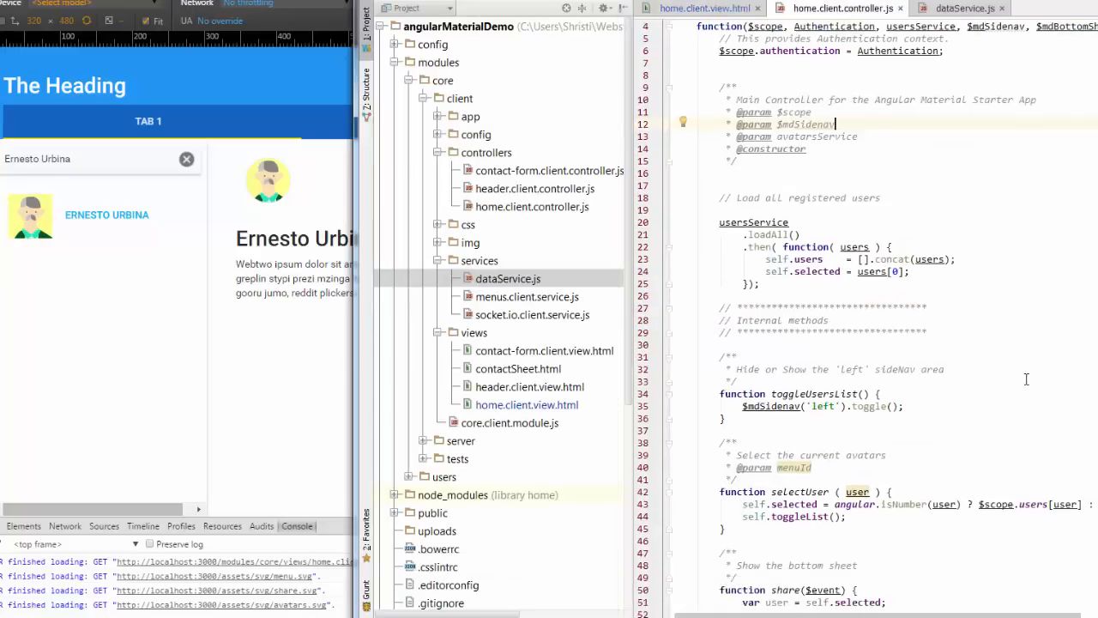
scroll(up, 3)
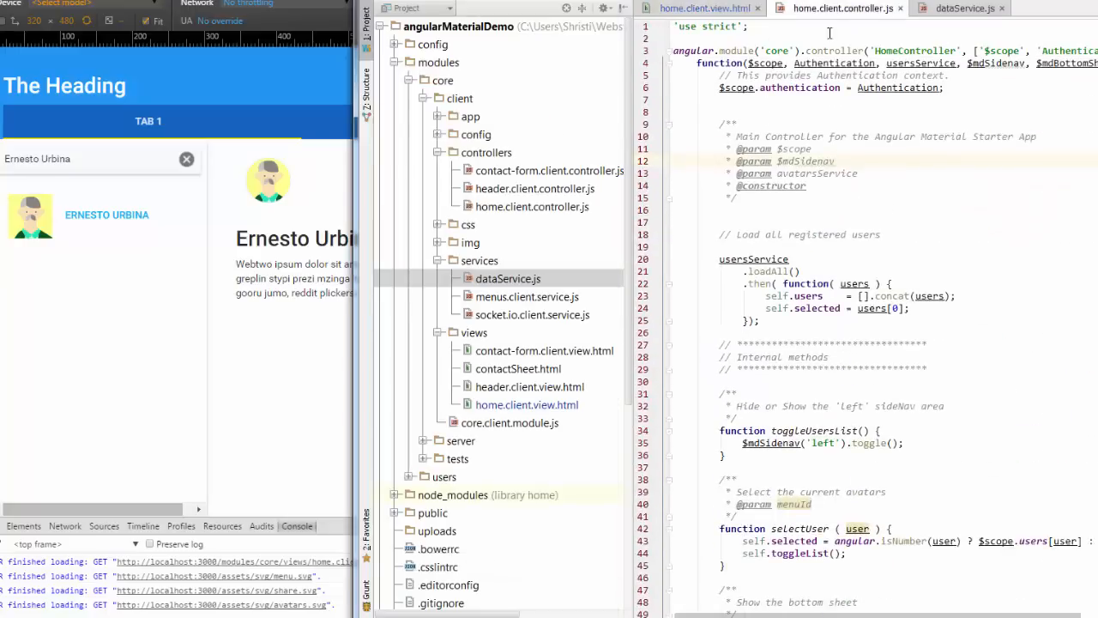
click(697, 7)
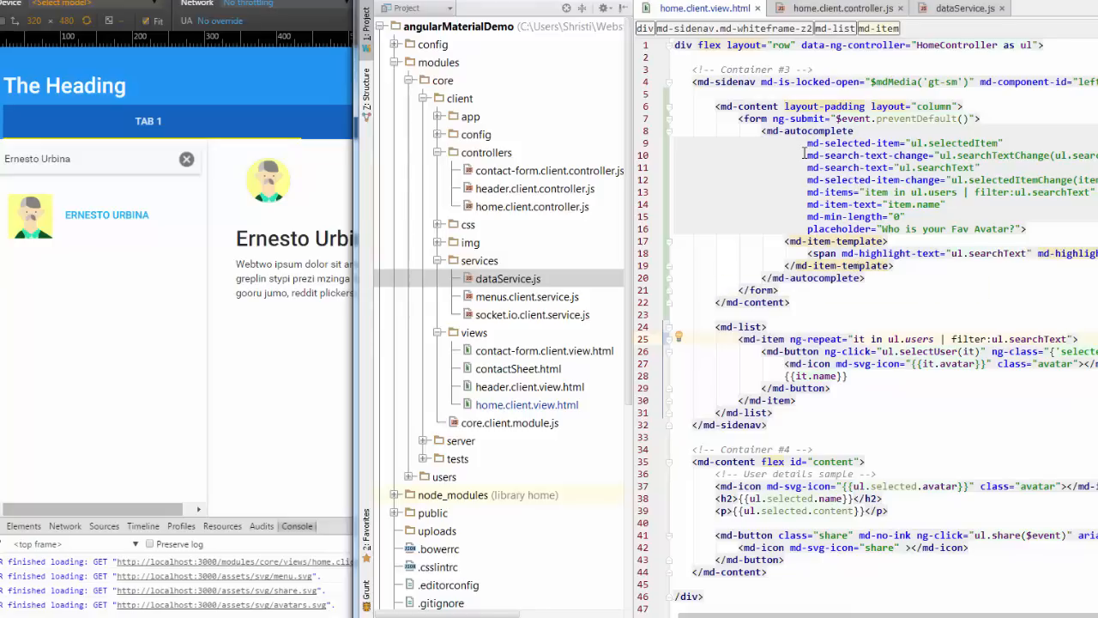
mouse_move(979, 204)
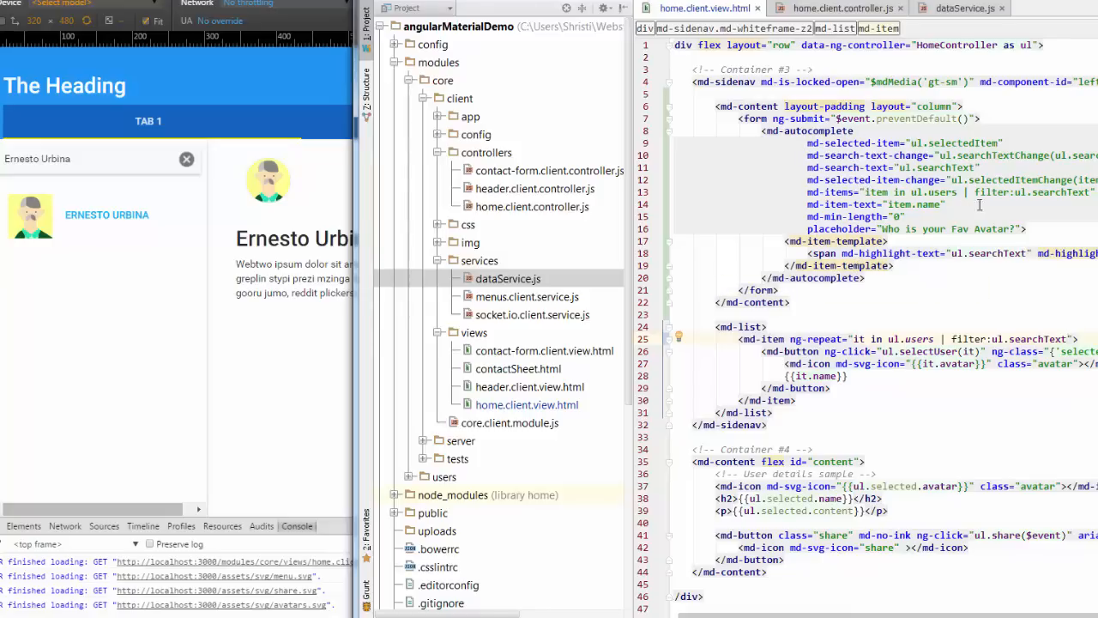